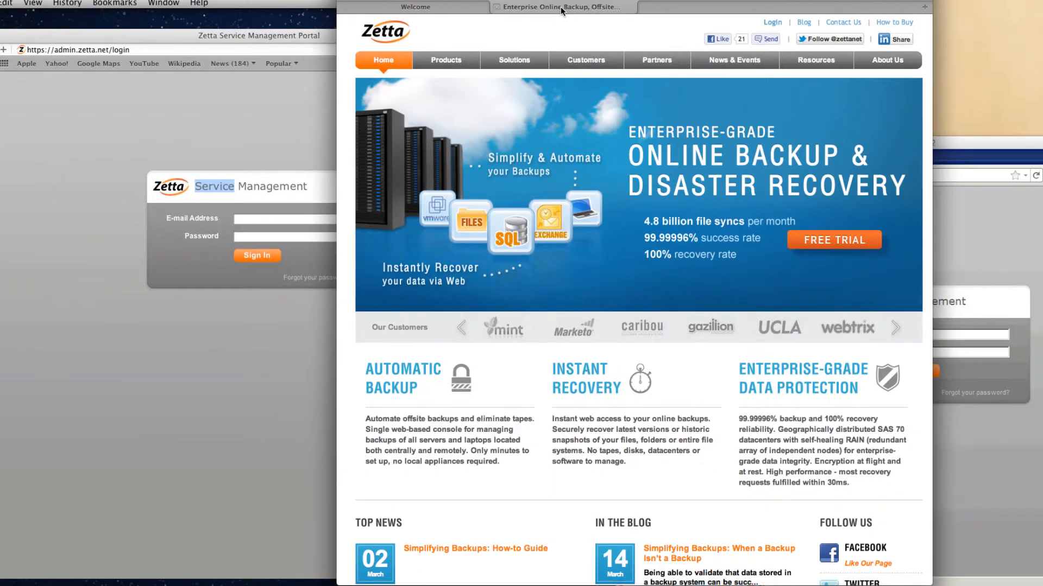
# Browse zetta.com's Products overview and reach the Zetta Storage Service product page.
pyautogui.click(445, 59)
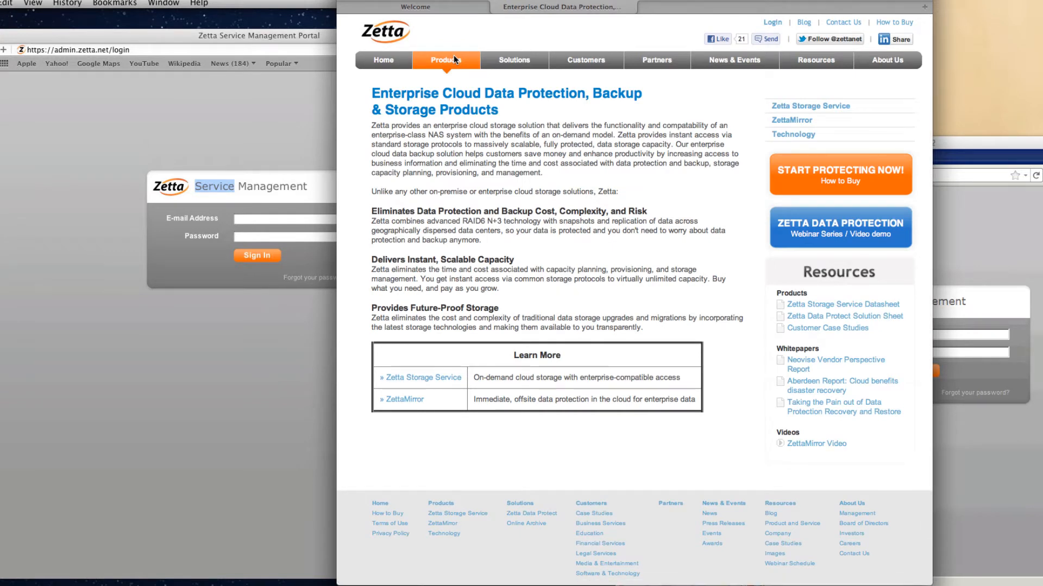
pyautogui.click(446, 60)
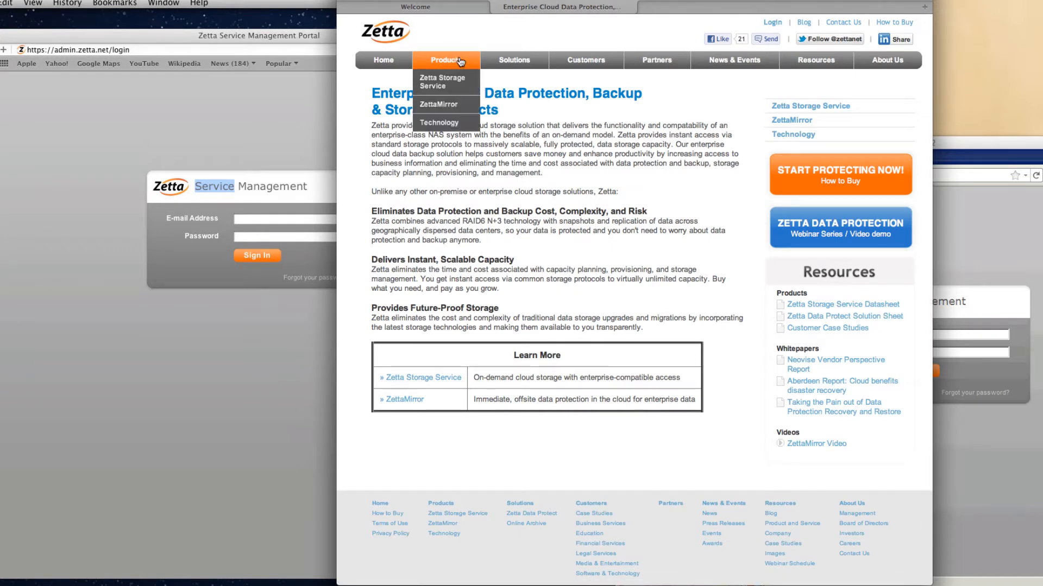
pyautogui.moveTo(442, 82)
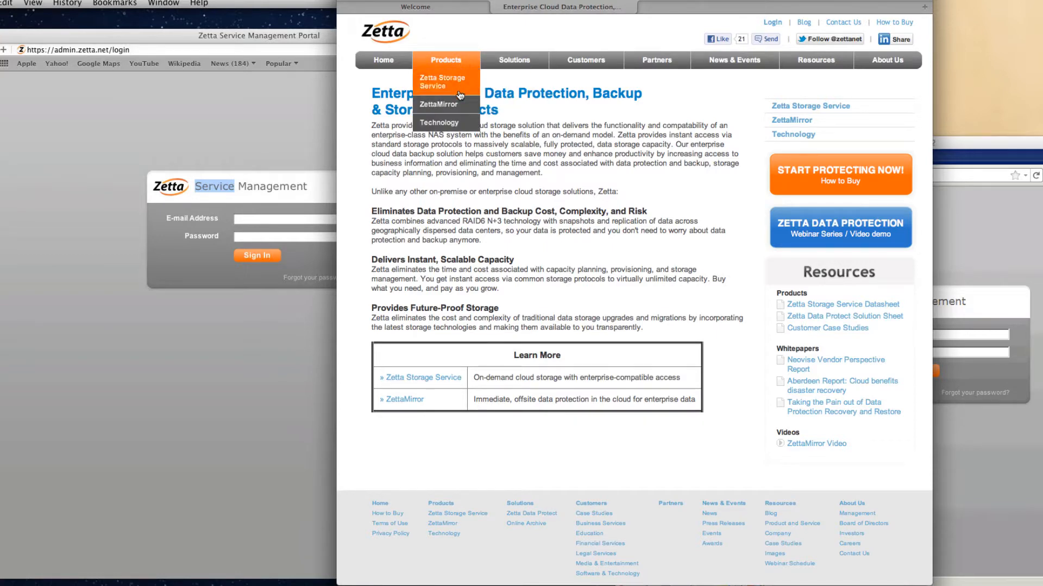
pyautogui.click(438, 105)
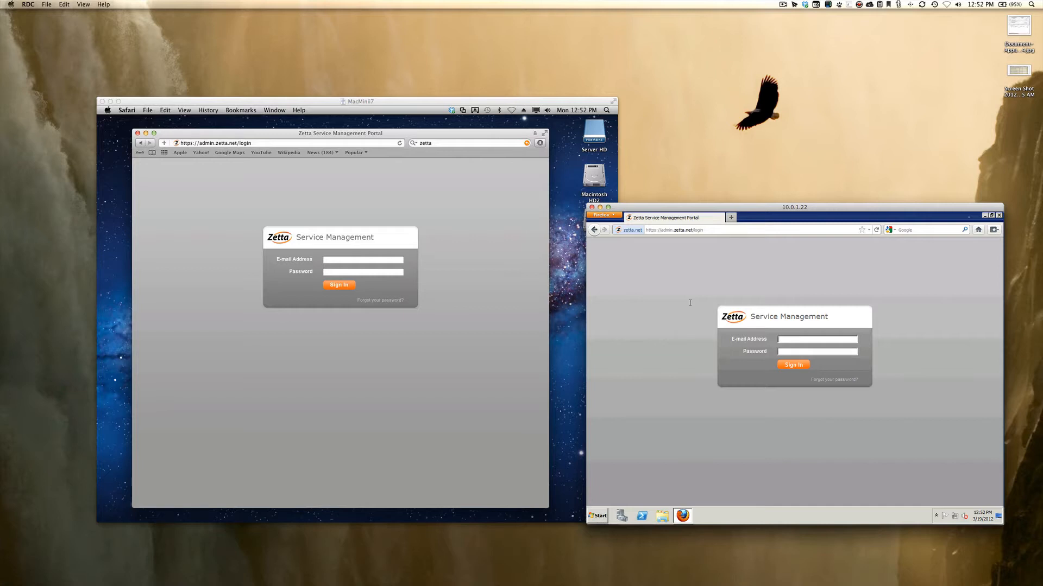
# Sign in with the account email and password to land on the portal Dashboard.
pyautogui.click(363, 260)
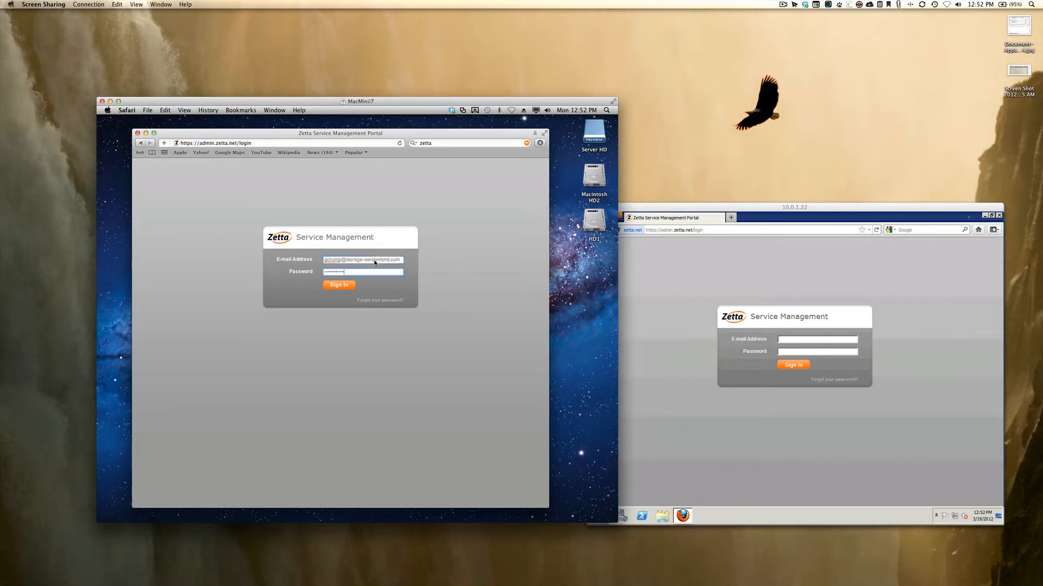
pyautogui.click(339, 285)
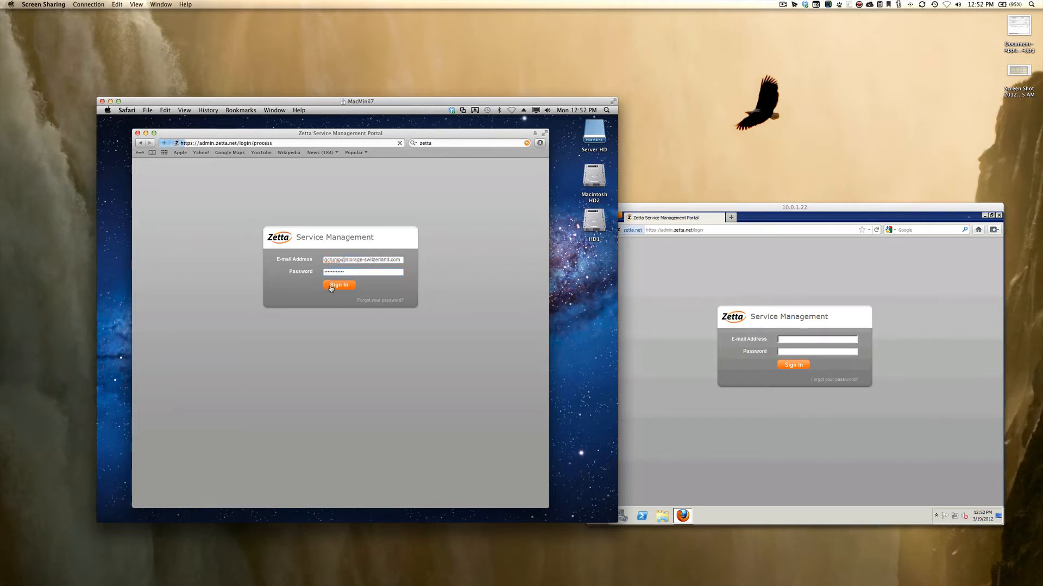
pyautogui.click(339, 285)
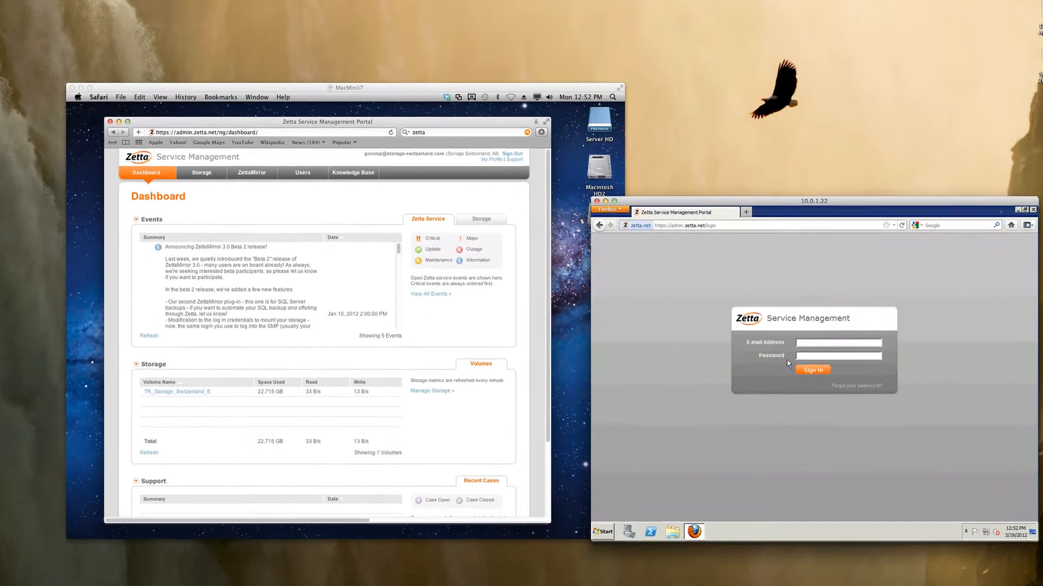
pyautogui.click(813, 370)
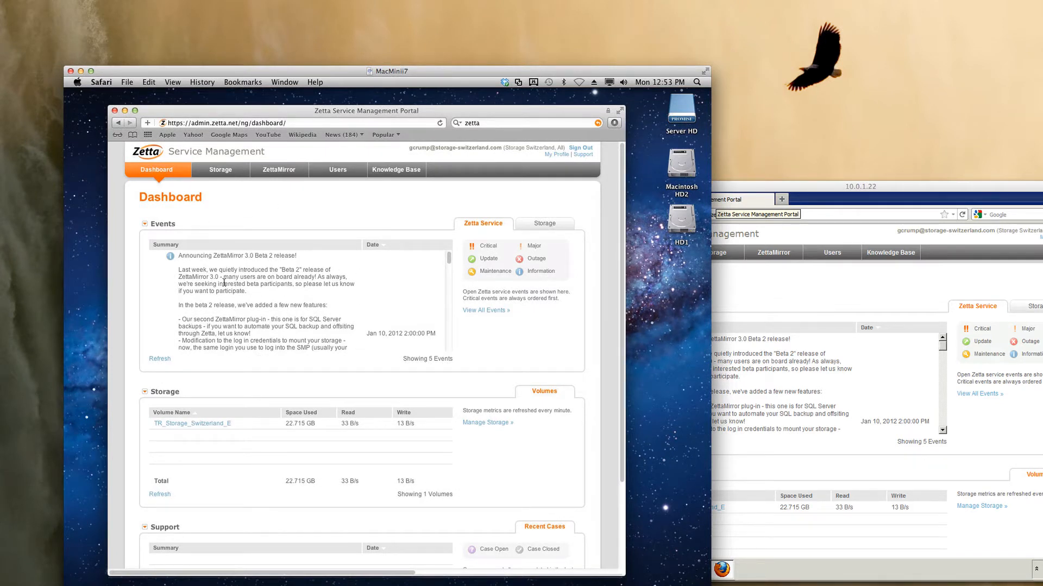
pyautogui.moveTo(293, 306)
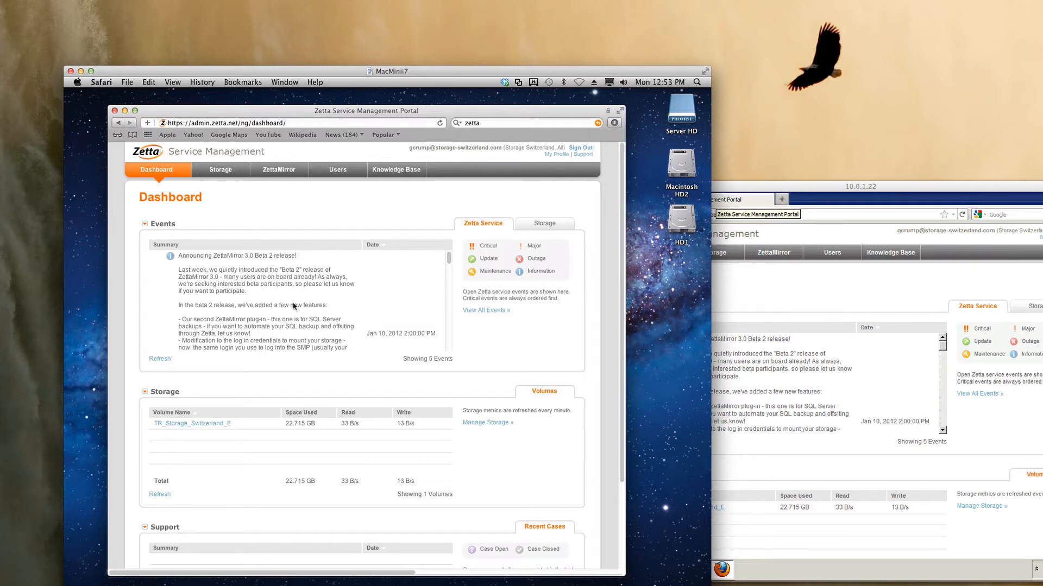
pyautogui.moveTo(311, 437)
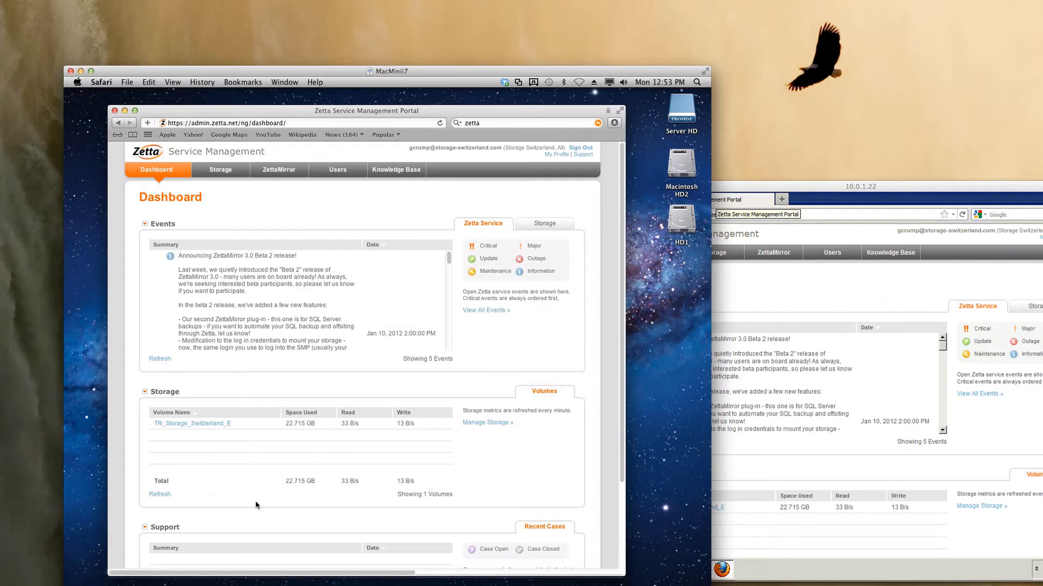
pyautogui.moveTo(241, 462)
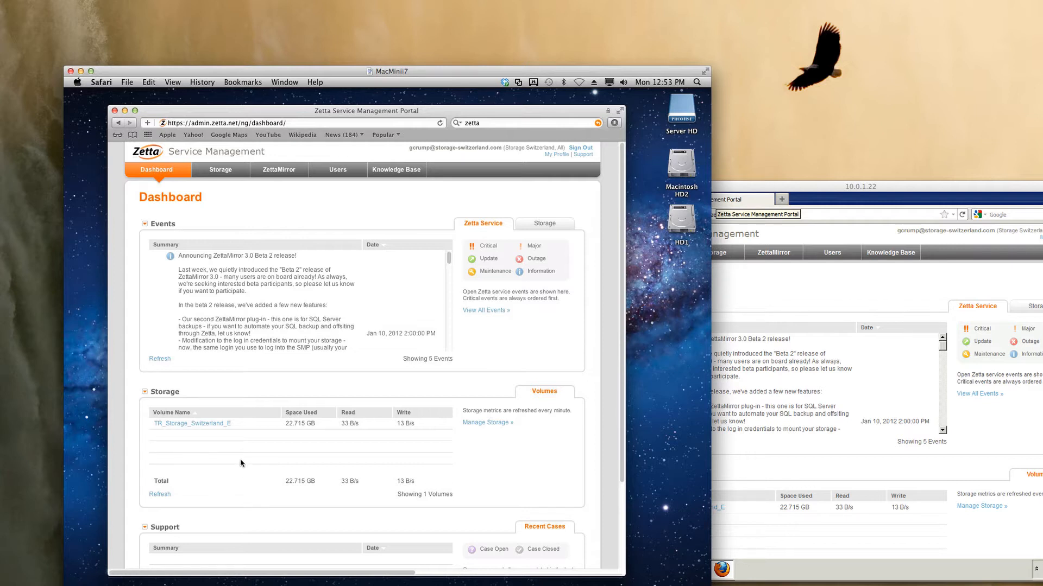
pyautogui.moveTo(236, 448)
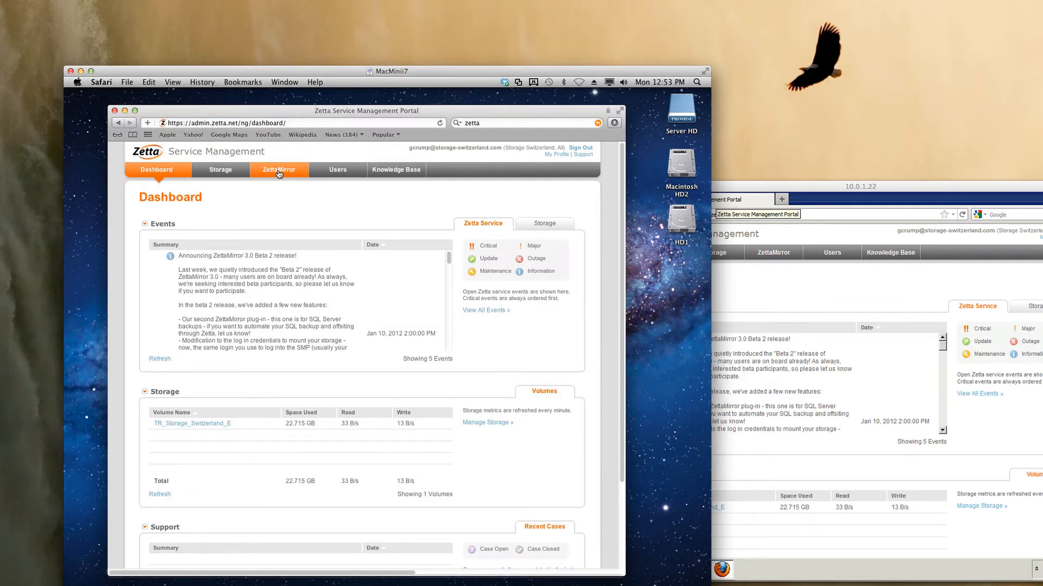
# Show the ZettaMirror Clients Download list down to the Mac and Windows versions.
pyautogui.click(279, 169)
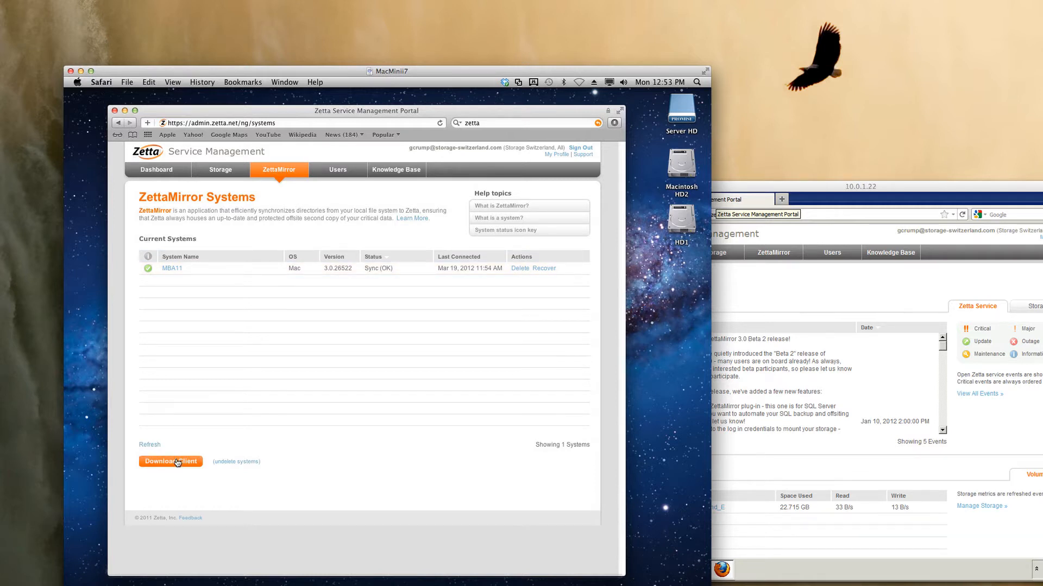
pyautogui.click(171, 462)
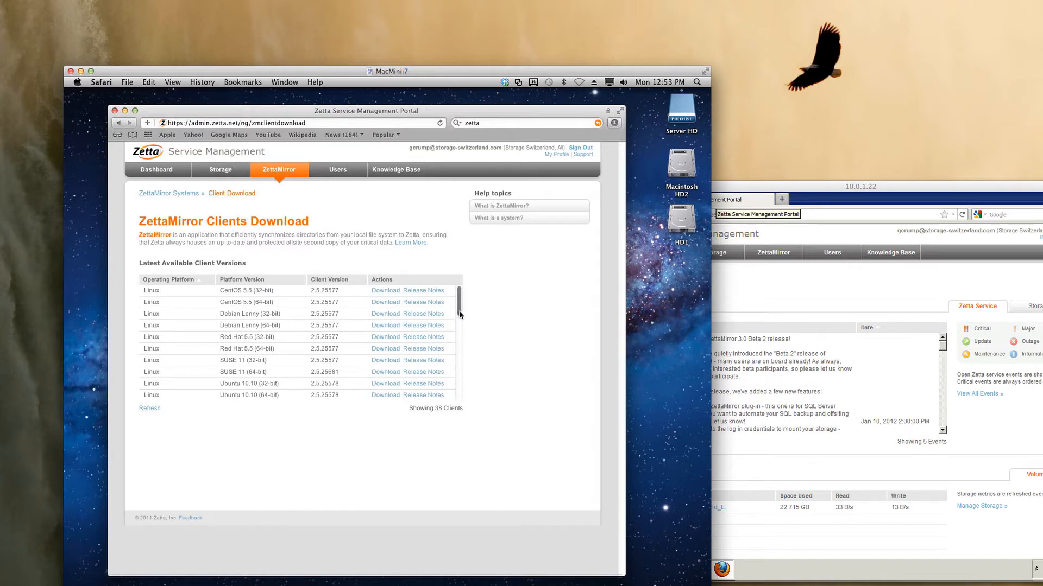
pyautogui.scroll(-3)
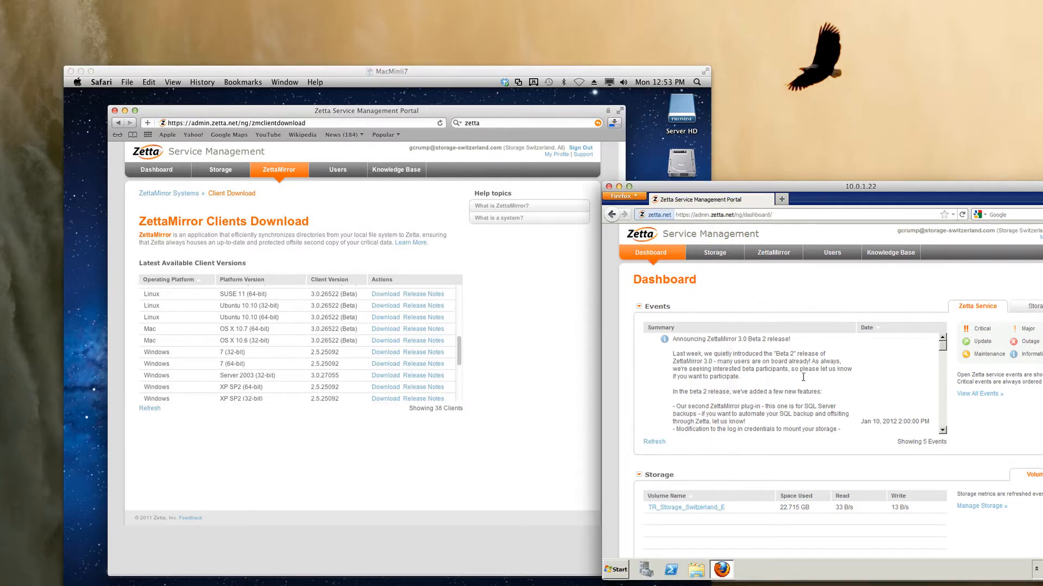
pyautogui.scroll(-3)
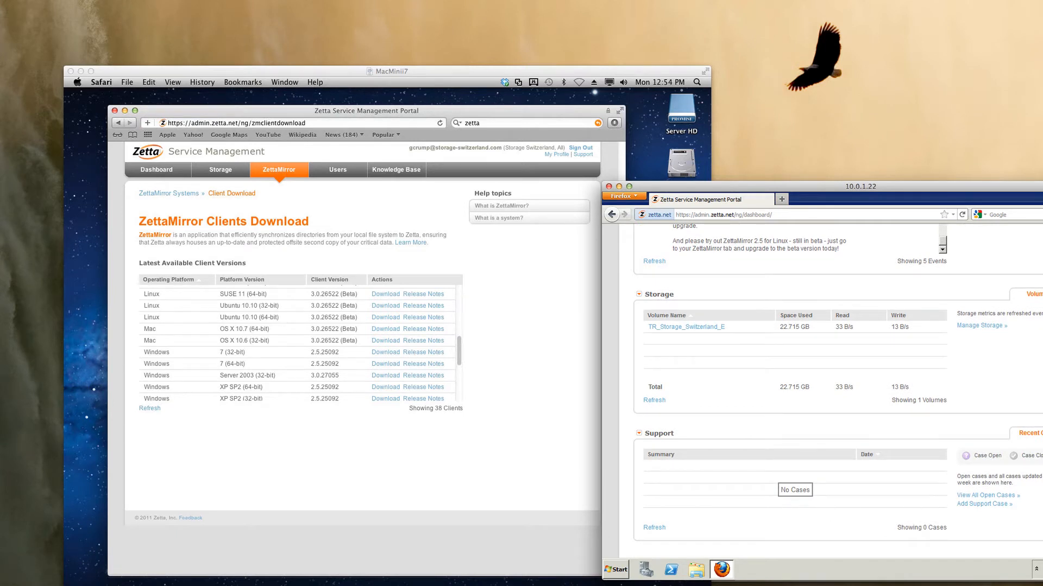
pyautogui.scroll(-3)
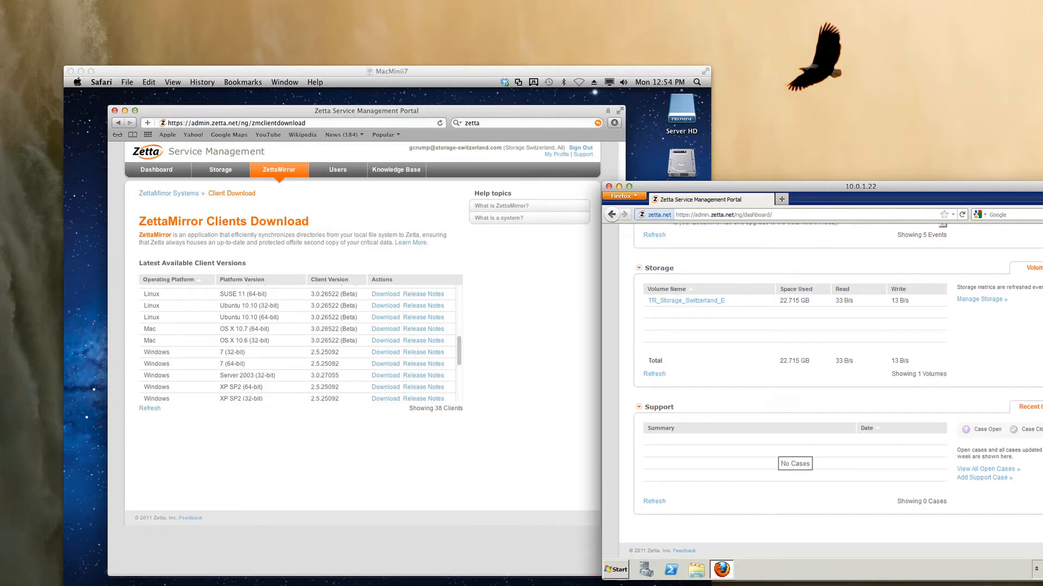
# Show the ZettaMirror Clients Download list in the Windows session, with Windows 7 entries.
pyautogui.click(772, 252)
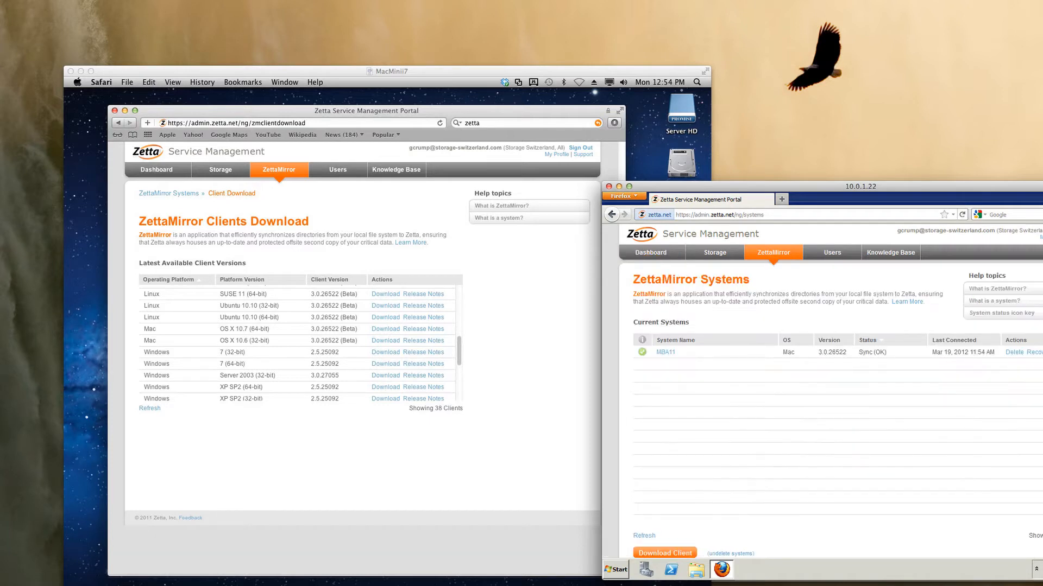
pyautogui.click(664, 553)
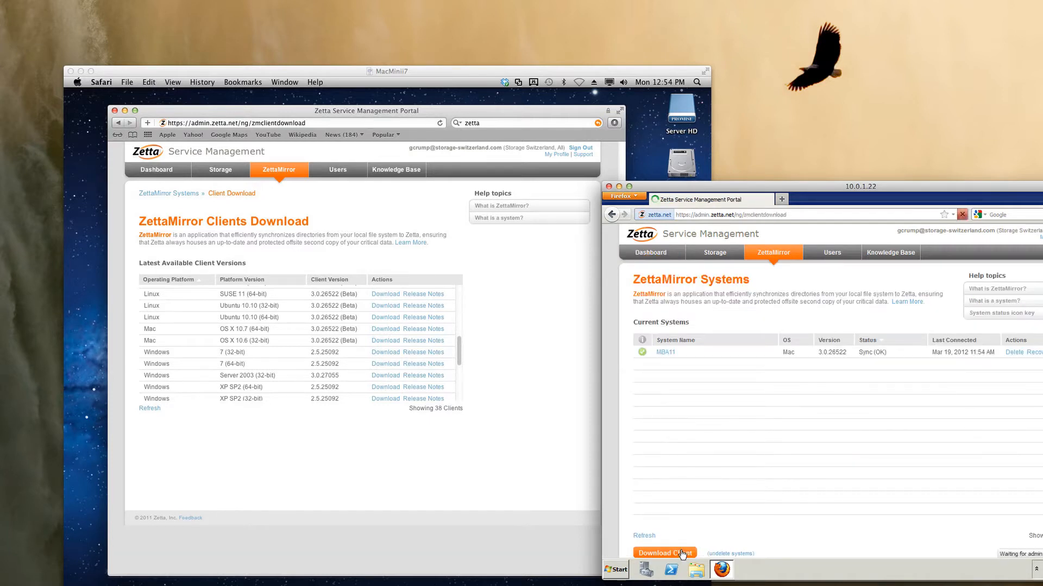
pyautogui.click(665, 552)
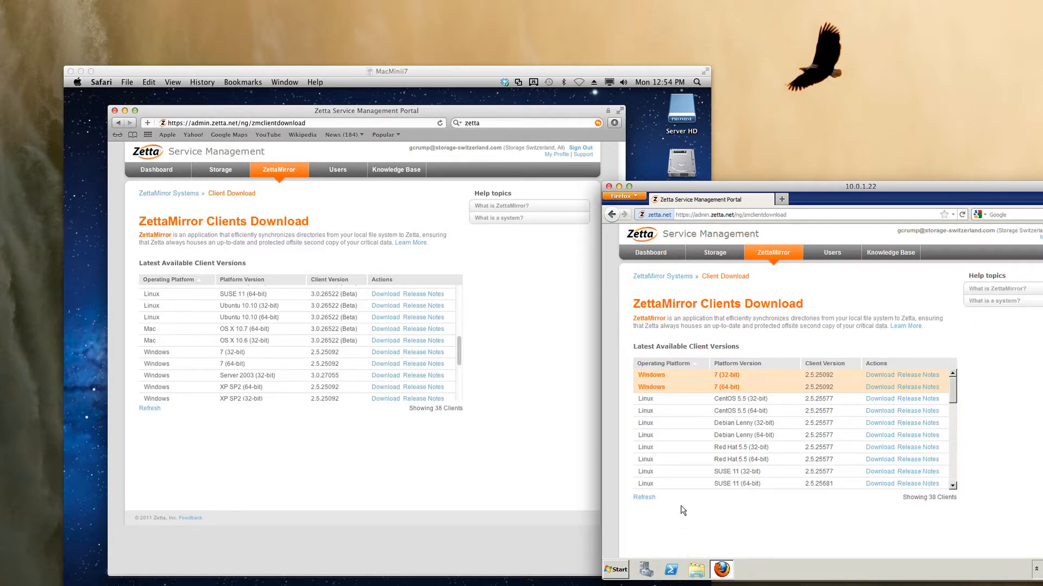
pyautogui.moveTo(710, 409)
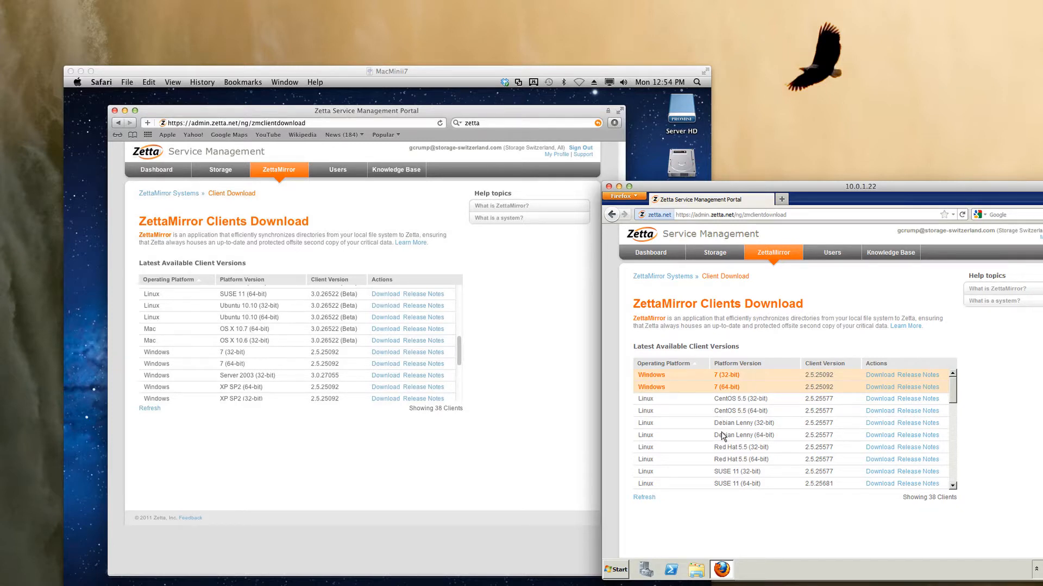
pyautogui.moveTo(770, 390)
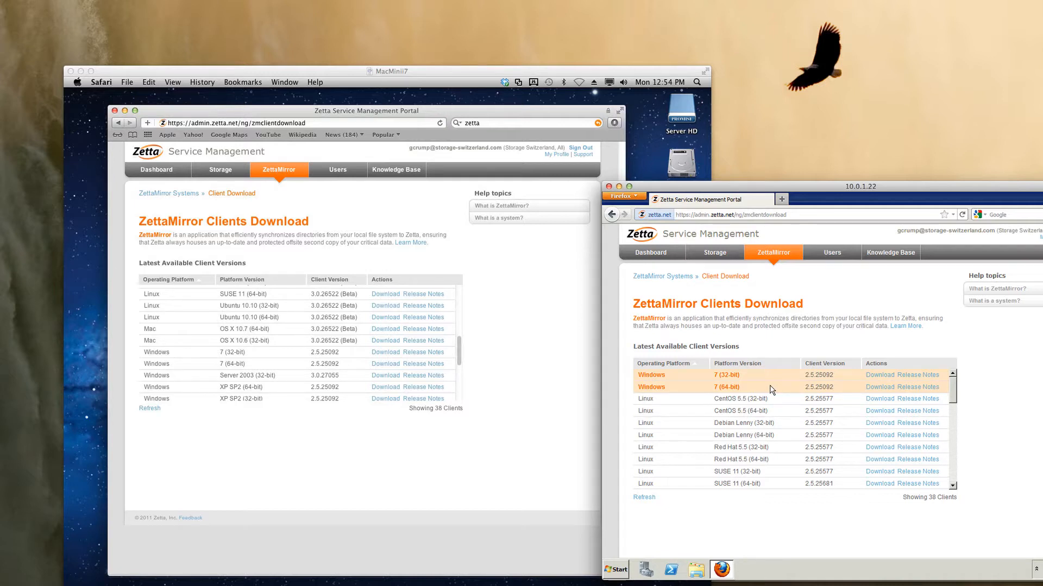
pyautogui.moveTo(878, 387)
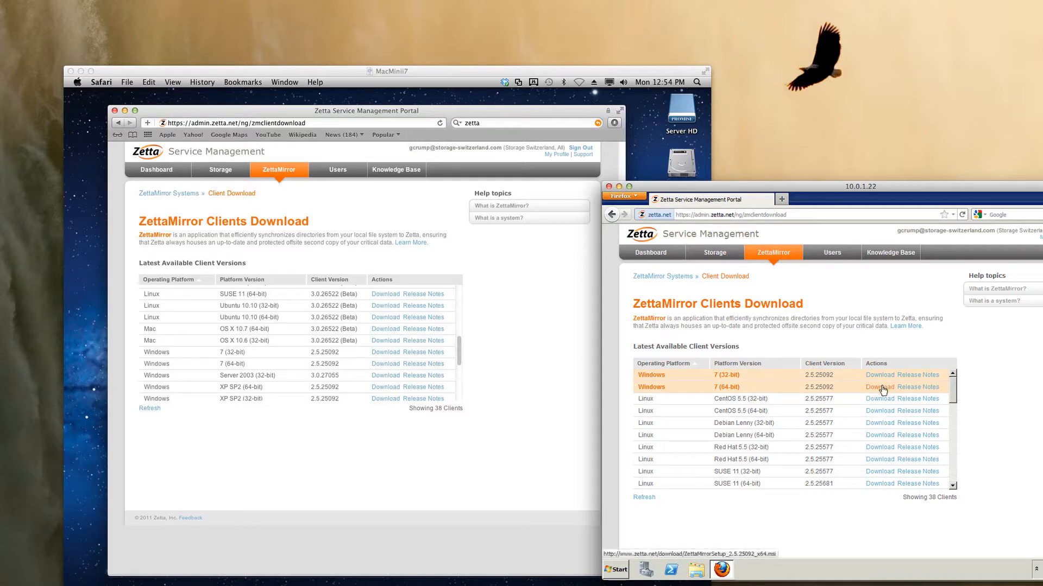
# Download the Windows 7 64-bit ZettaMirror installer and launch it, allowing the unverified publisher.
pyautogui.click(878, 387)
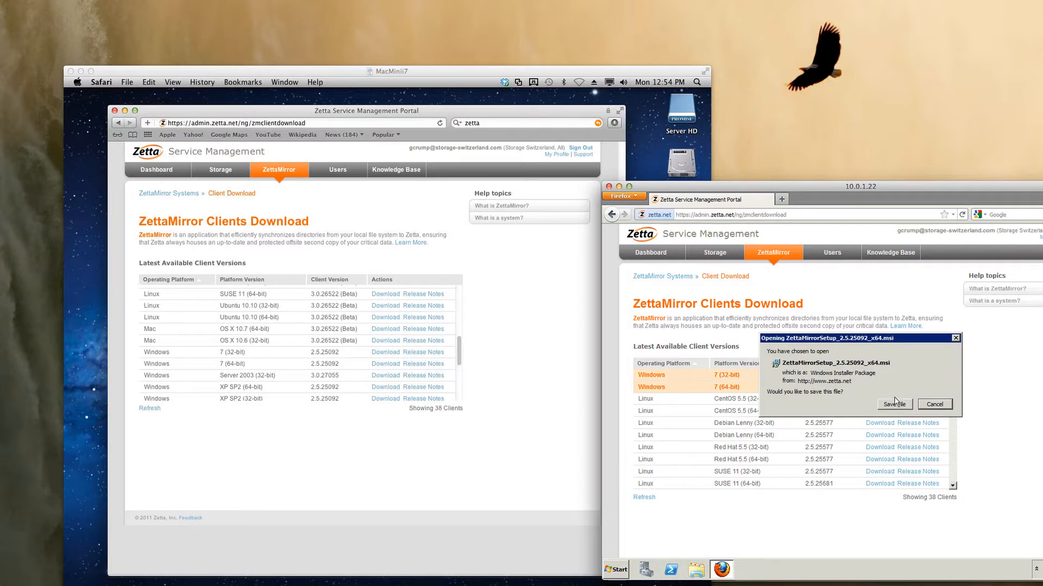
pyautogui.click(892, 404)
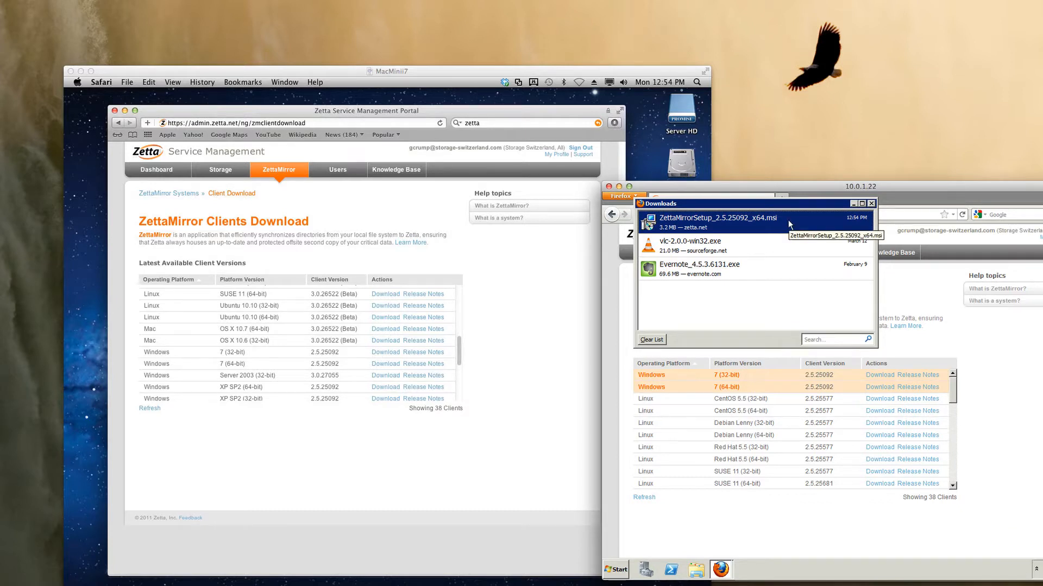
pyautogui.rightClick(714, 217)
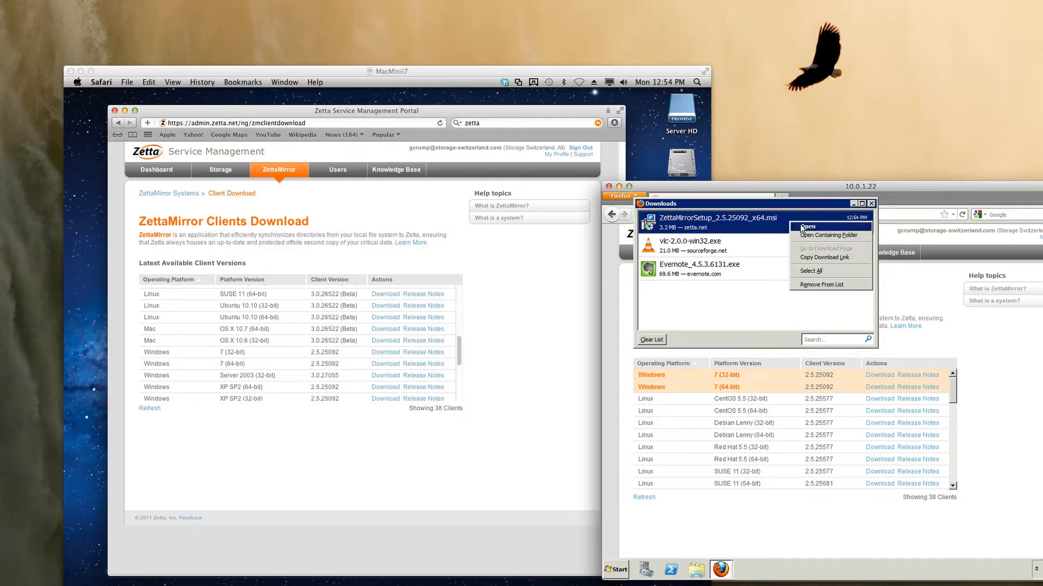
pyautogui.click(807, 227)
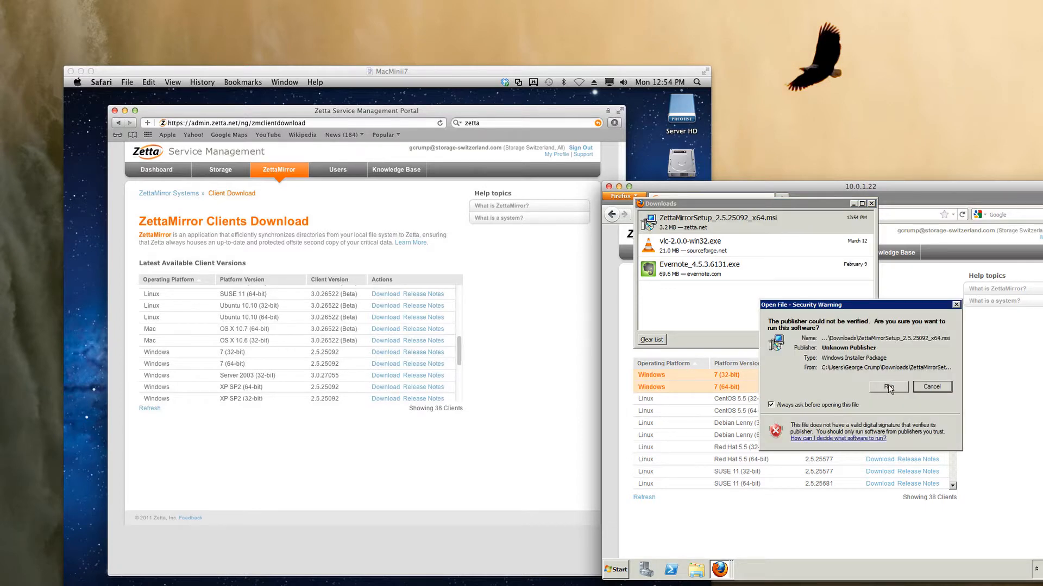
pyautogui.click(887, 387)
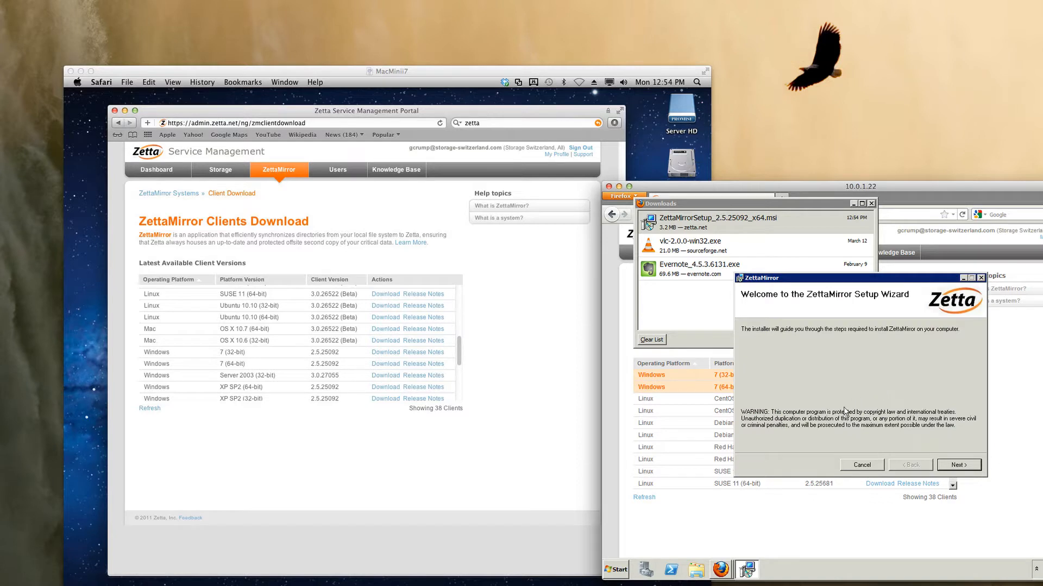
pyautogui.moveTo(951, 471)
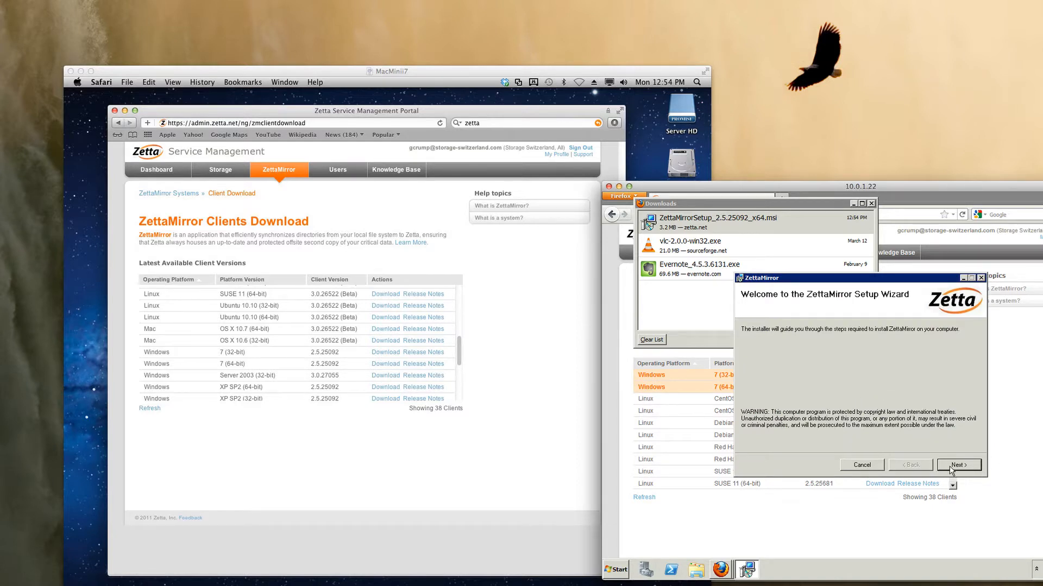
# Install ZettaMirror with the default folder for everyone, granting User Account Control permission.
pyautogui.click(958, 465)
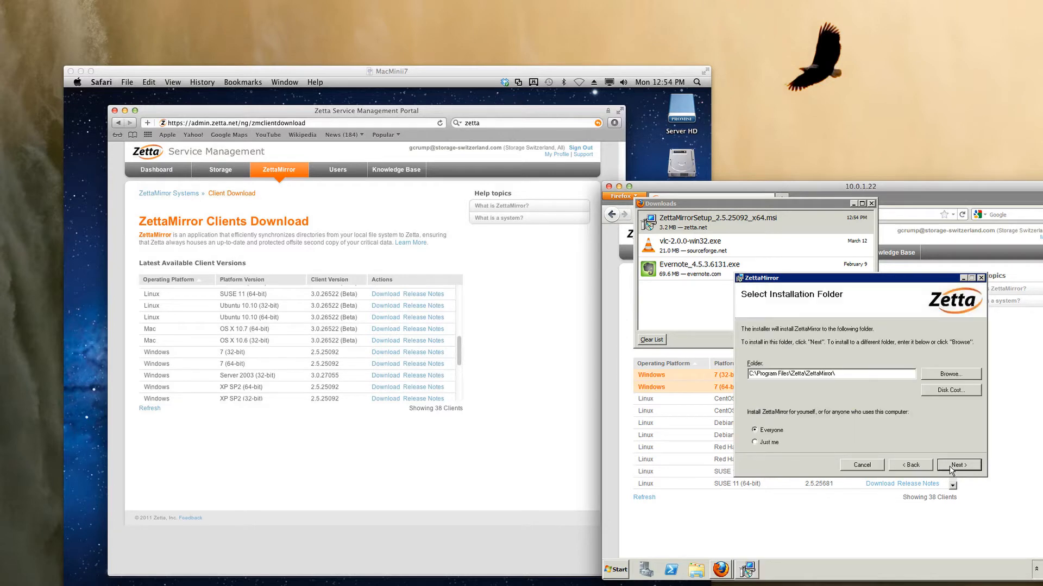
pyautogui.click(958, 464)
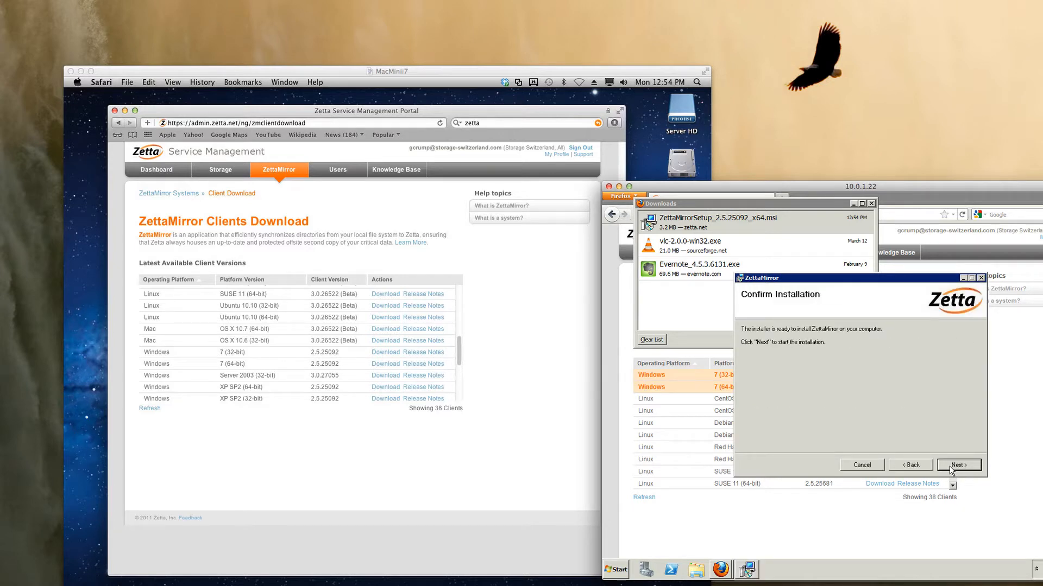
pyautogui.click(958, 464)
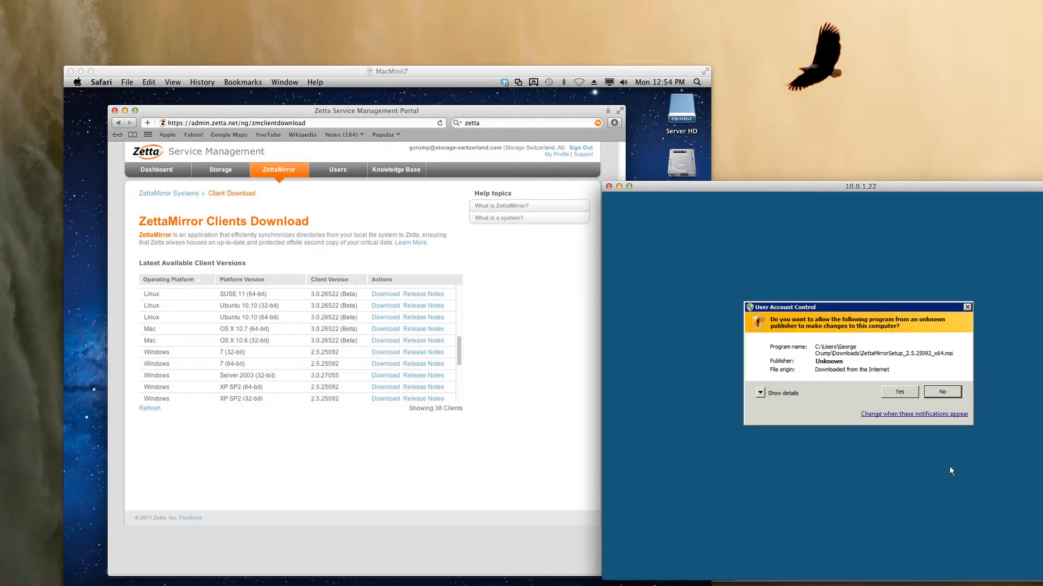
pyautogui.click(898, 391)
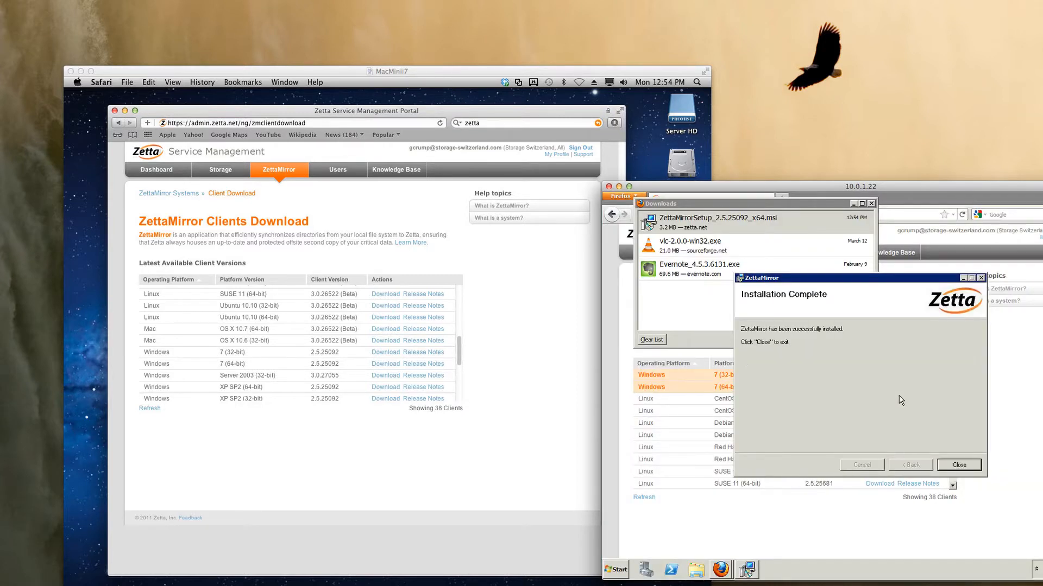
pyautogui.moveTo(947, 449)
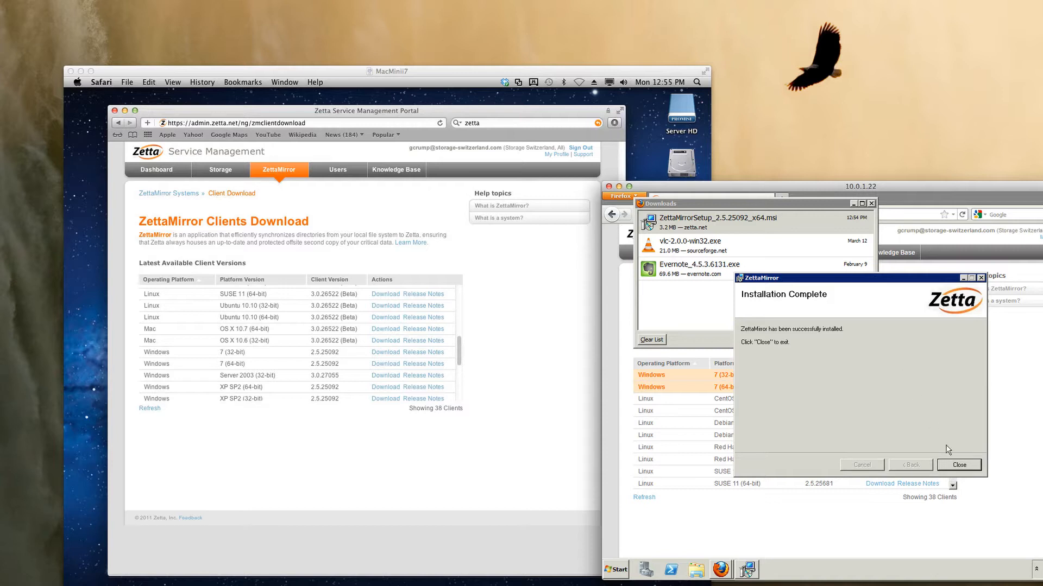
# Register the Windows machine as Win2008-Node2 with the SMP account and acknowledge success.
pyautogui.click(958, 463)
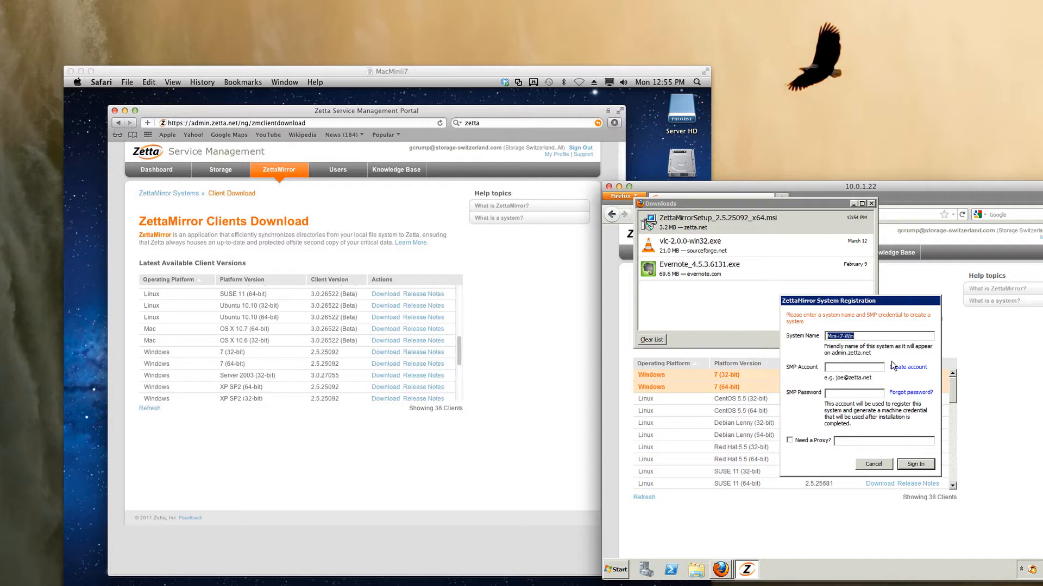
pyautogui.write('Win')
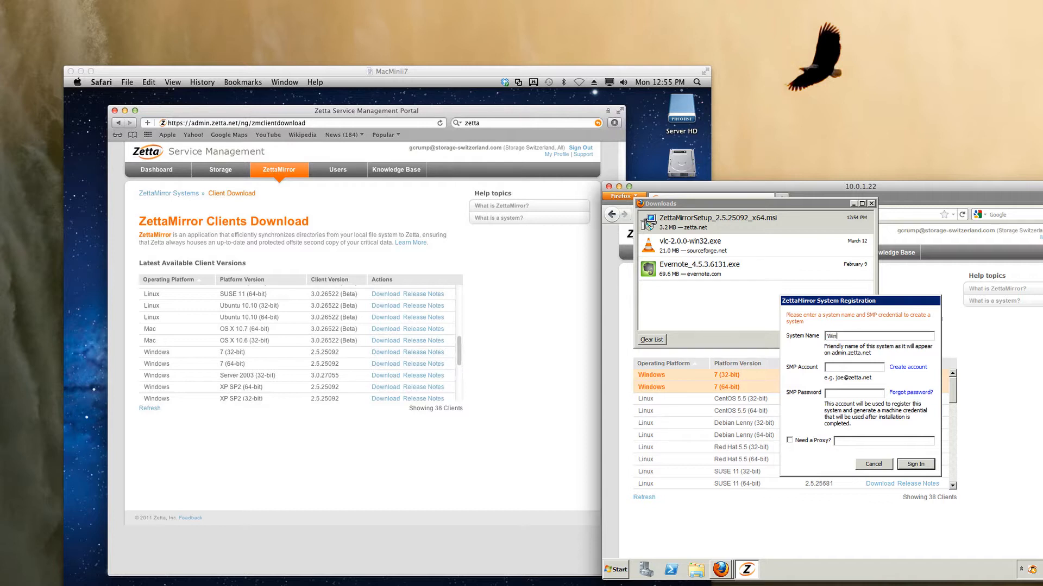
pyautogui.write('2008-Node2')
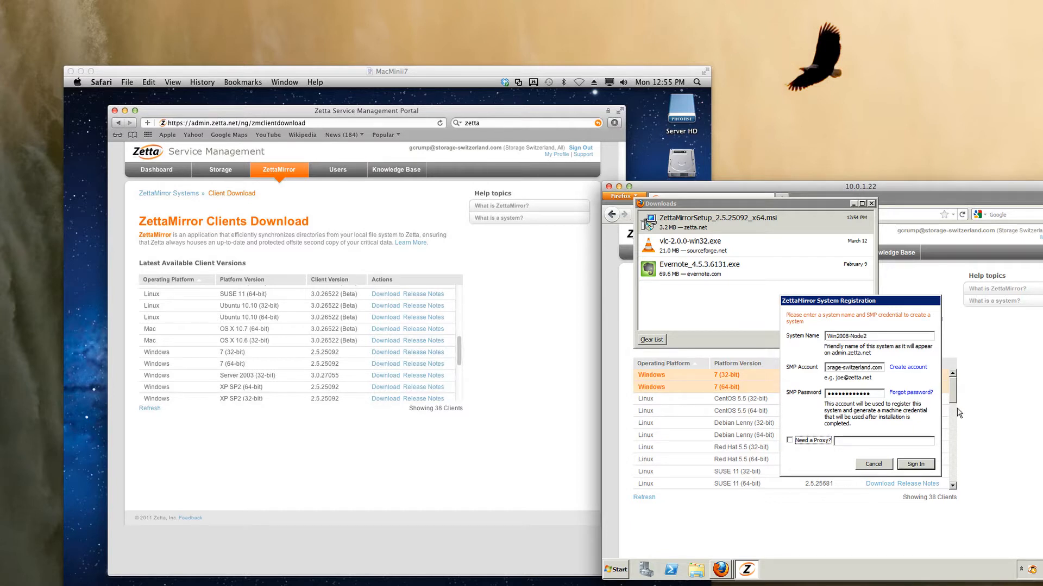
pyautogui.click(874, 463)
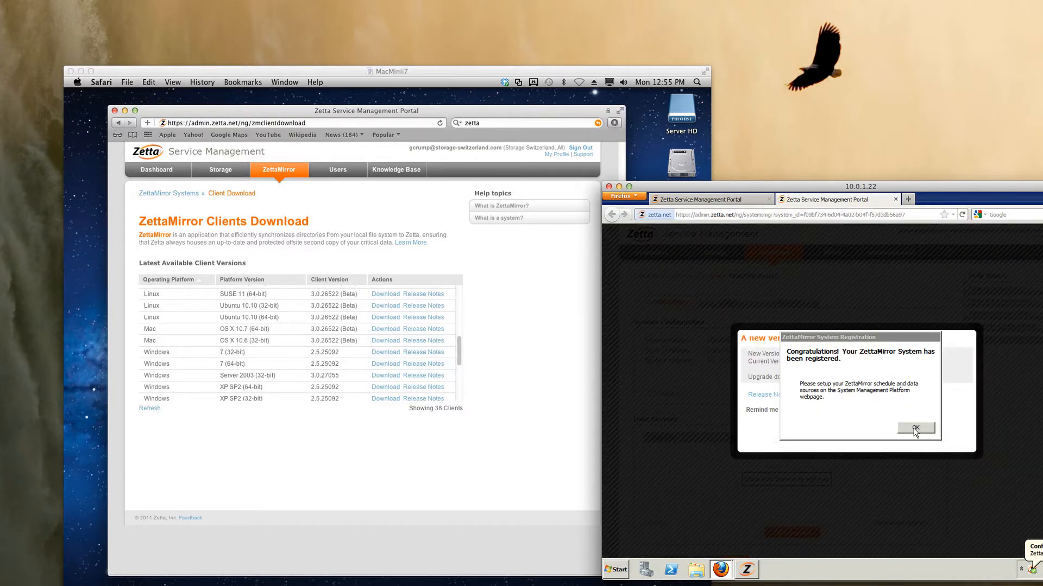
pyautogui.click(917, 428)
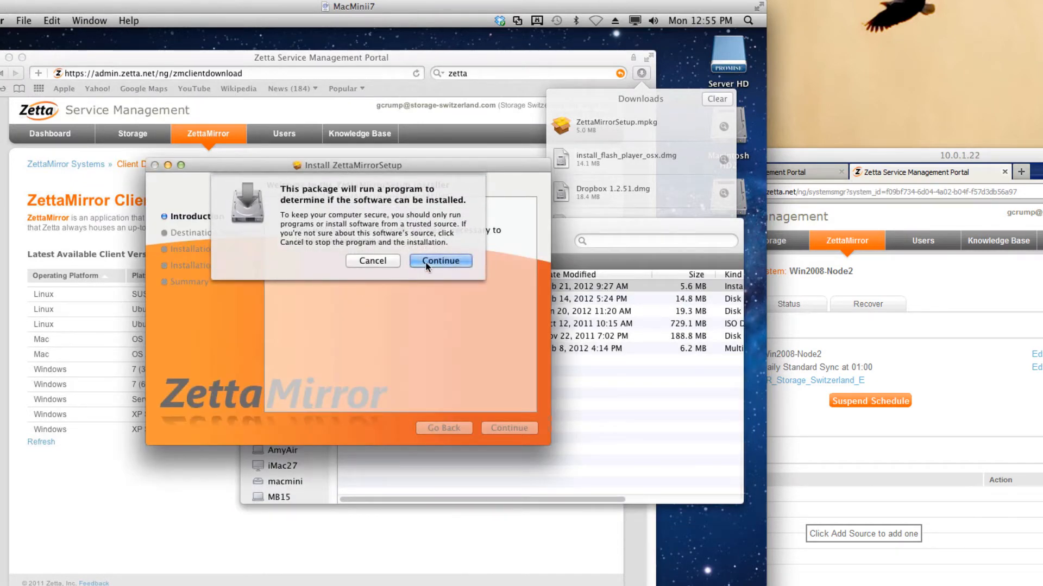
# Run the standard ZettaMirror install on Server HD, authorising with the administrator password.
pyautogui.click(439, 261)
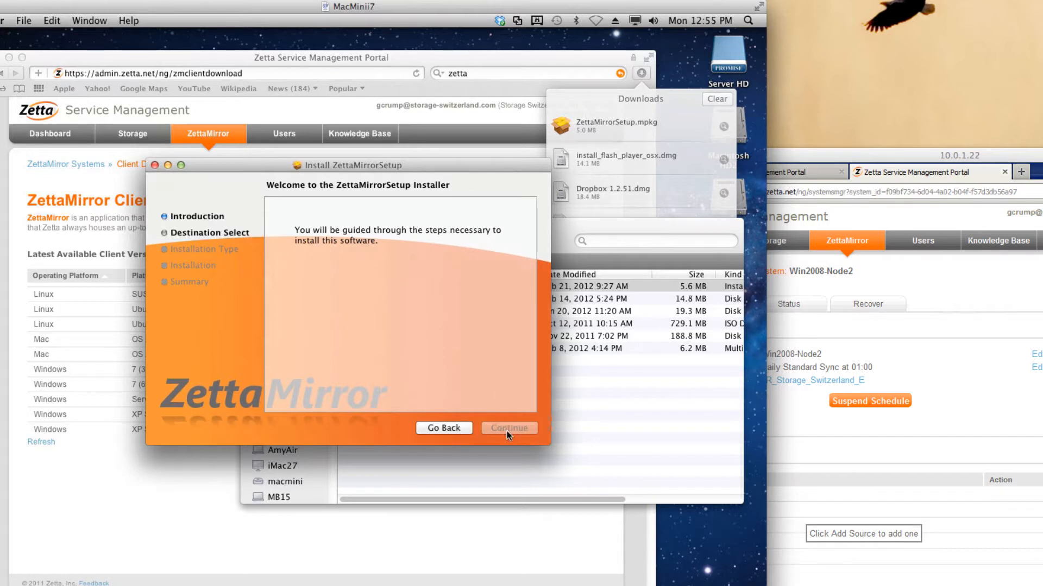
pyautogui.click(508, 427)
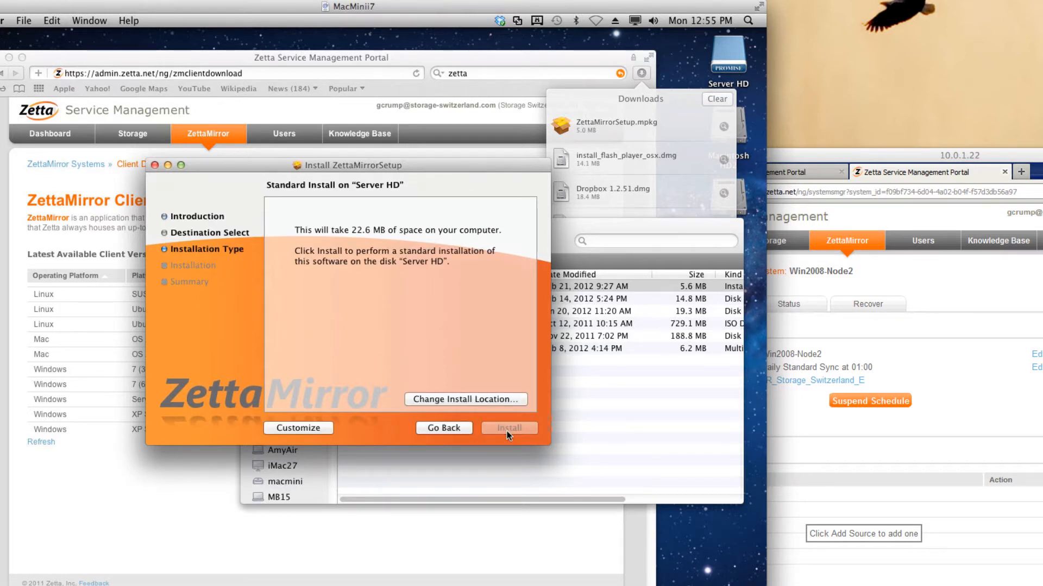
pyautogui.click(508, 428)
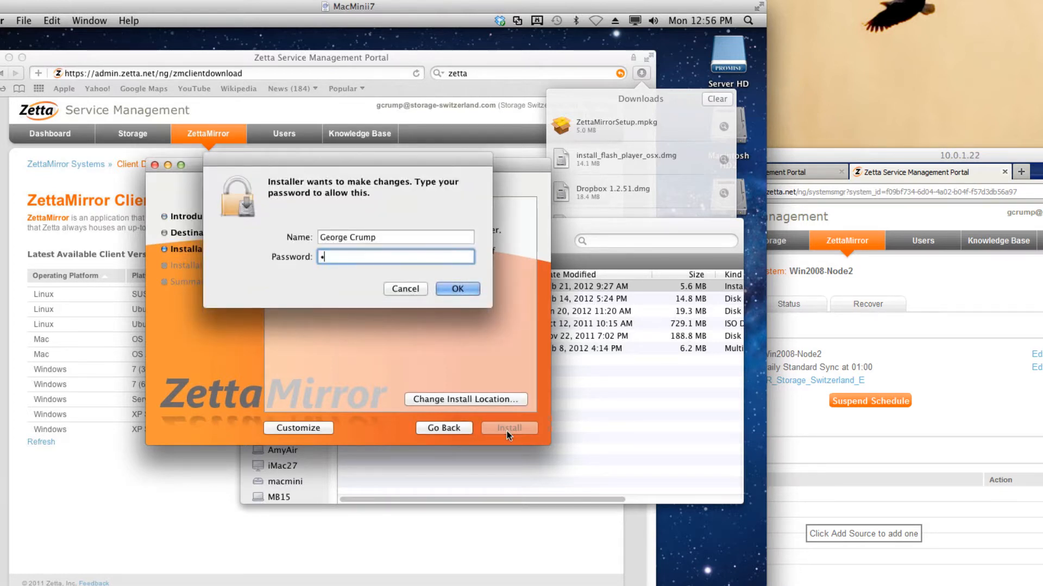
pyautogui.write('password')
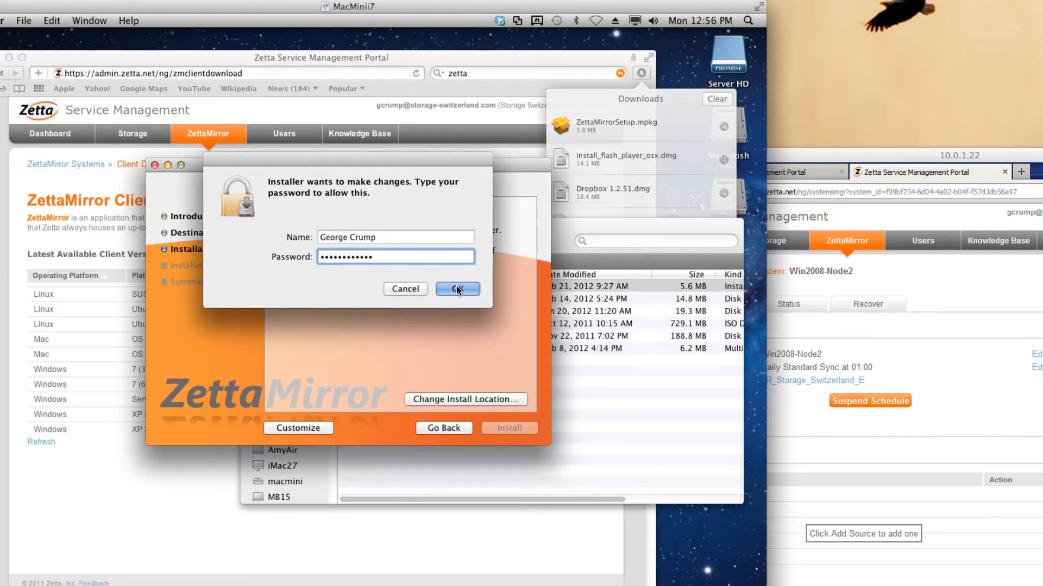
pyautogui.click(457, 288)
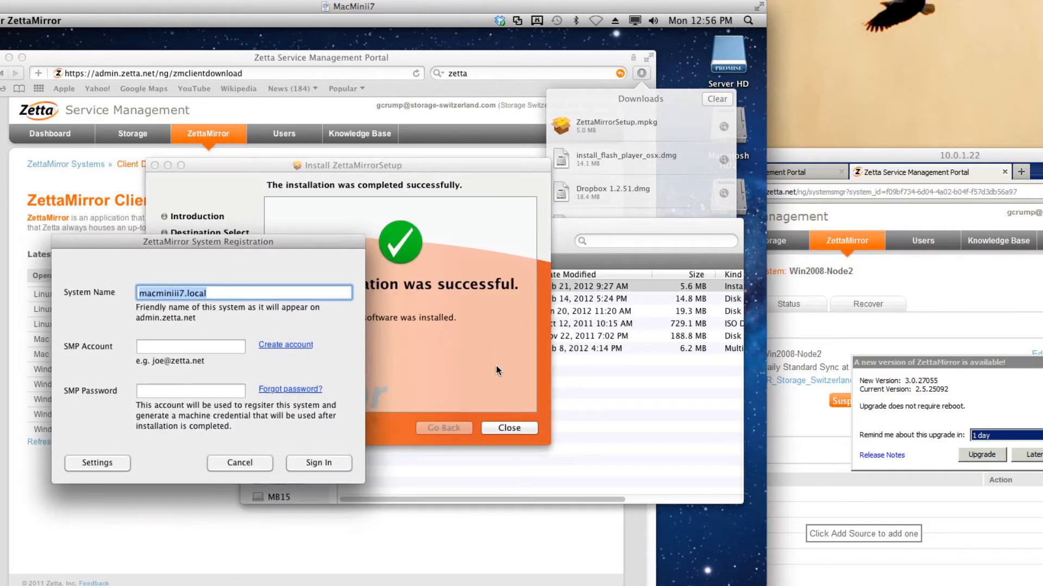
pyautogui.moveTo(289, 371)
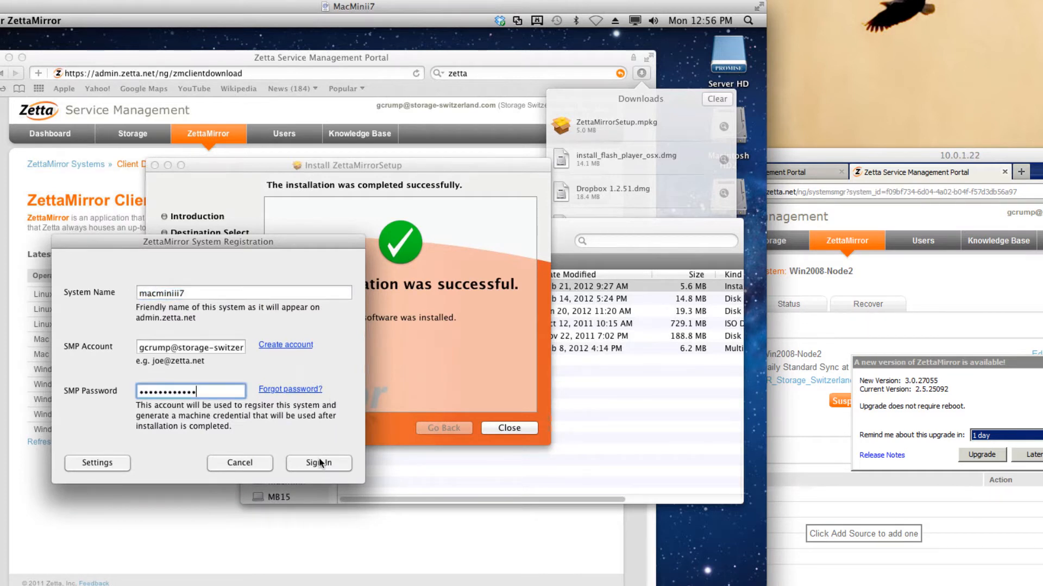
# Register the Mac as macminiii7 by signing in with the service account.
pyautogui.click(318, 463)
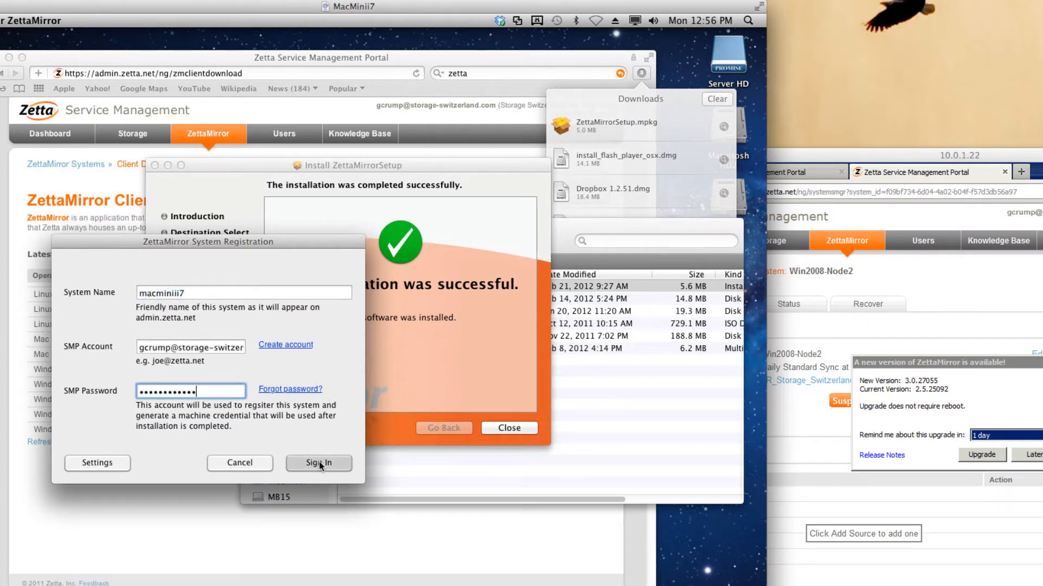
pyautogui.click(318, 463)
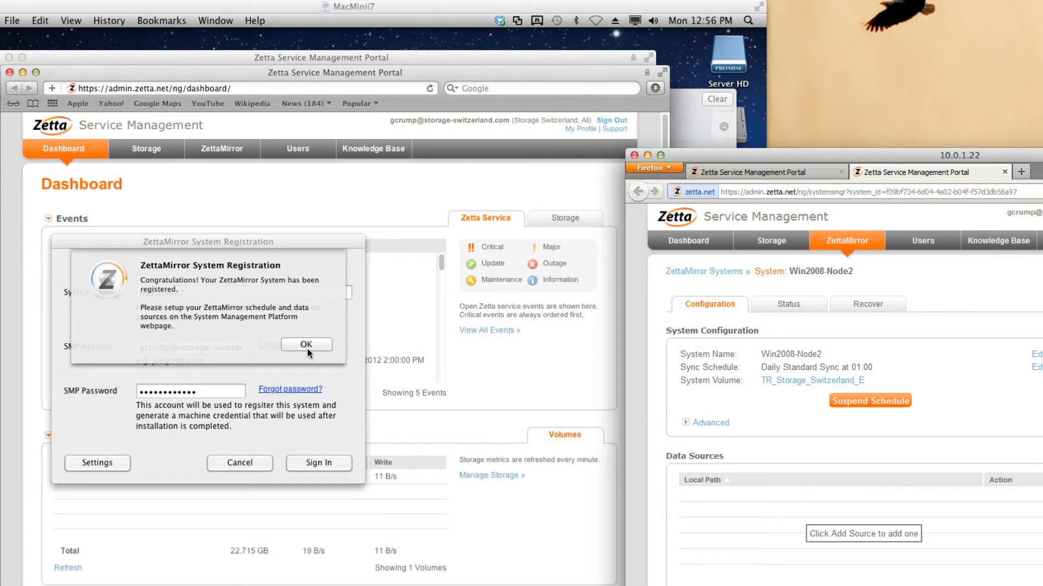
# Dismiss the success message and list macminiii7, Win2008-Node2 and MBA11 as connected systems.
pyautogui.click(306, 345)
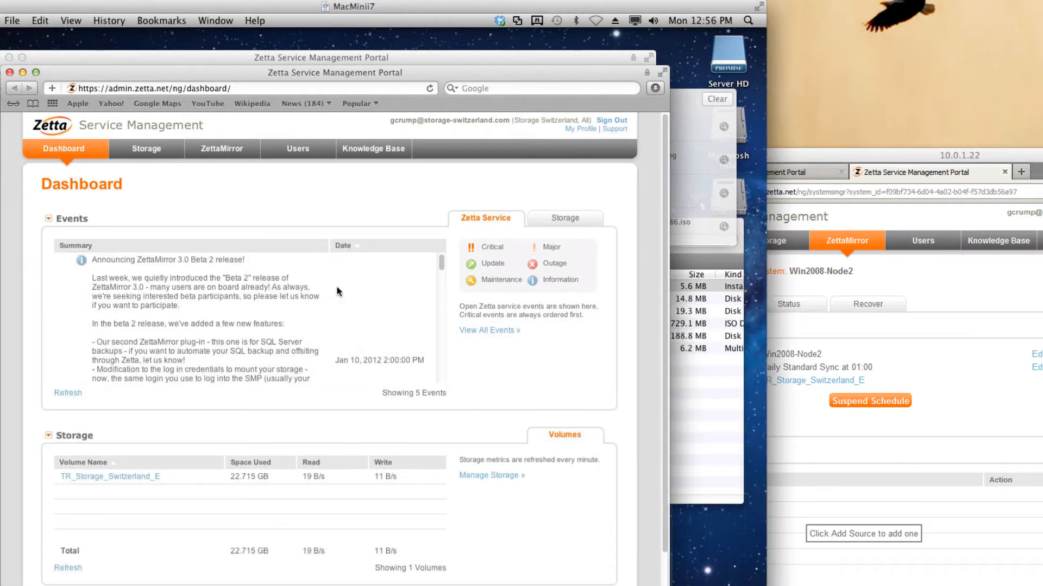
pyautogui.moveTo(236, 207)
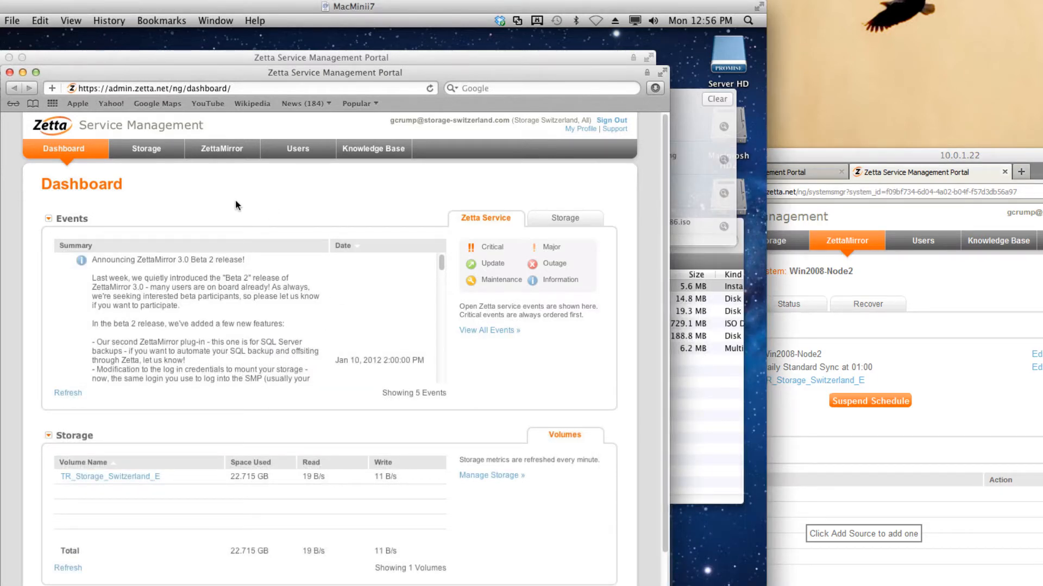
pyautogui.moveTo(222, 149)
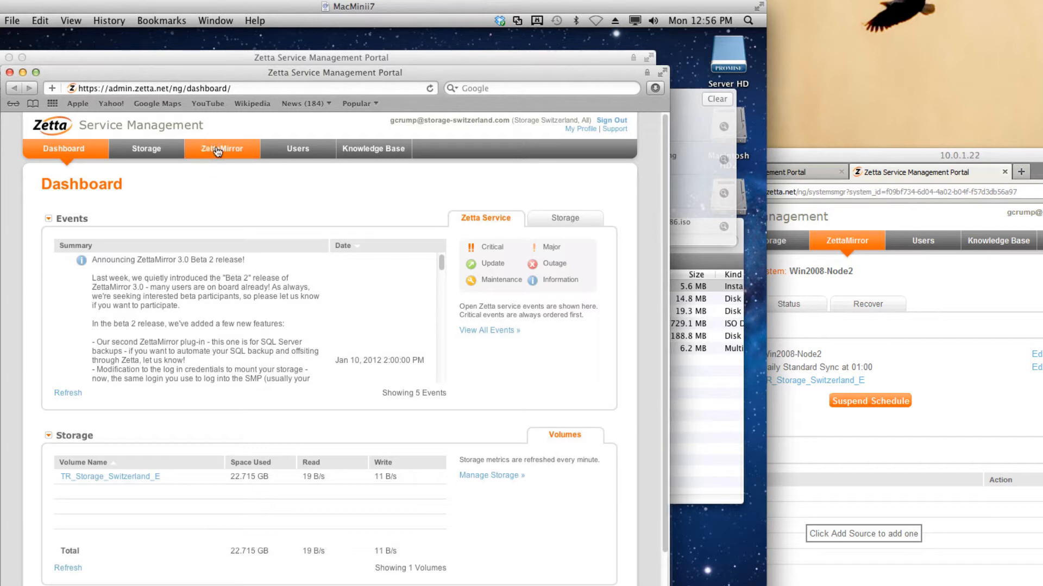
pyautogui.click(222, 149)
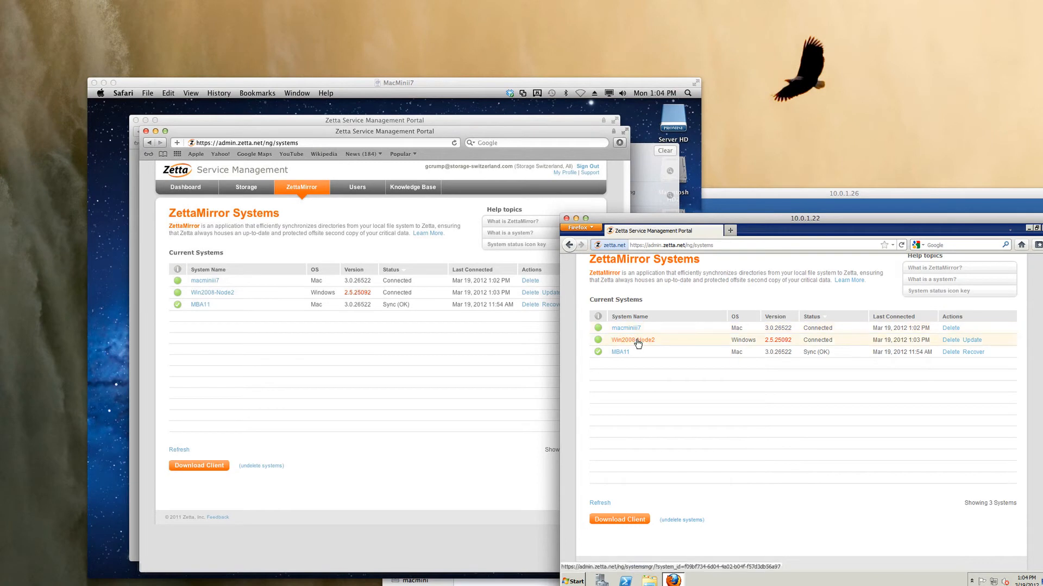
# Start adding a data source to Win2008-Node2, trusting the publisher so the local path selector runs.
pyautogui.click(632, 340)
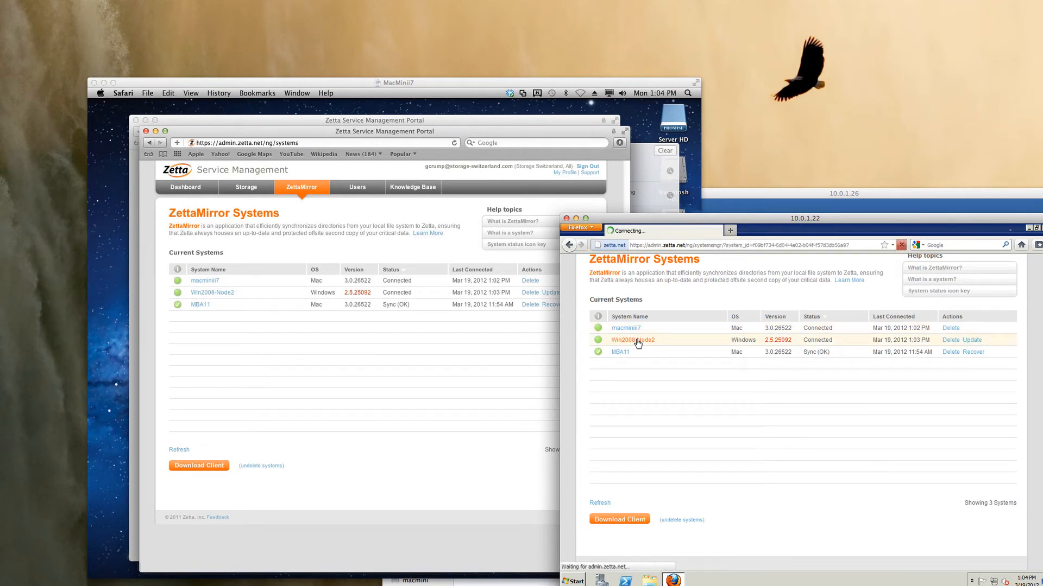
pyautogui.click(631, 339)
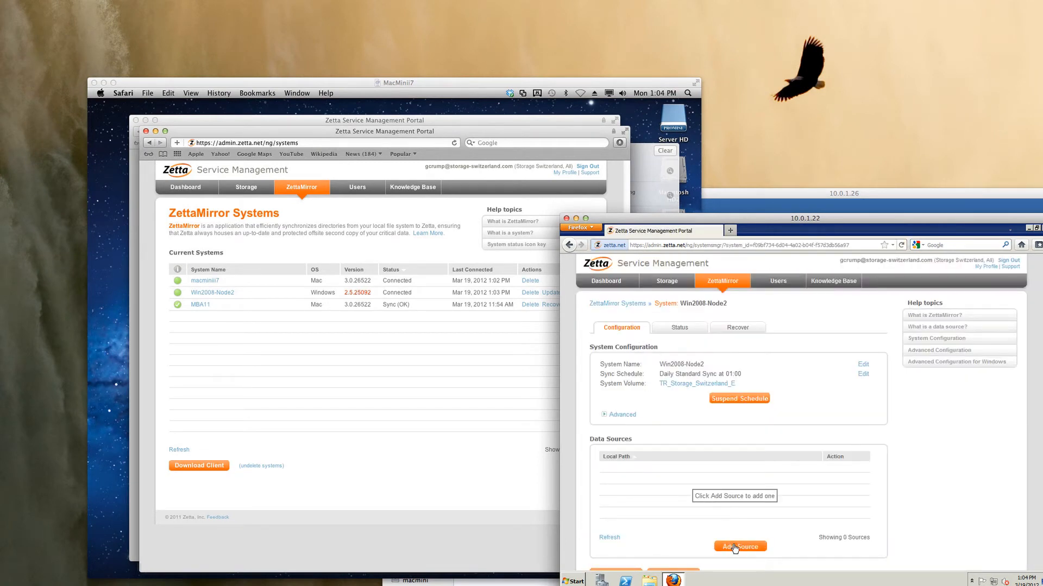
pyautogui.click(739, 546)
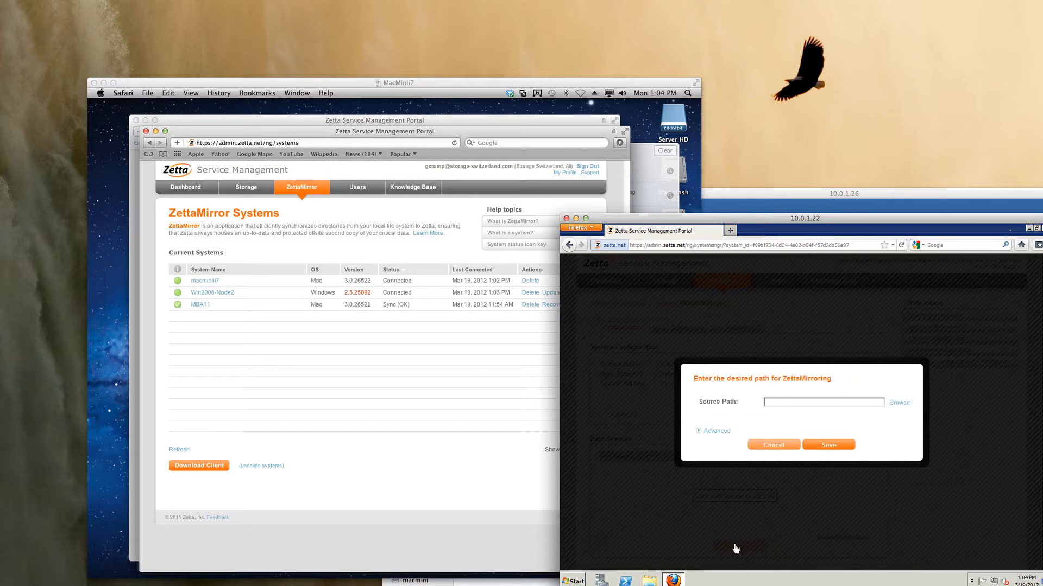
pyautogui.moveTo(884, 416)
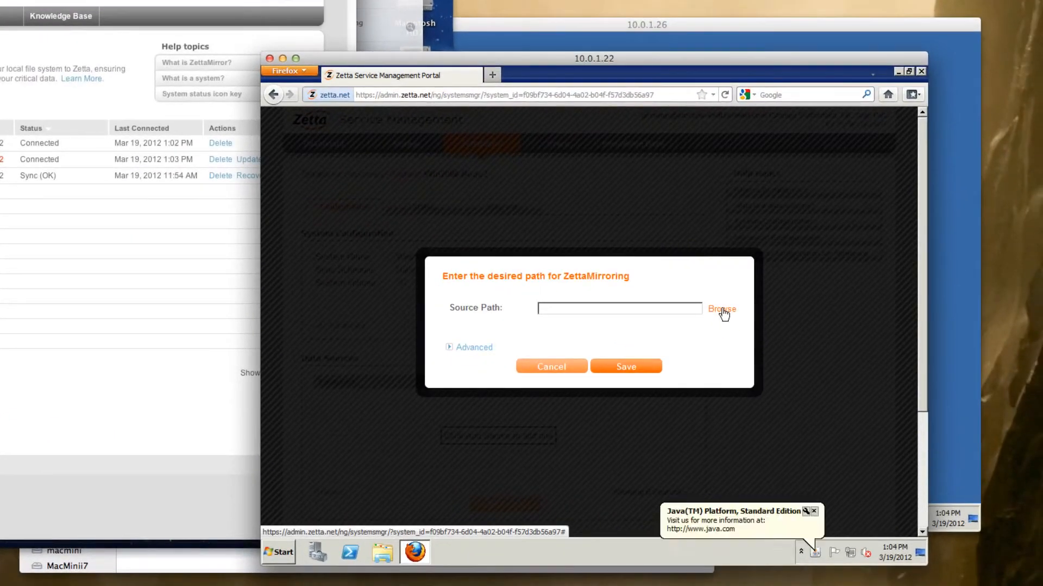
pyautogui.click(721, 310)
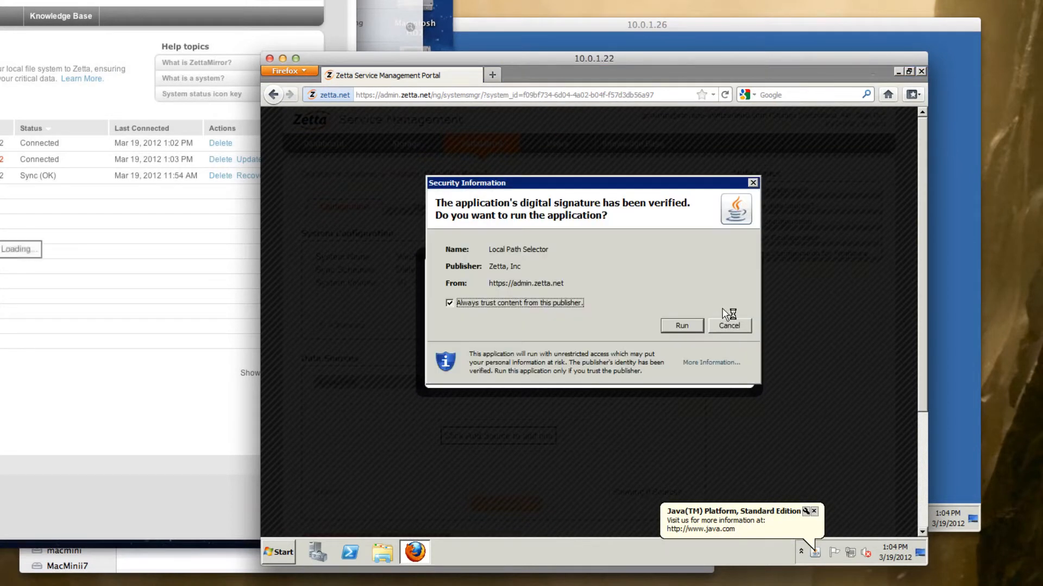
pyautogui.click(681, 326)
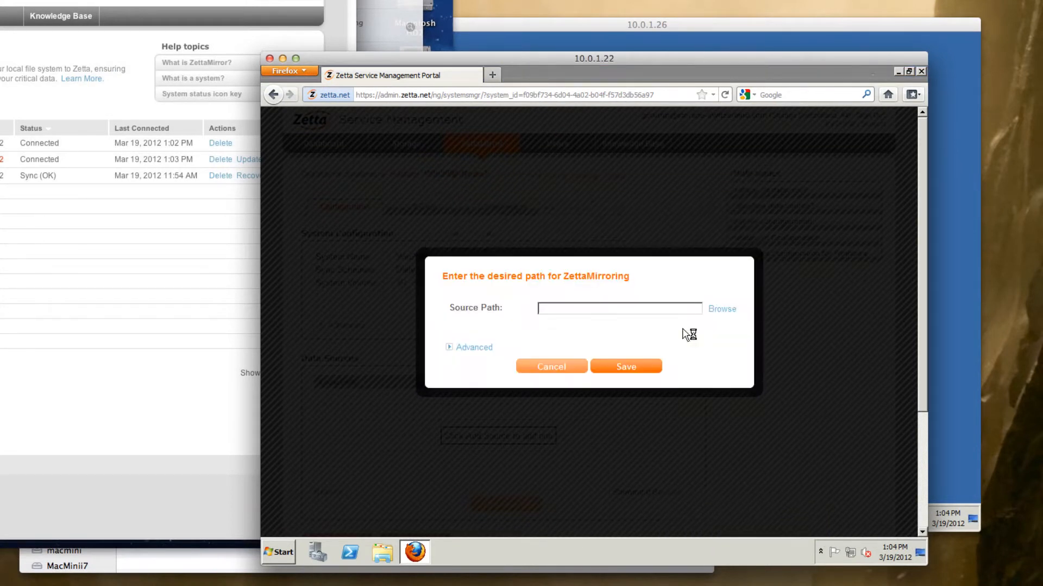
pyautogui.click(722, 308)
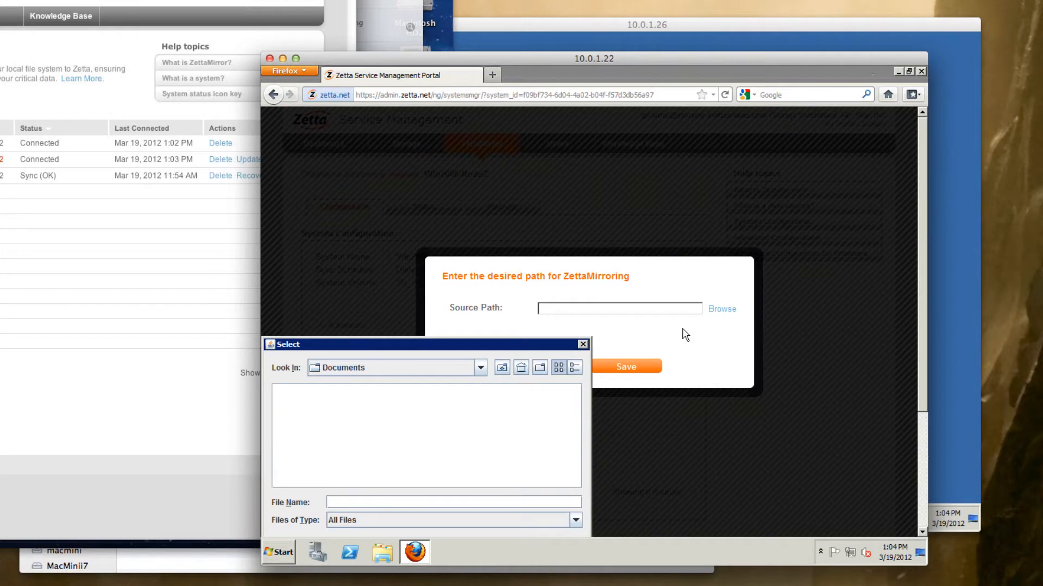
pyautogui.moveTo(486, 386)
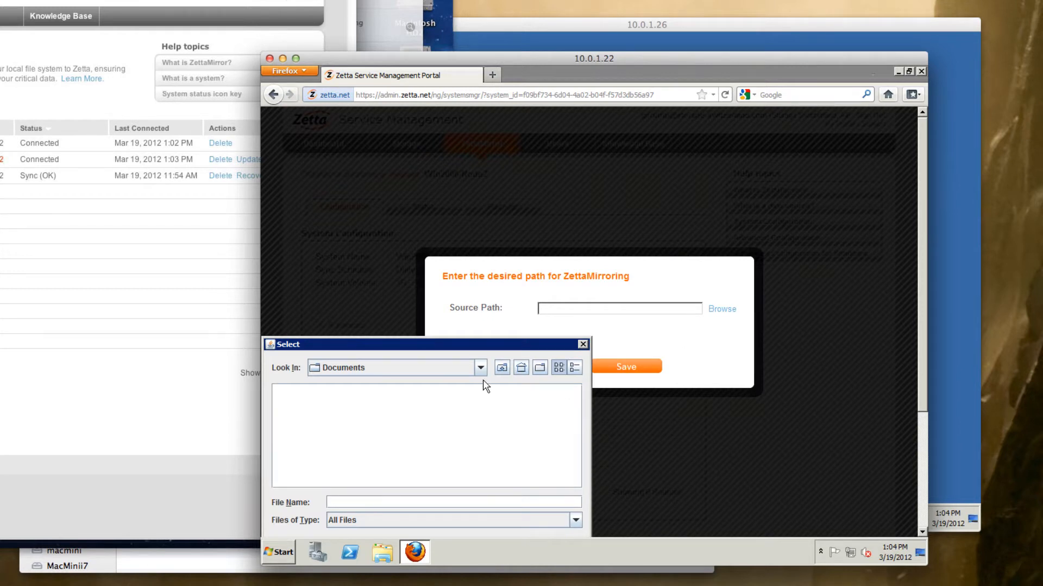
# Pick MMi7-WinShare on DataDrobo (E:) and save E:\MMi7-WinShare as the data source.
pyautogui.click(480, 369)
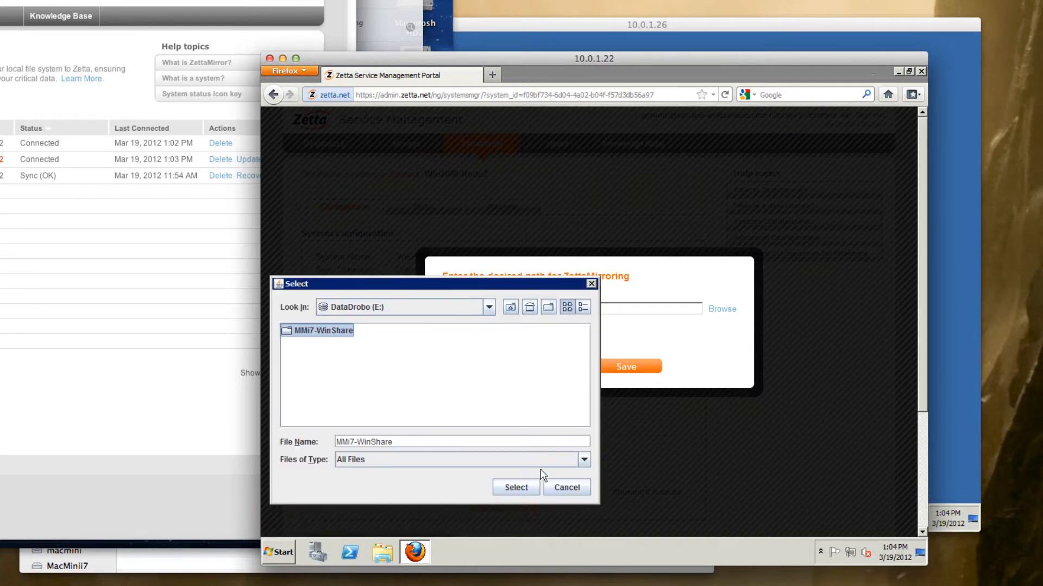
pyautogui.click(567, 488)
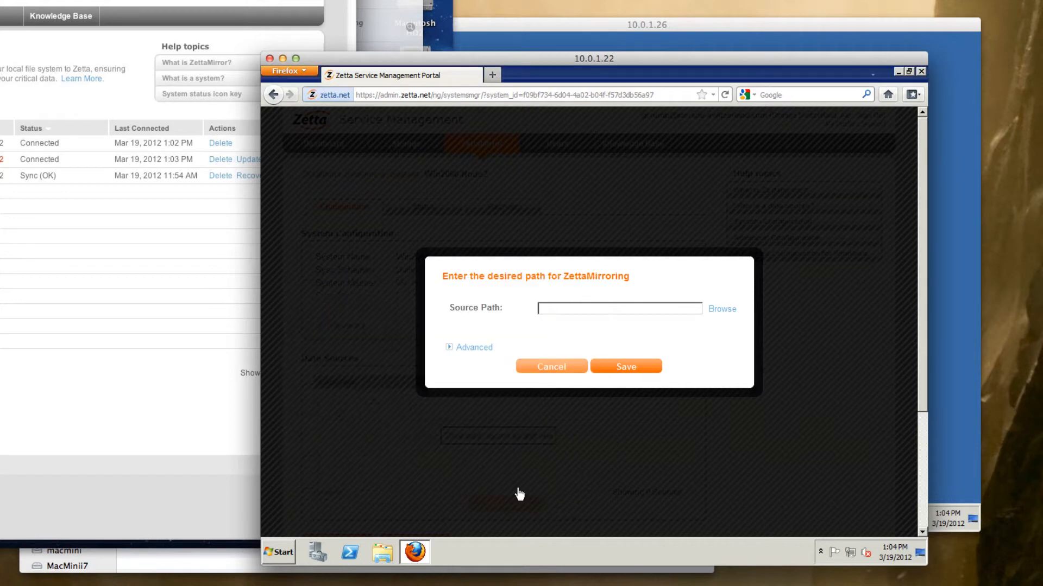
pyautogui.write('E:\\MMi7-WinShare')
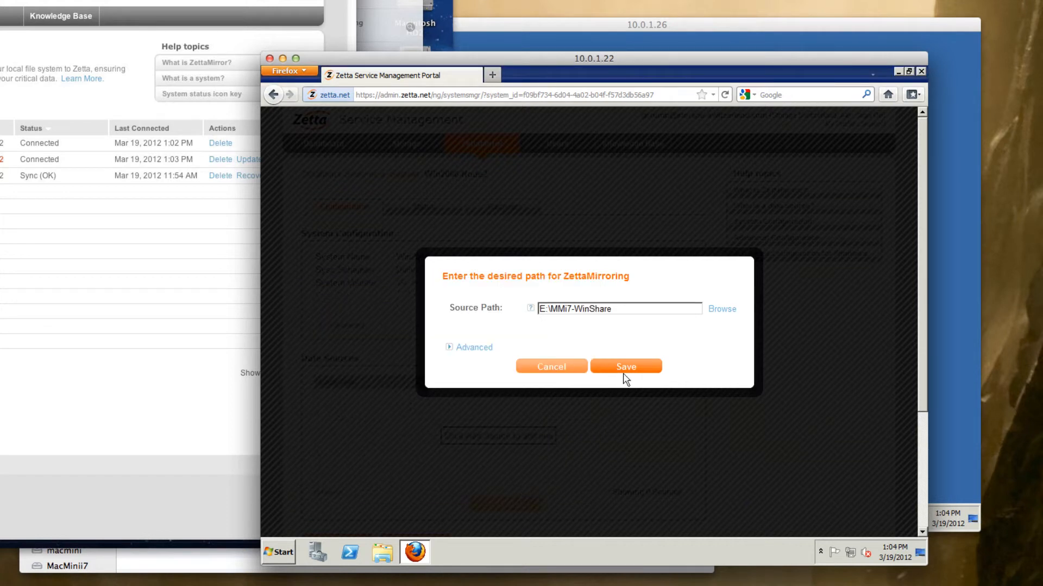
pyautogui.click(626, 366)
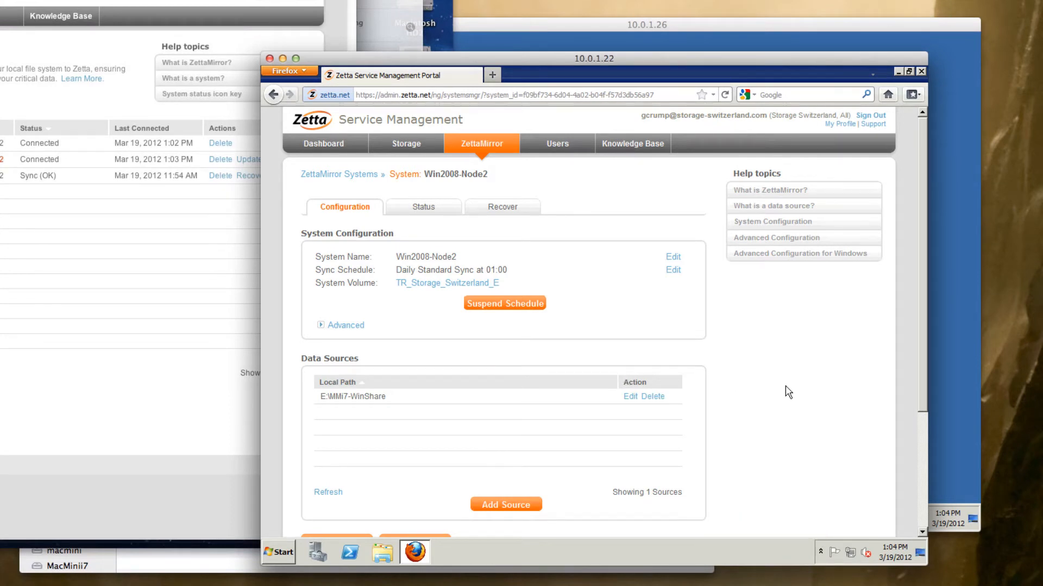
# Expand Advanced to show thread limit, throttle, deletion, upgrade and VSS options, plus system details.
pyautogui.scroll(-3)
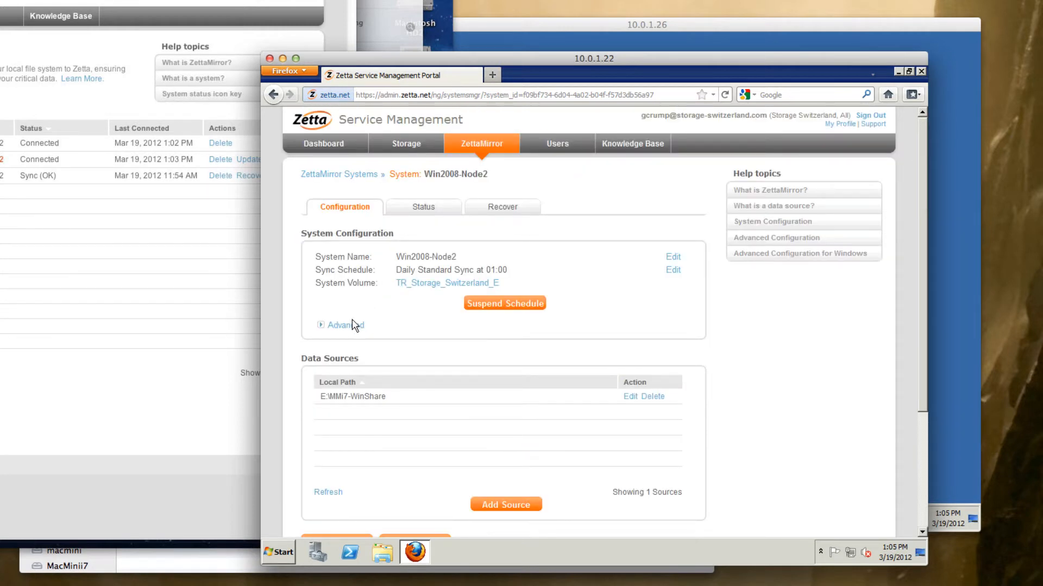
pyautogui.click(345, 324)
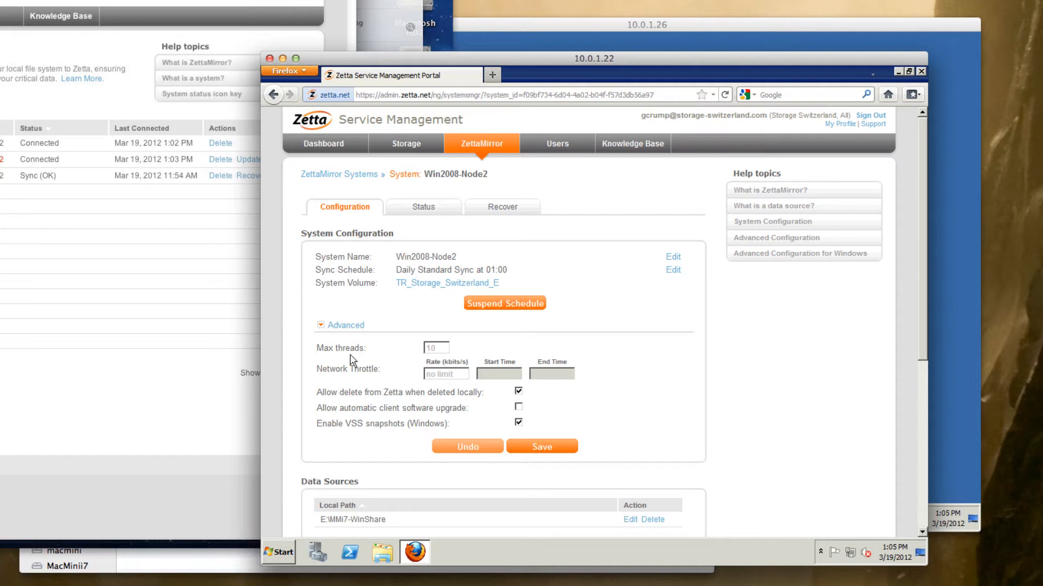
pyautogui.moveTo(473, 350)
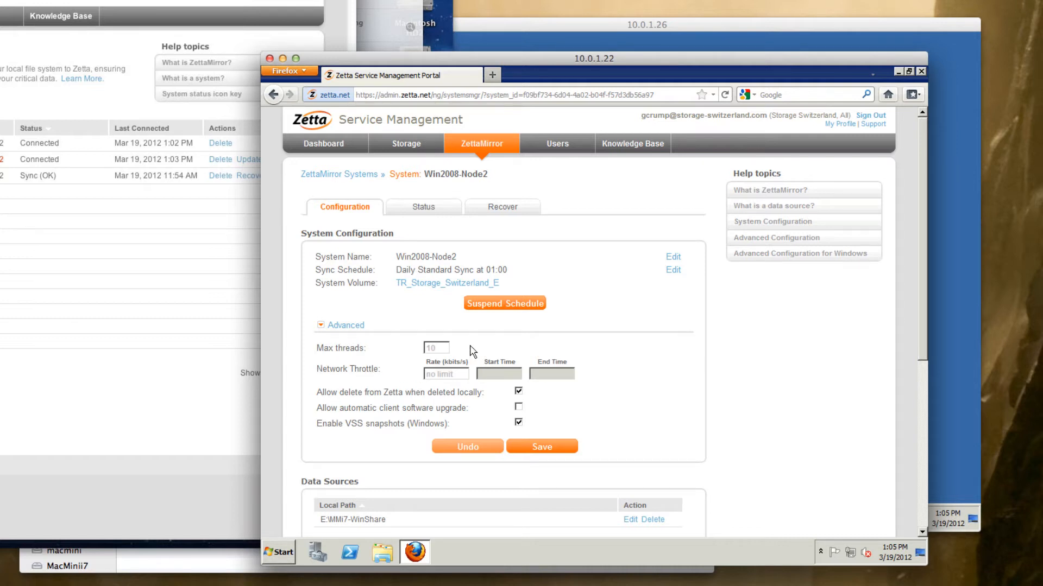
pyautogui.moveTo(396, 380)
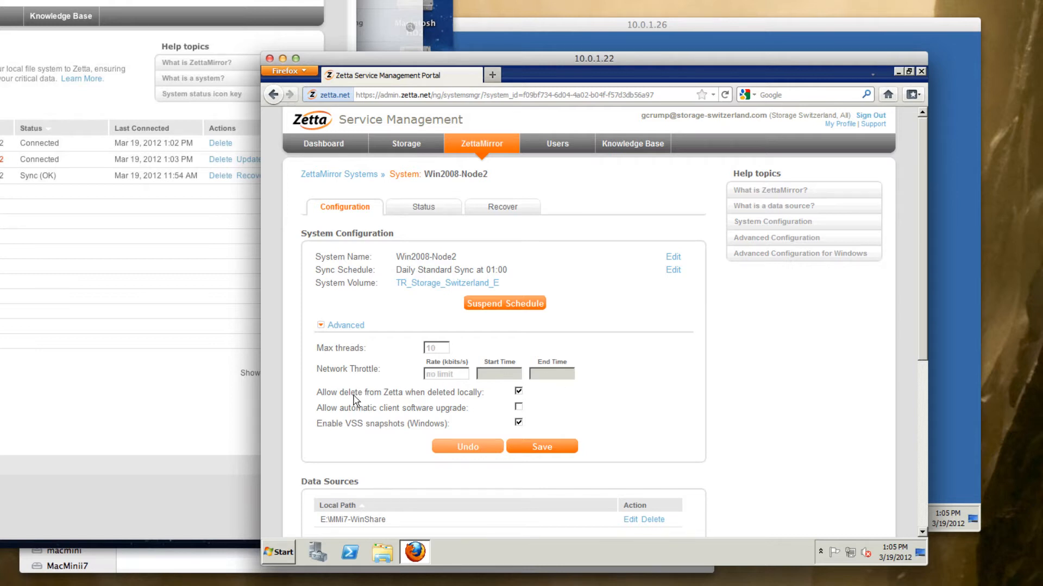
pyautogui.moveTo(393, 410)
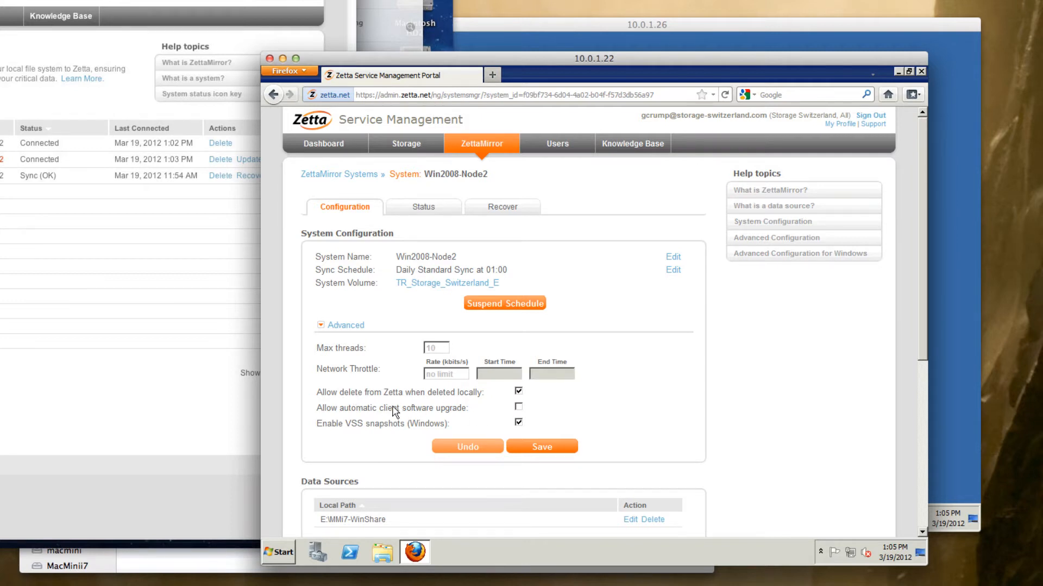
pyautogui.moveTo(397, 433)
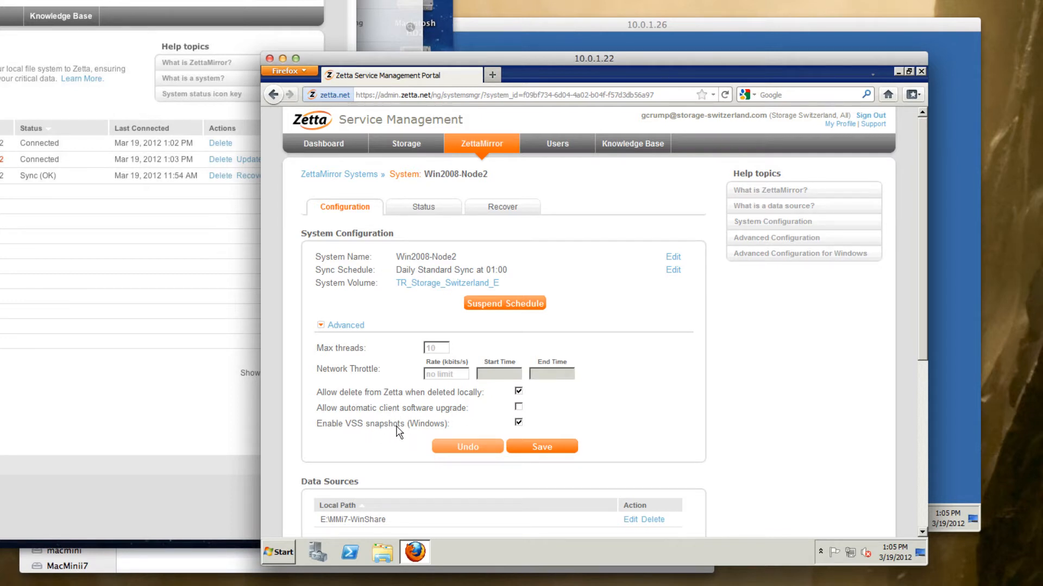
pyautogui.scroll(-3)
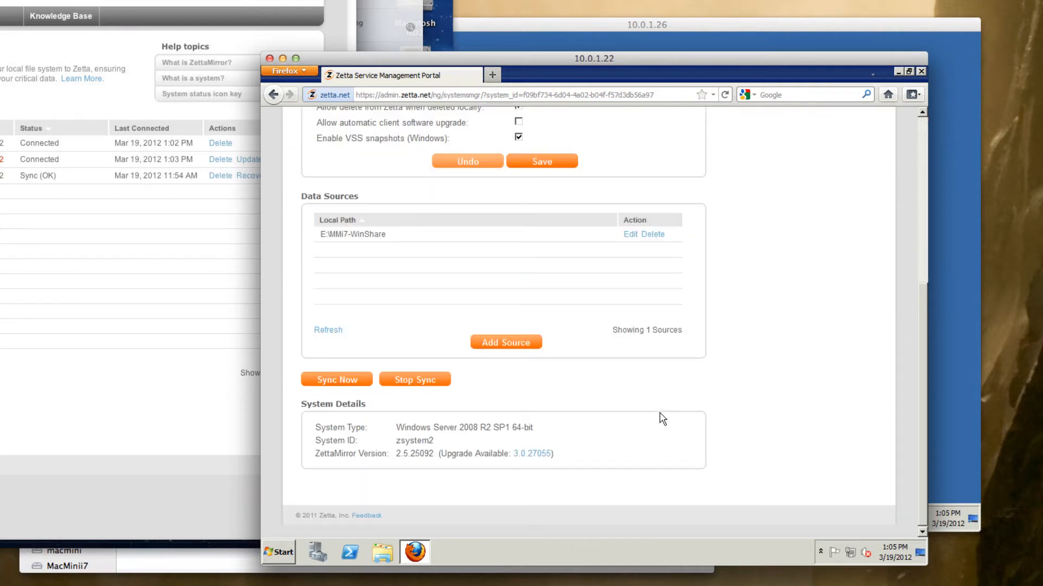
pyautogui.moveTo(428, 368)
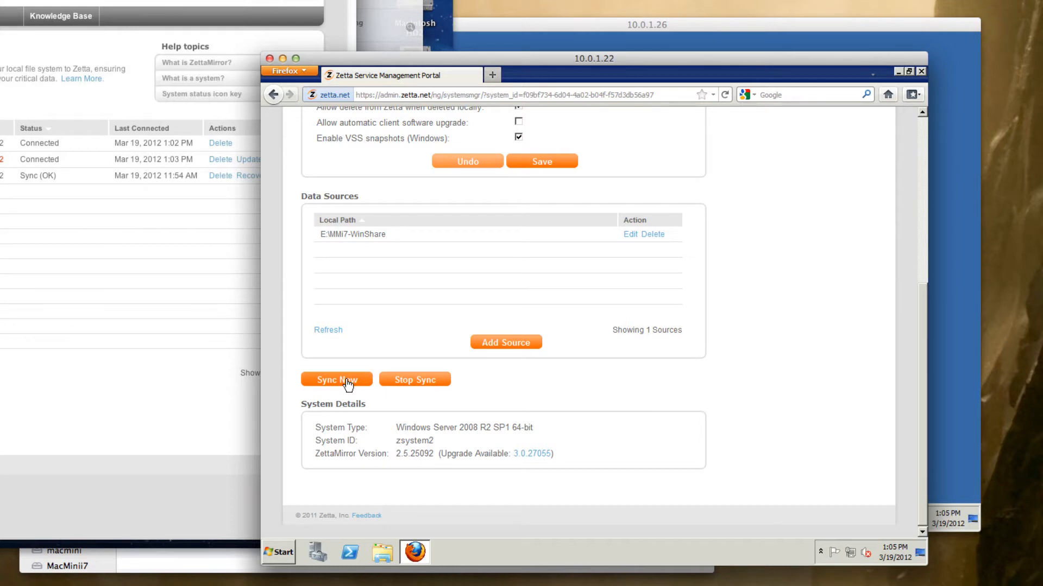
# Start a standard Sync Now of Win2008-Node2 and confirm it.
pyautogui.click(336, 379)
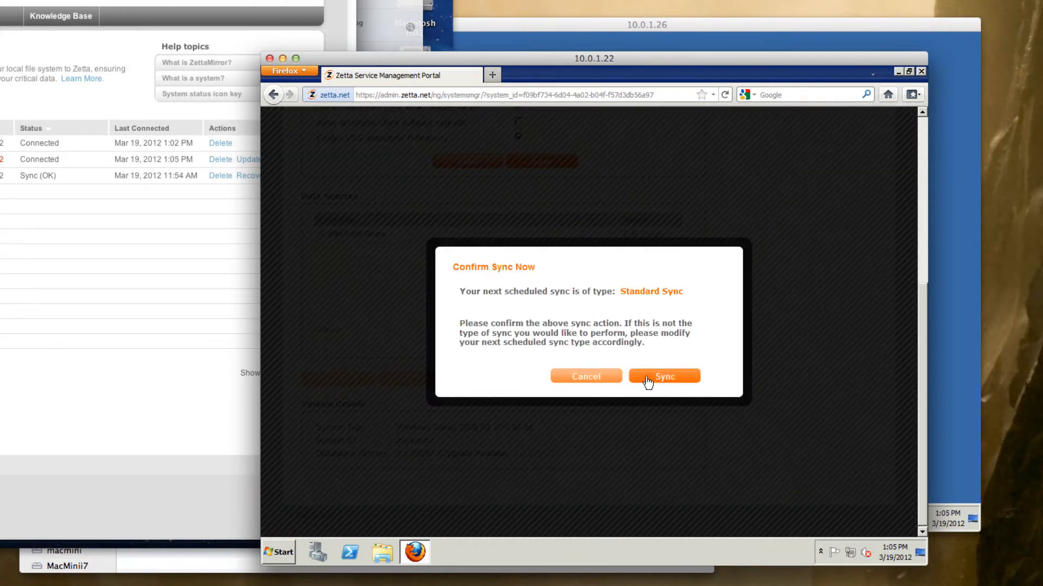
pyautogui.click(662, 377)
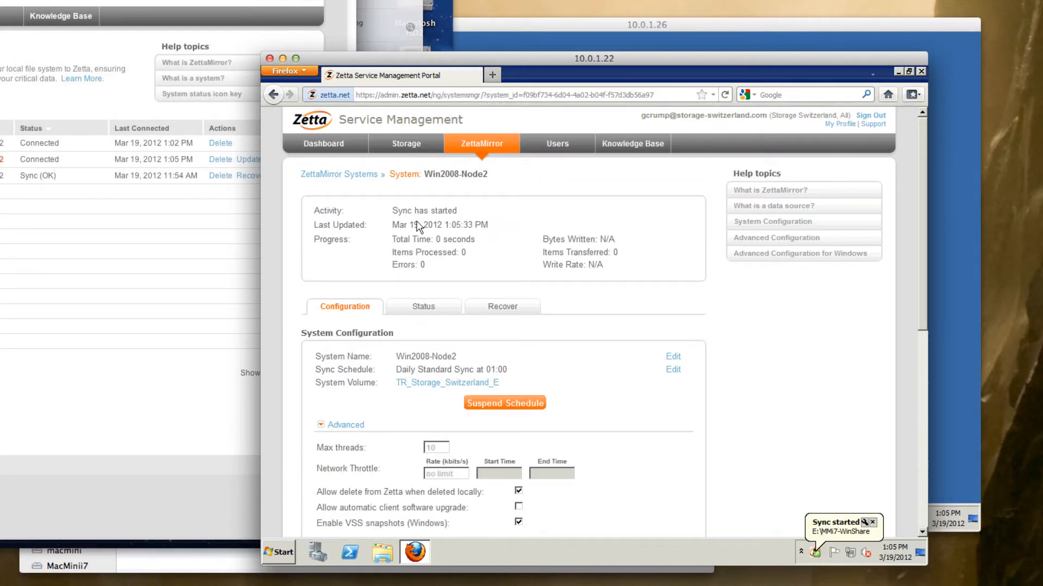
pyautogui.moveTo(454, 275)
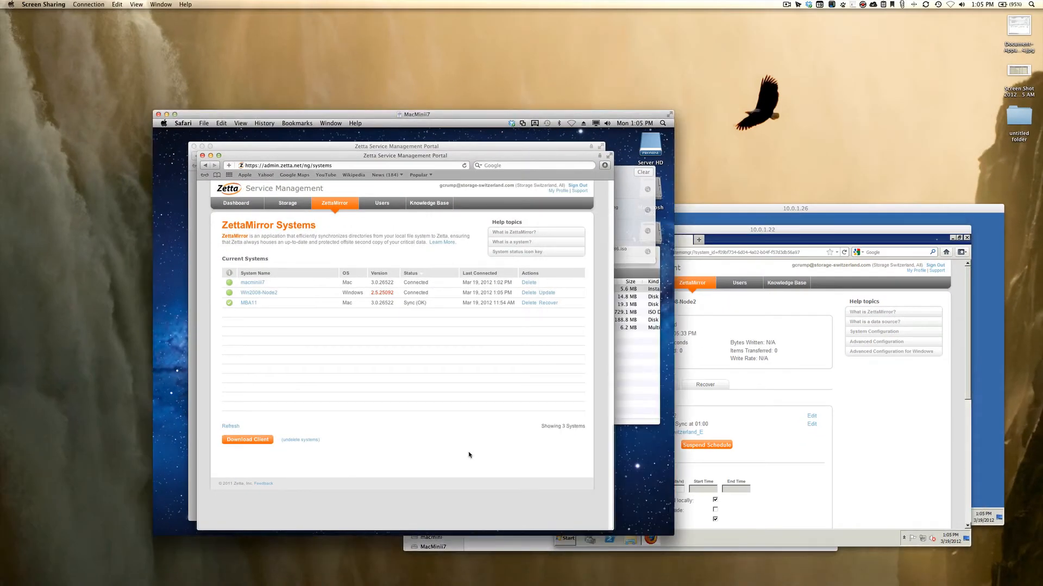
pyautogui.moveTo(273, 358)
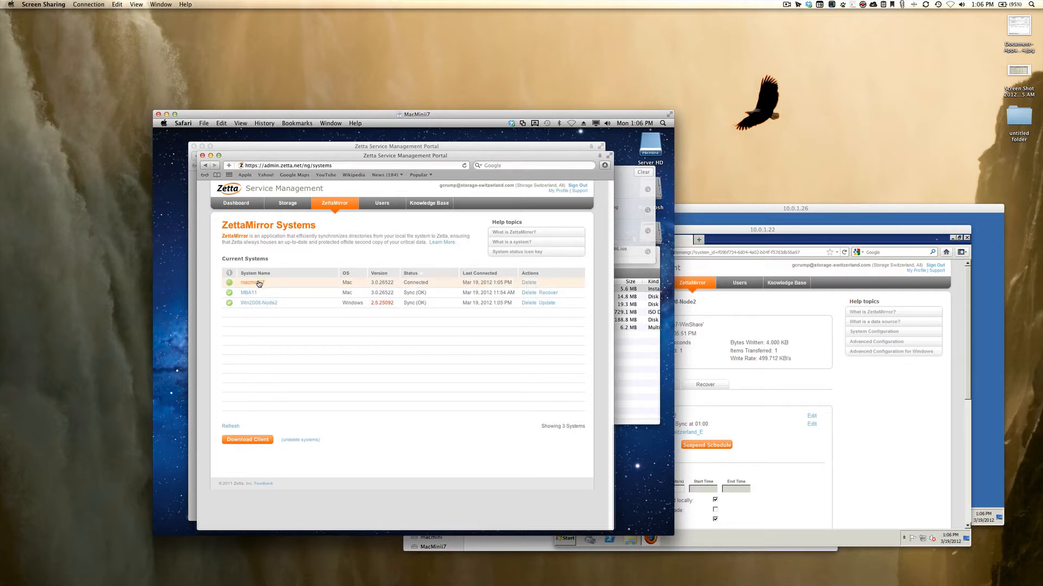
# Open the macminii7 system from the ZettaMirror Systems list.
pyautogui.click(249, 282)
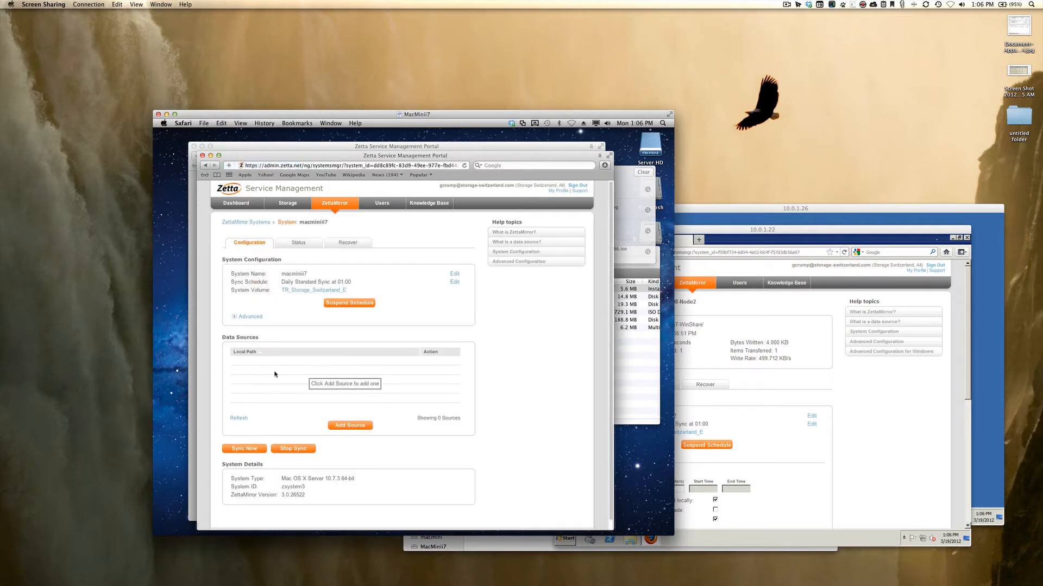
pyautogui.moveTo(336, 446)
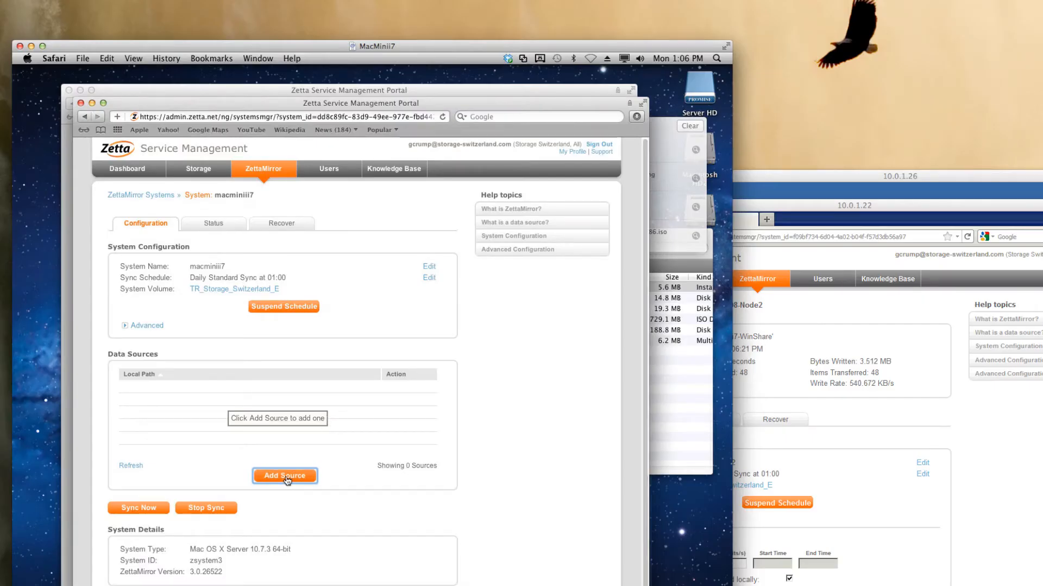
# Add /users as a new data source for macminii7 and save it.
pyautogui.click(283, 475)
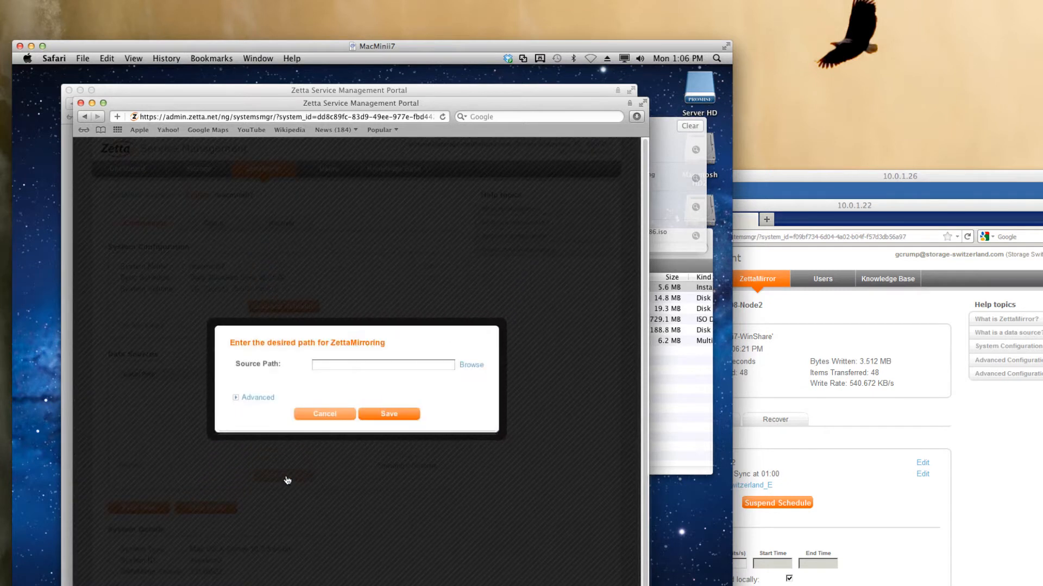
pyautogui.click(384, 364)
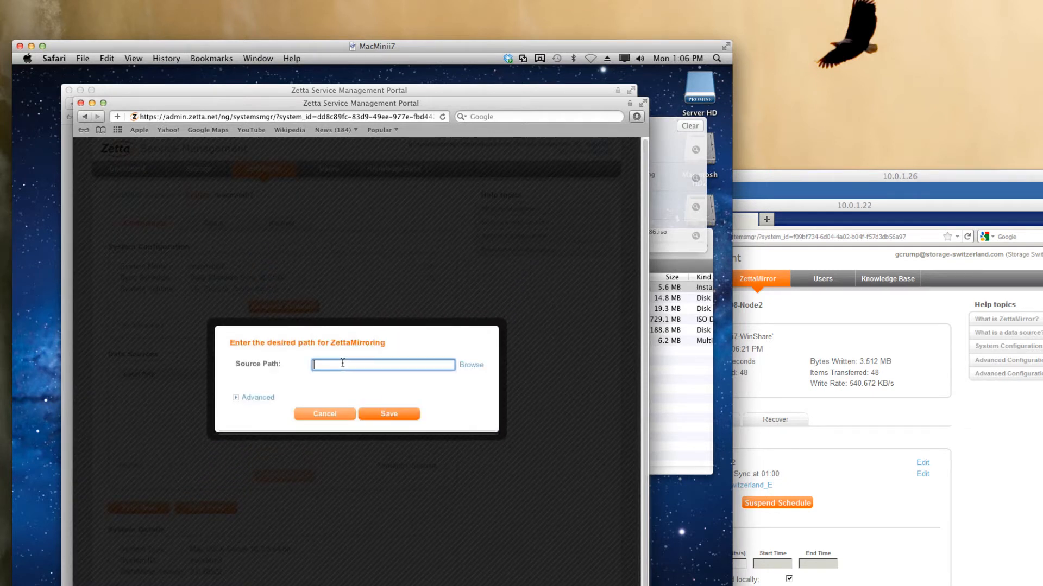
pyautogui.write('/users')
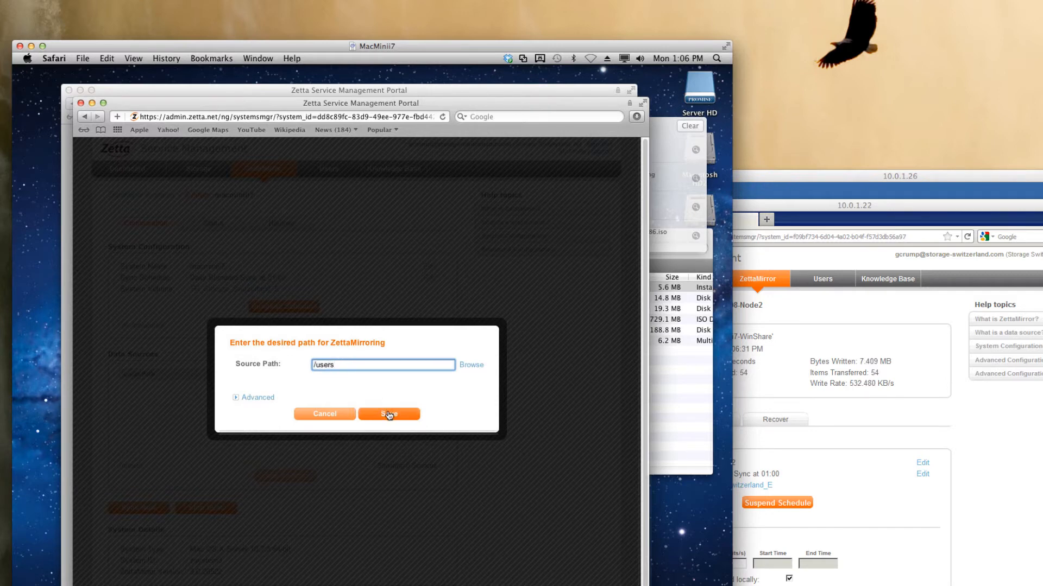
pyautogui.click(388, 414)
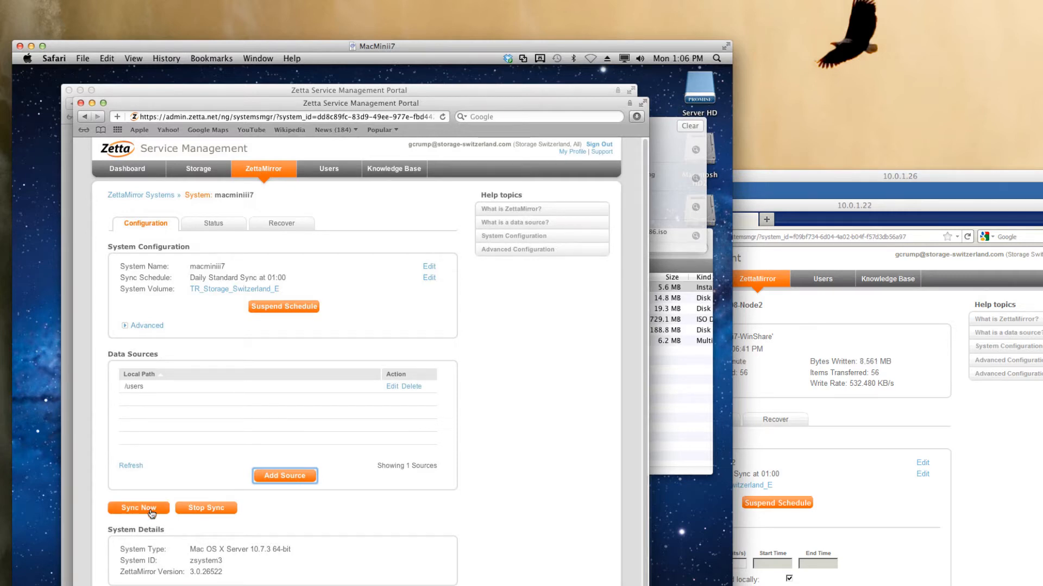
# Start an immediate standard sync of macminii7 and confirm it.
pyautogui.click(138, 509)
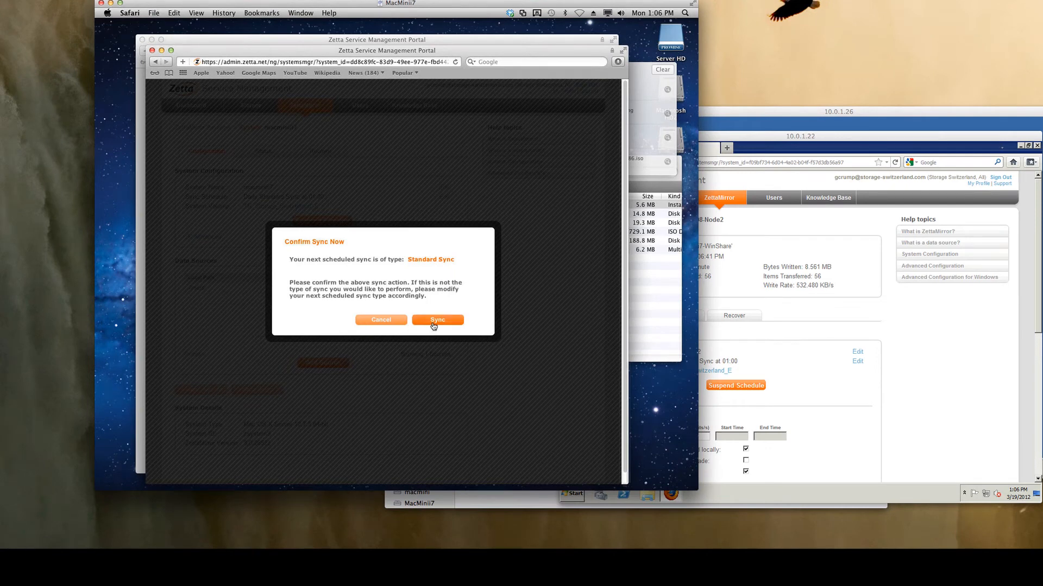
pyautogui.click(437, 319)
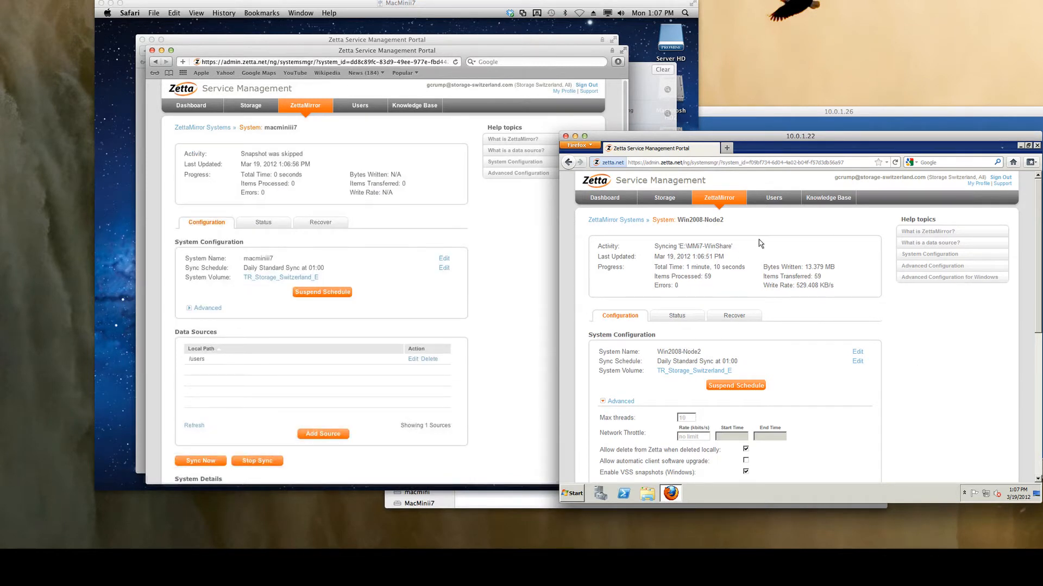
pyautogui.moveTo(866, 123)
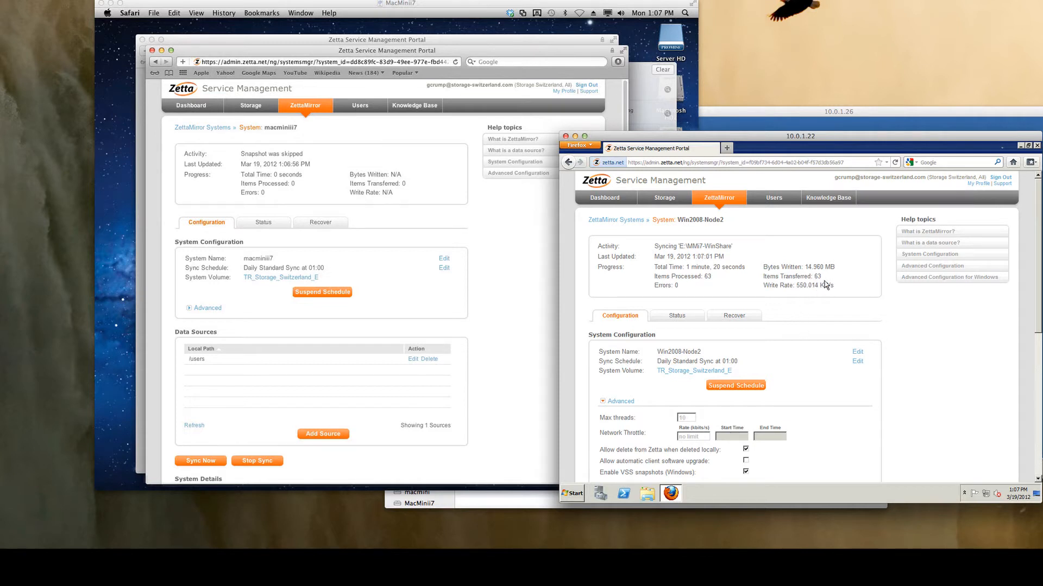
pyautogui.moveTo(777, 289)
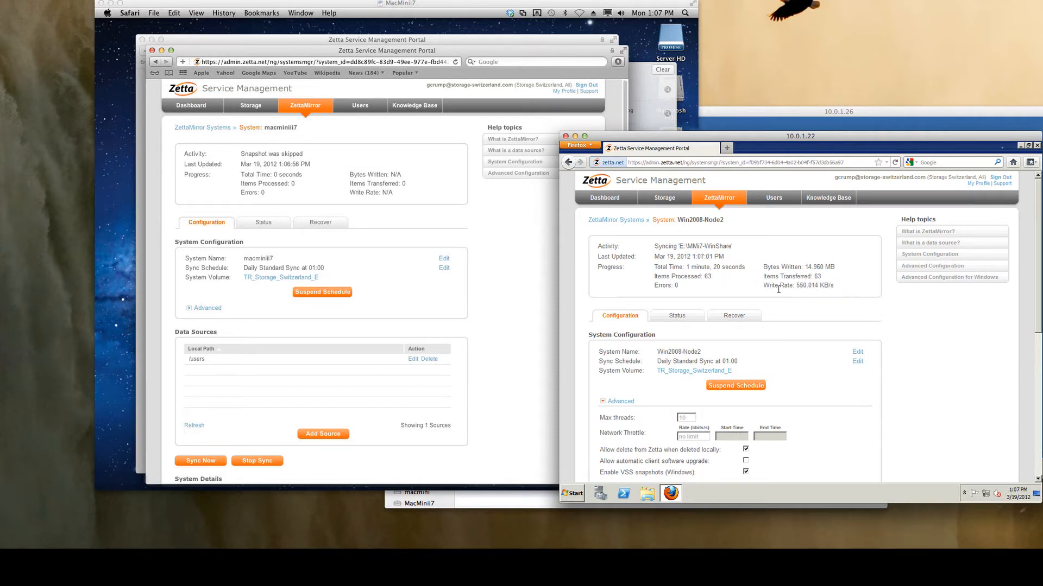
pyautogui.moveTo(697, 285)
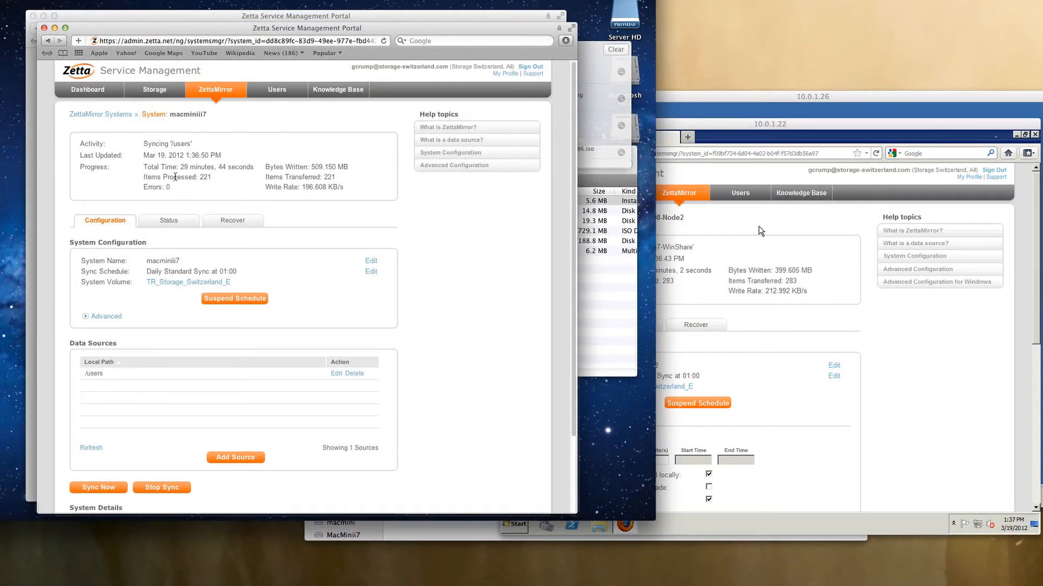
pyautogui.moveTo(208, 205)
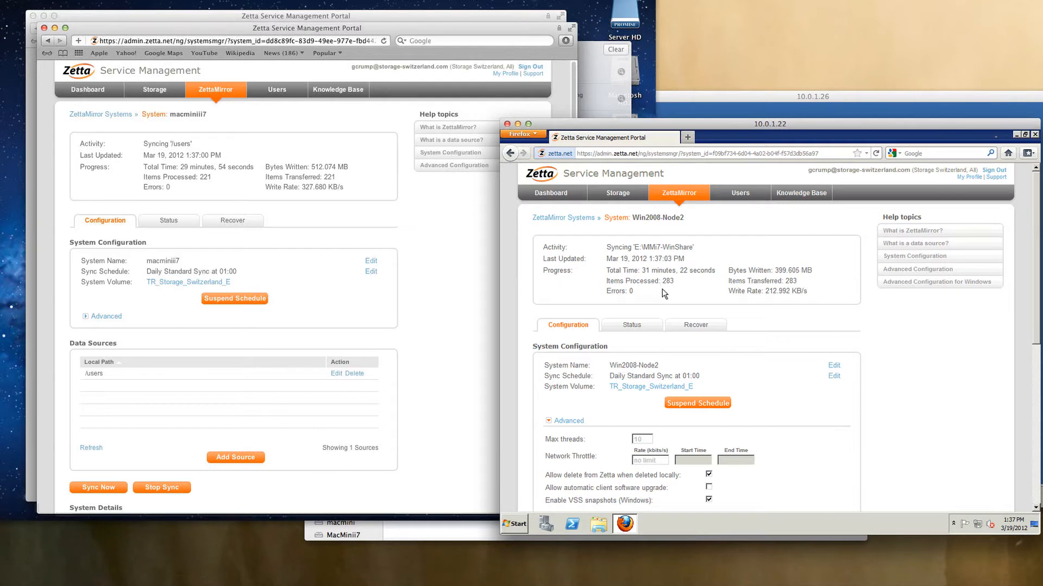
pyautogui.moveTo(680, 294)
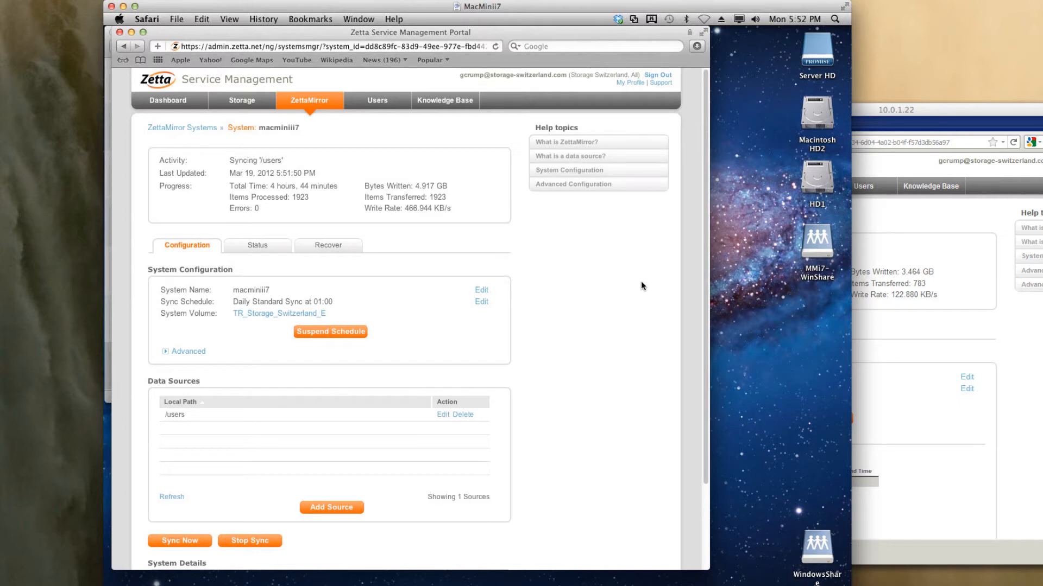
pyautogui.moveTo(996, 333)
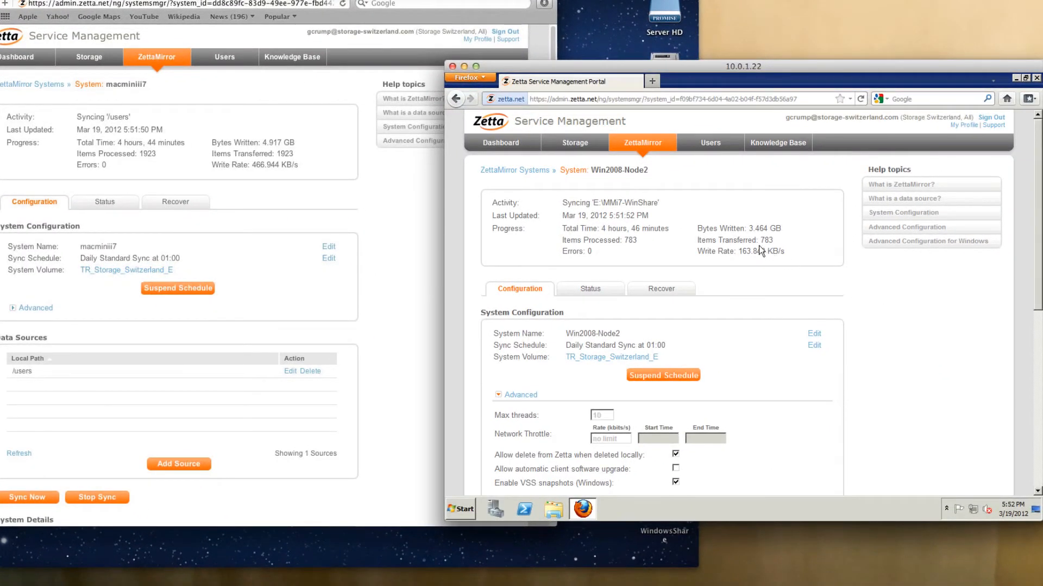
pyautogui.moveTo(880, 298)
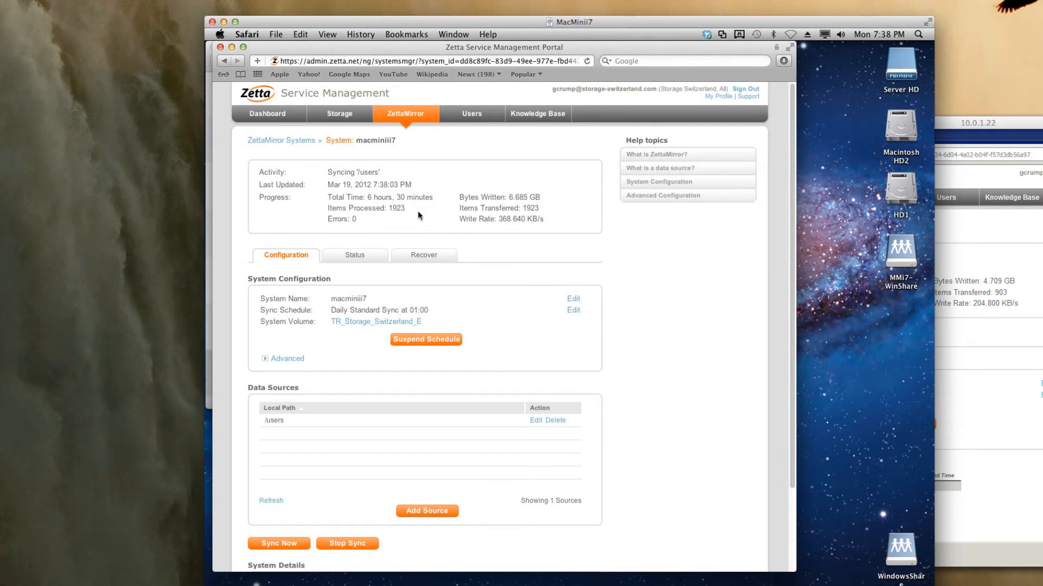
pyautogui.moveTo(506, 193)
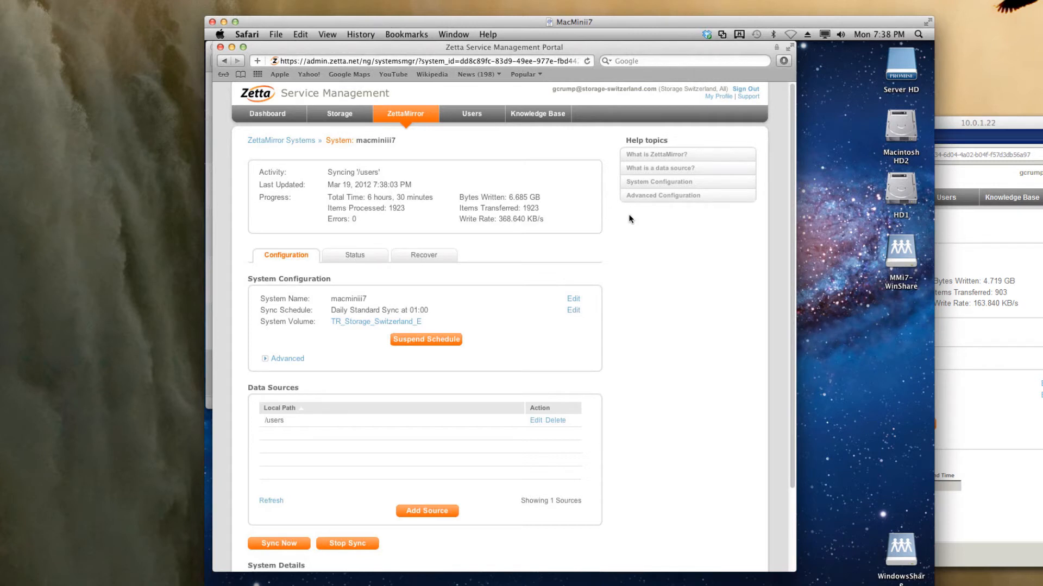
pyautogui.moveTo(537, 114)
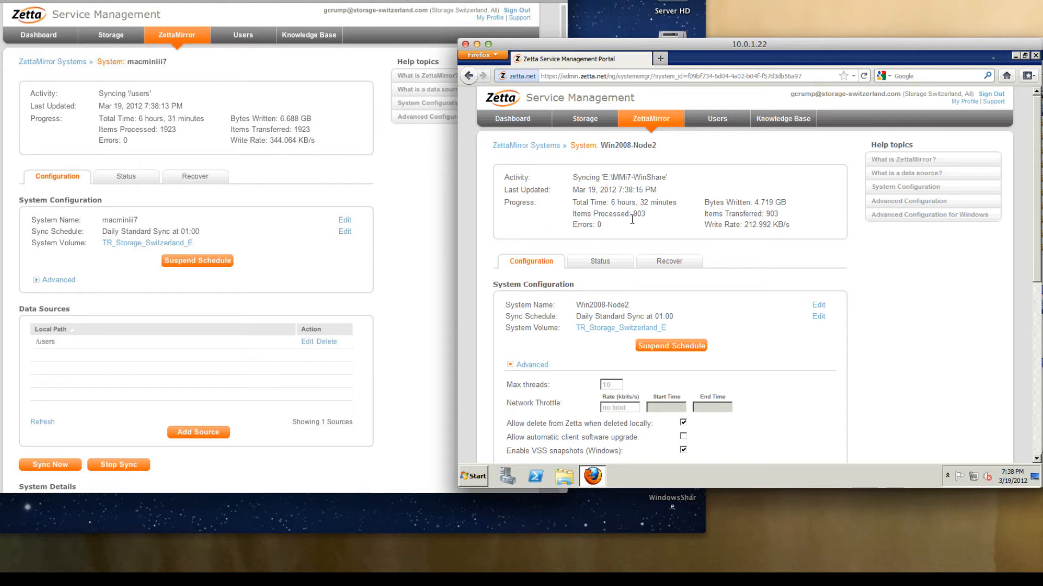
pyautogui.moveTo(651, 226)
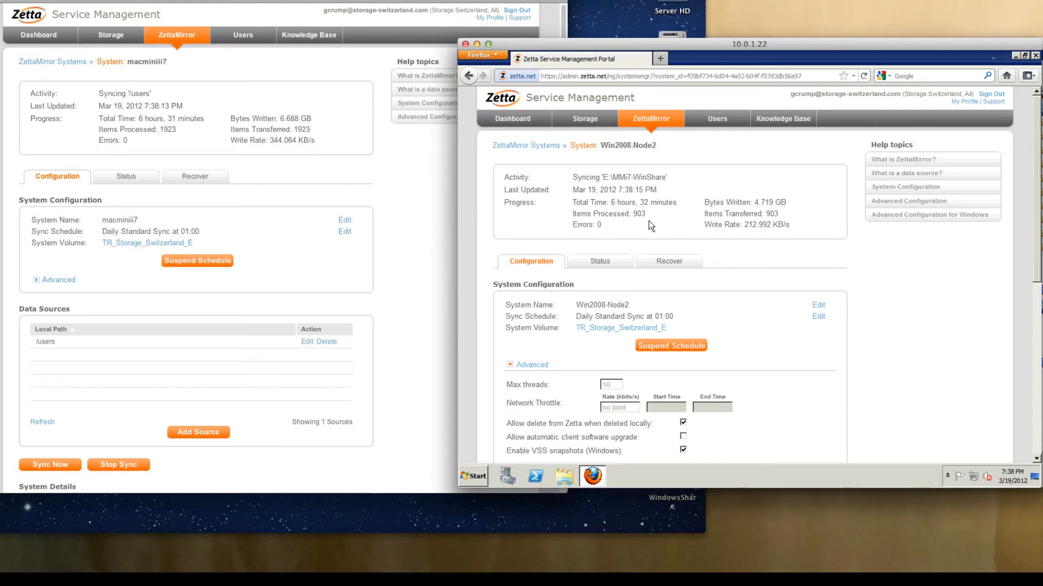
pyautogui.moveTo(760, 210)
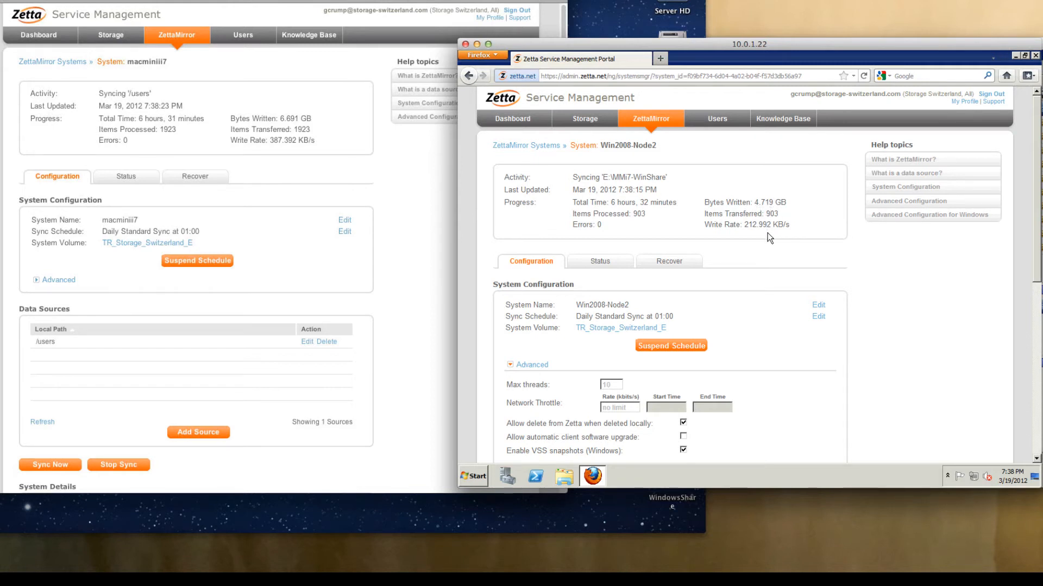
pyautogui.moveTo(931, 327)
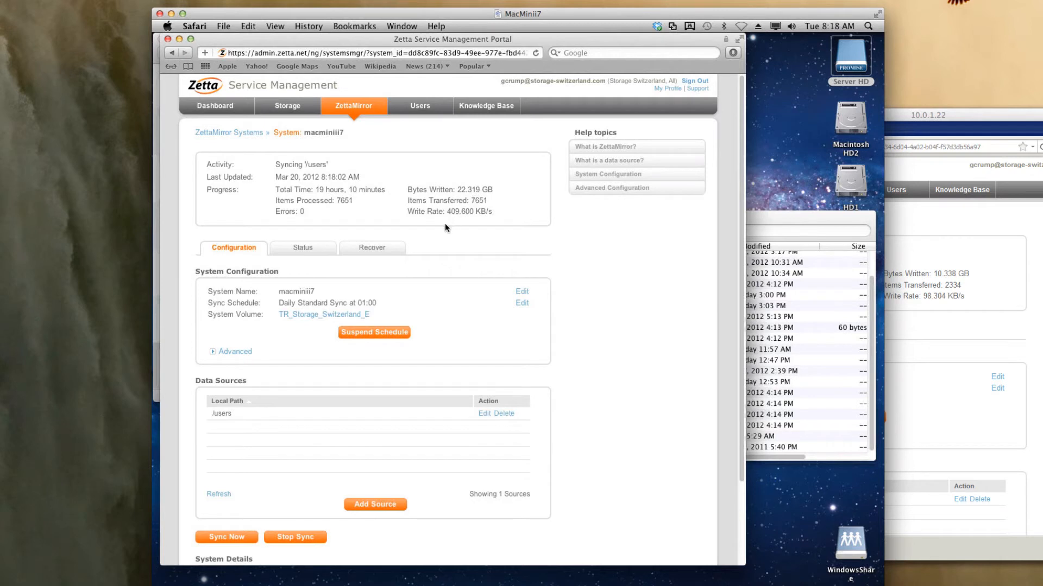
pyautogui.moveTo(464, 228)
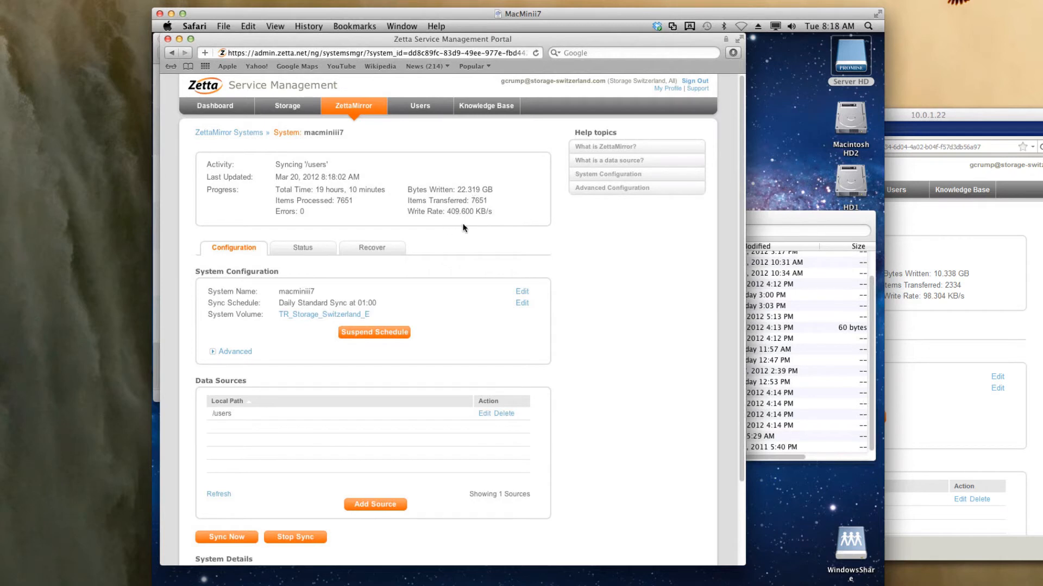
pyautogui.moveTo(1000, 119)
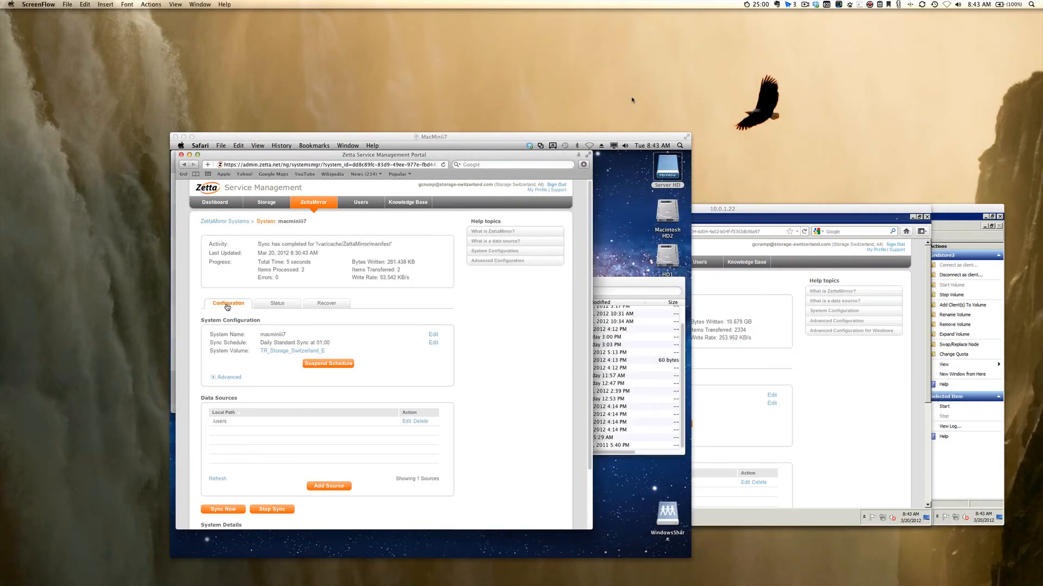
pyautogui.moveTo(529, 304)
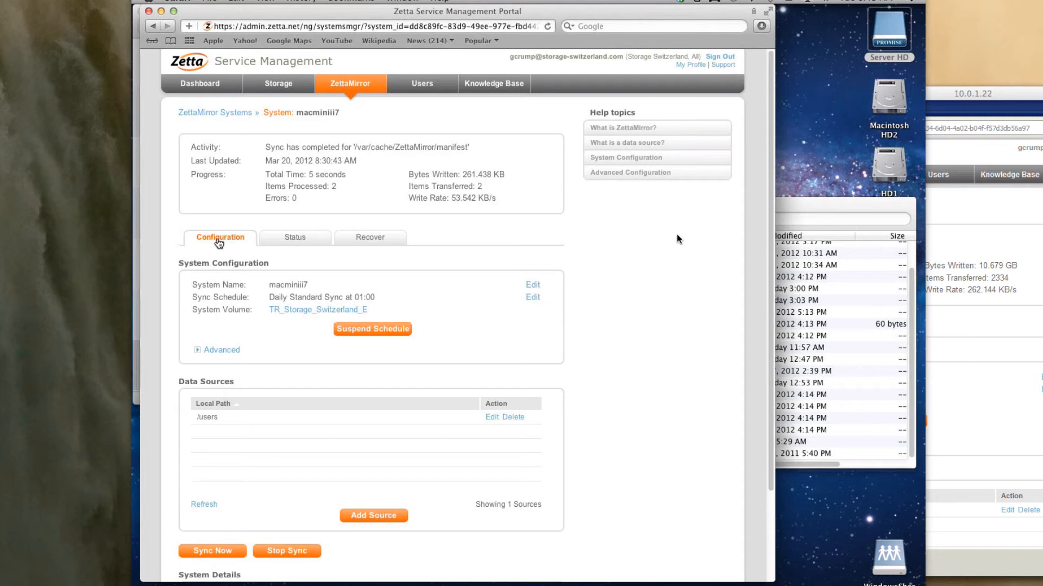
pyautogui.moveTo(291, 184)
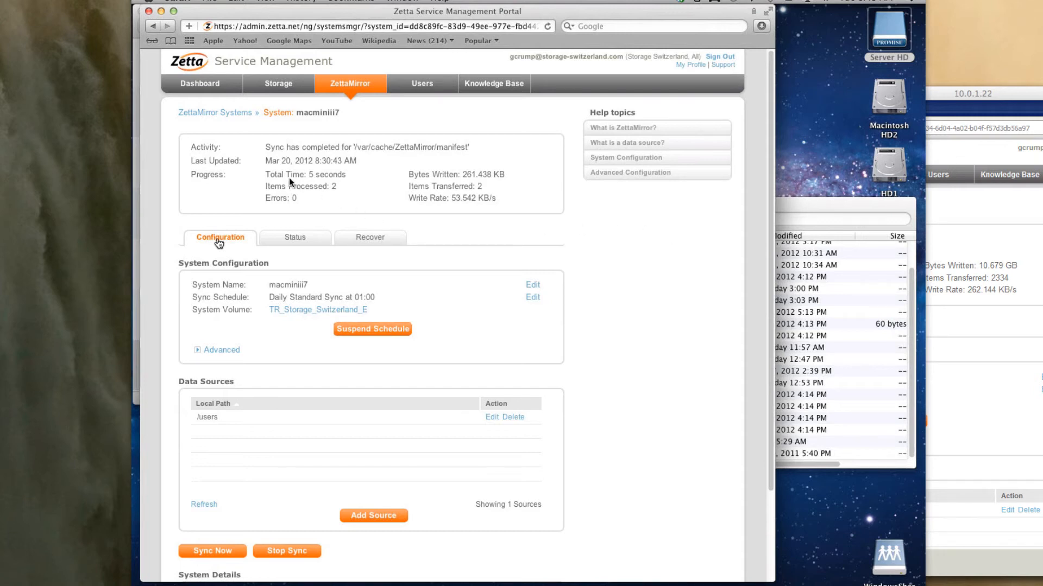
pyautogui.moveTo(451, 154)
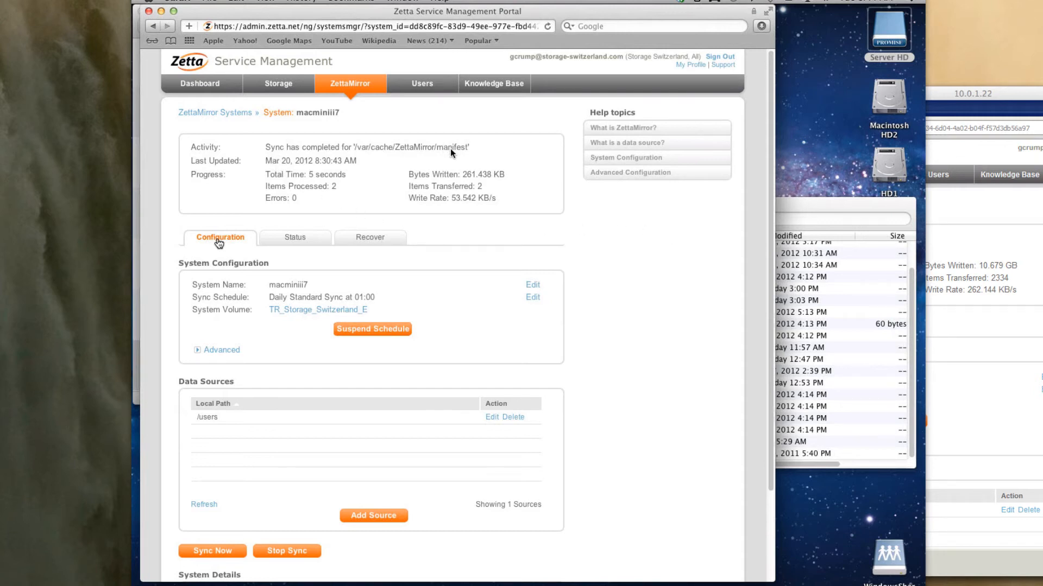
pyautogui.moveTo(308, 209)
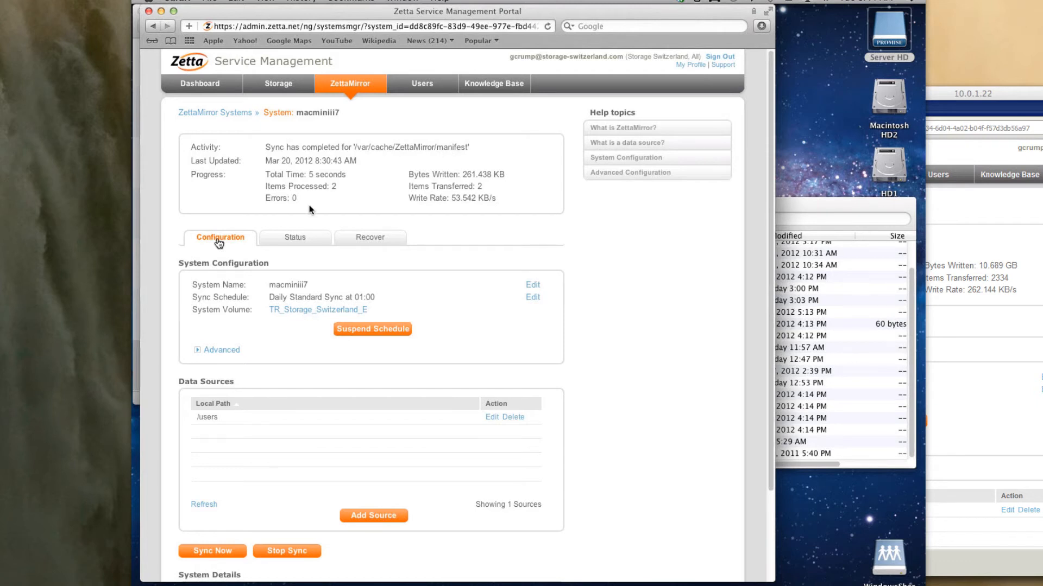
pyautogui.moveTo(299, 240)
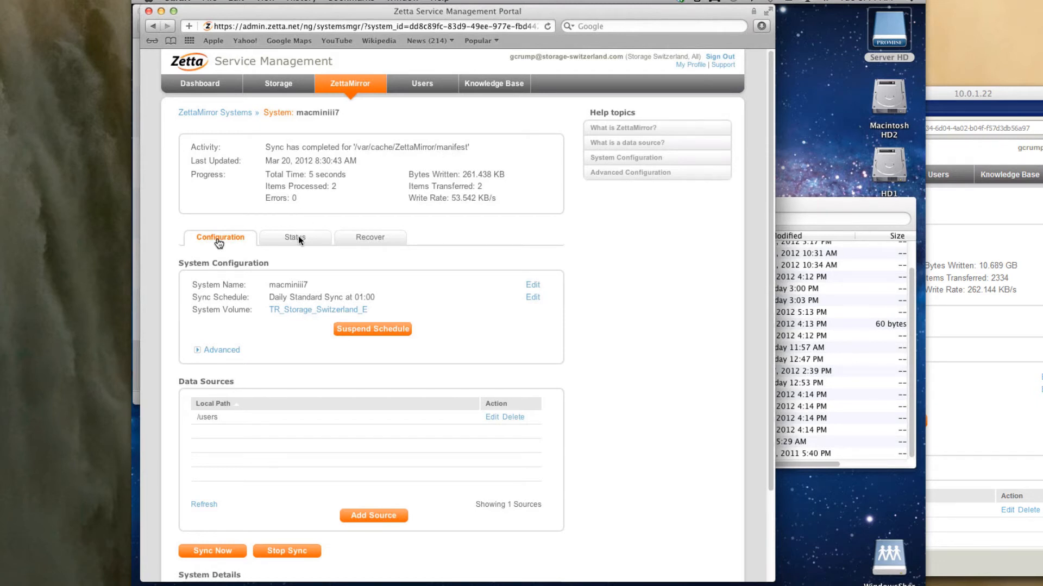
# Show macminiii7's Status events down to the Sync Completed entry for /users.
pyautogui.click(294, 238)
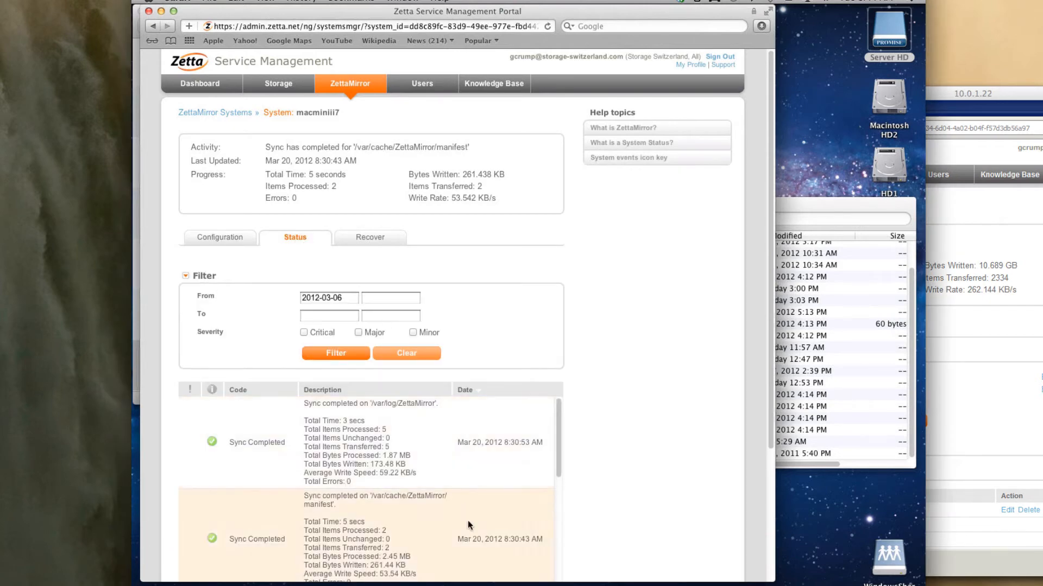
pyautogui.scroll(-3)
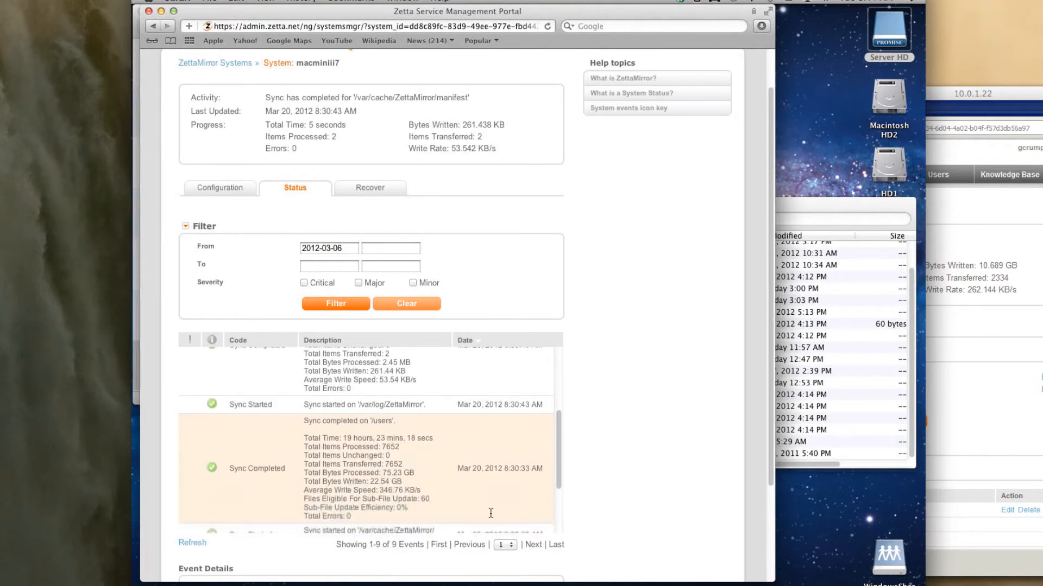
pyautogui.scroll(-3)
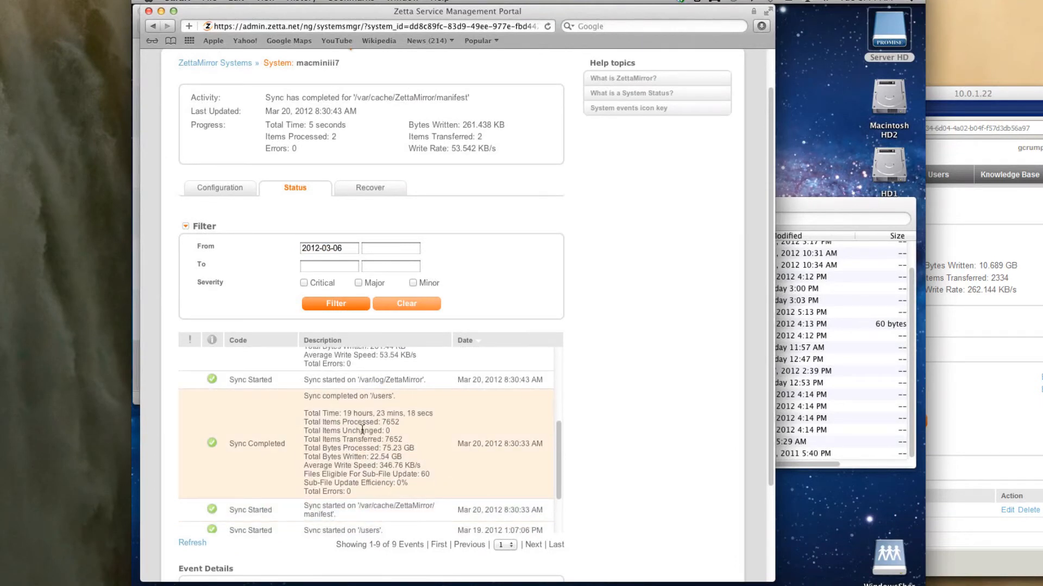
pyautogui.moveTo(362, 431)
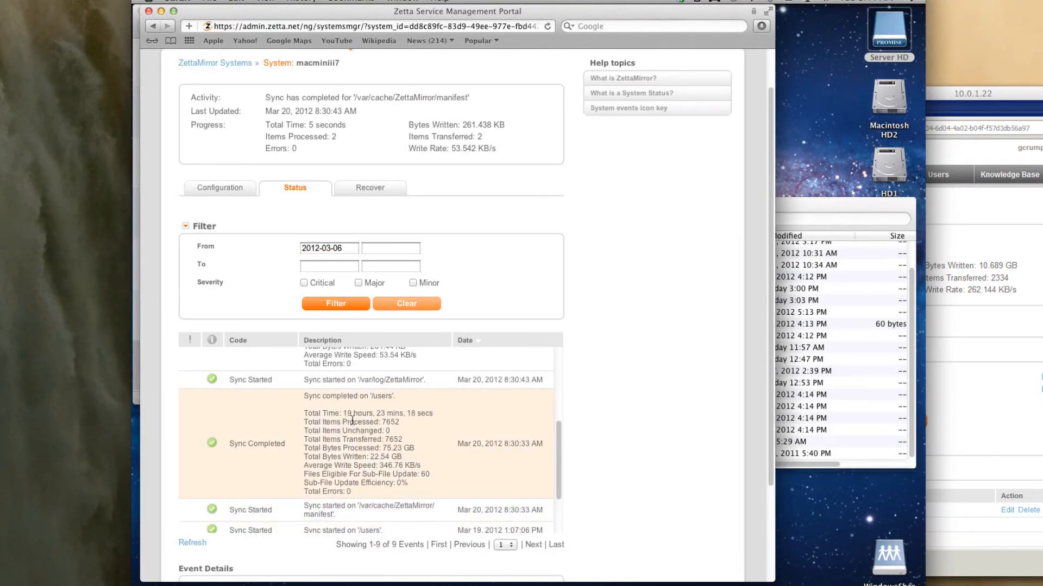
pyautogui.moveTo(417, 425)
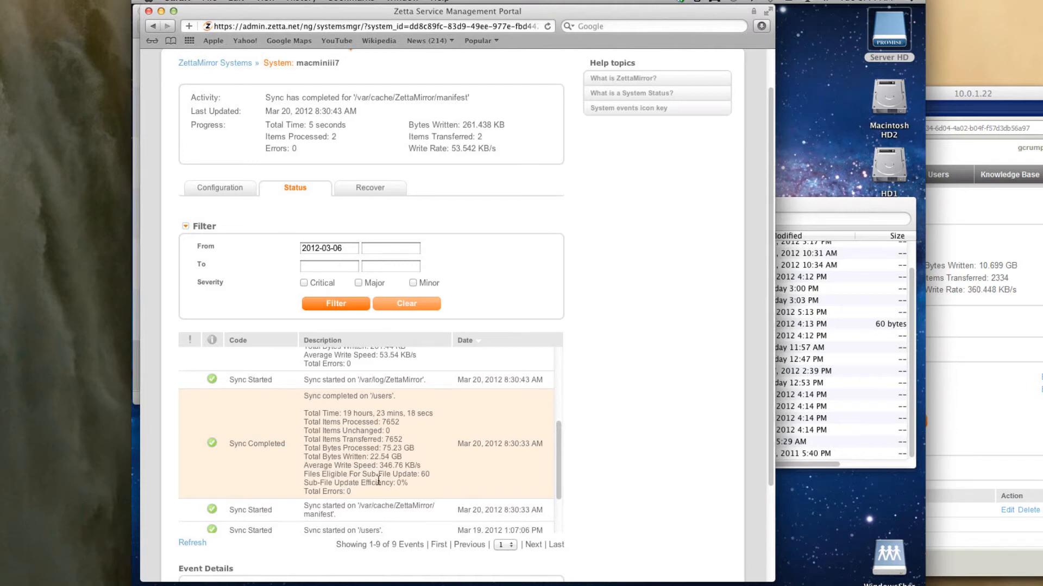
pyautogui.moveTo(404, 482)
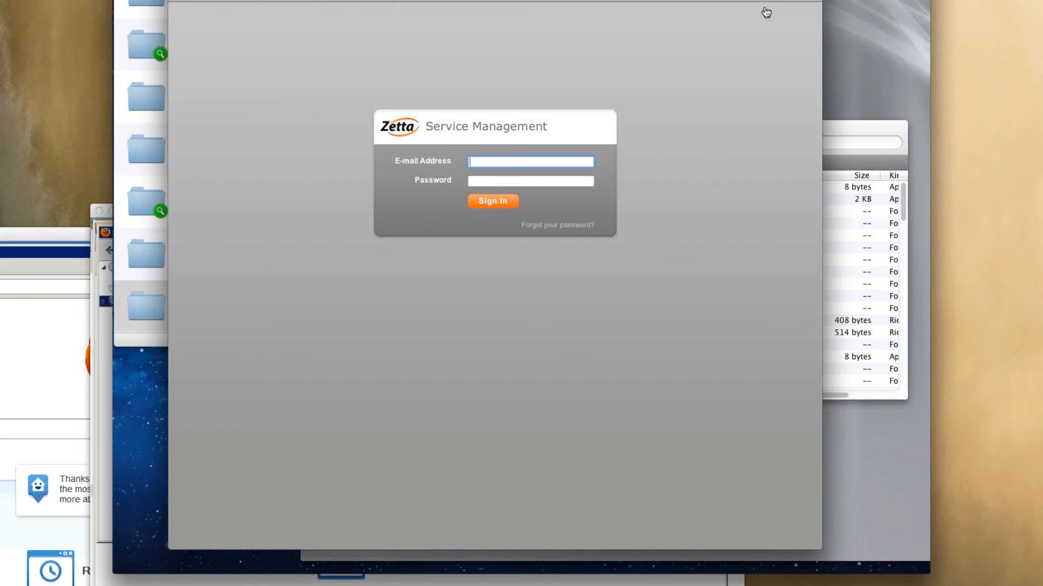
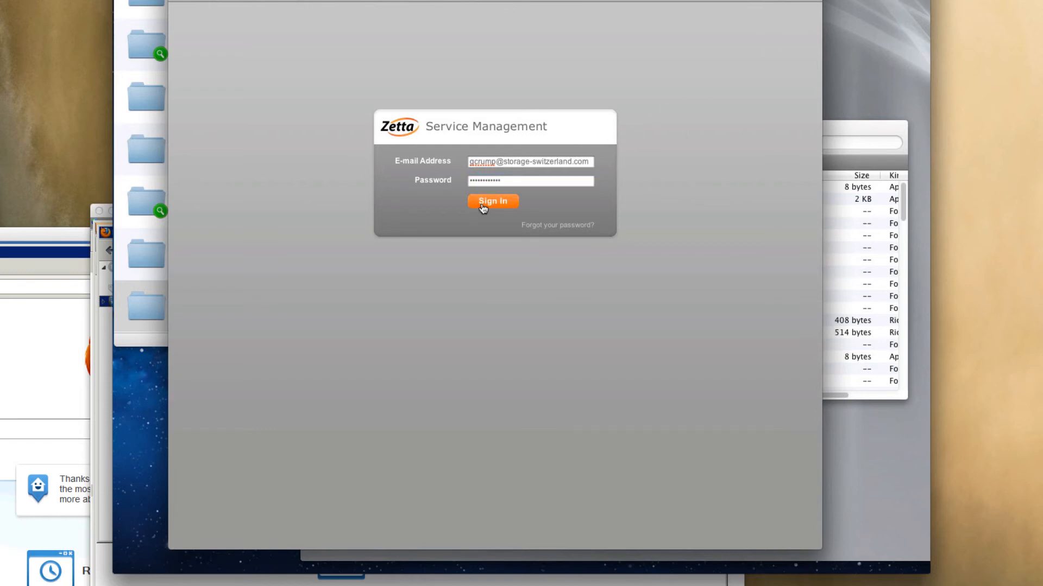
pyautogui.click(492, 201)
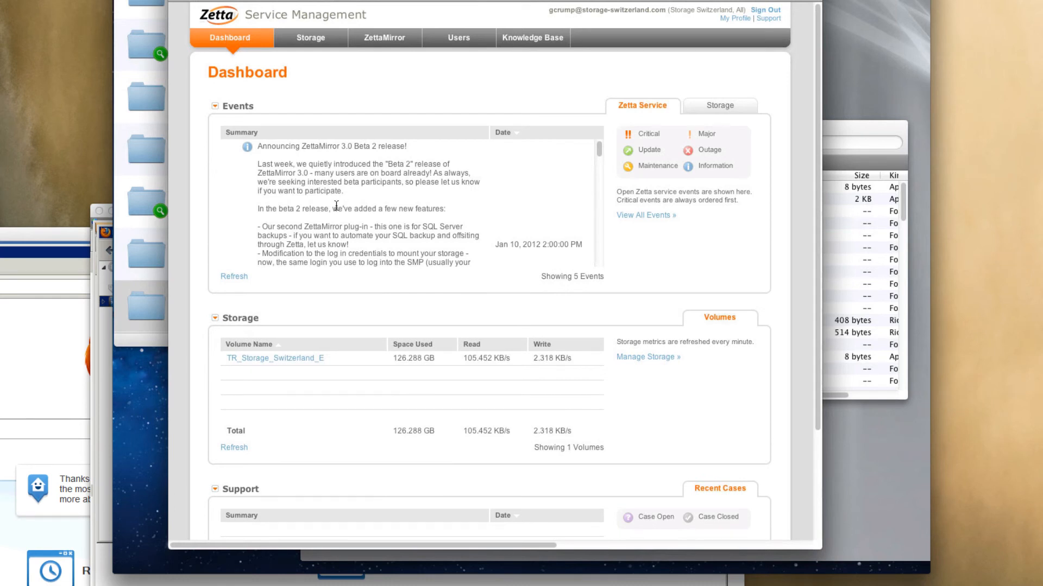
pyautogui.moveTo(391, 205)
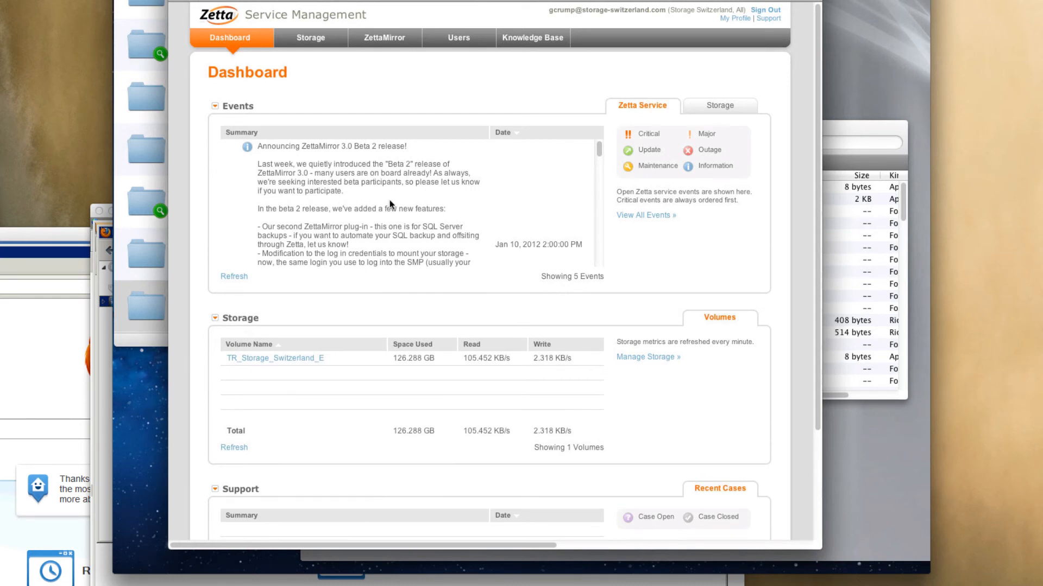
pyautogui.moveTo(286, 259)
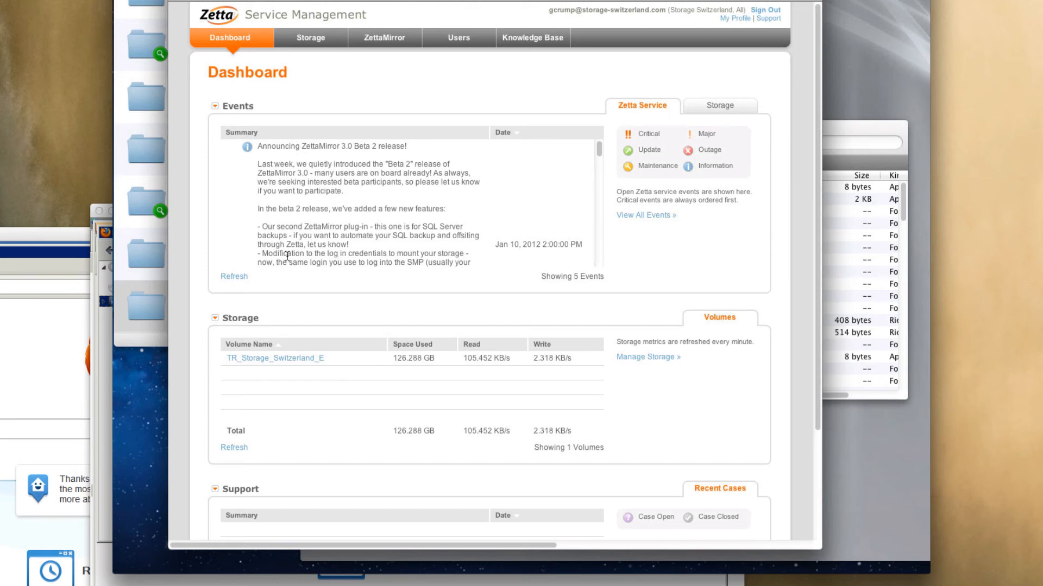
pyautogui.moveTo(365, 395)
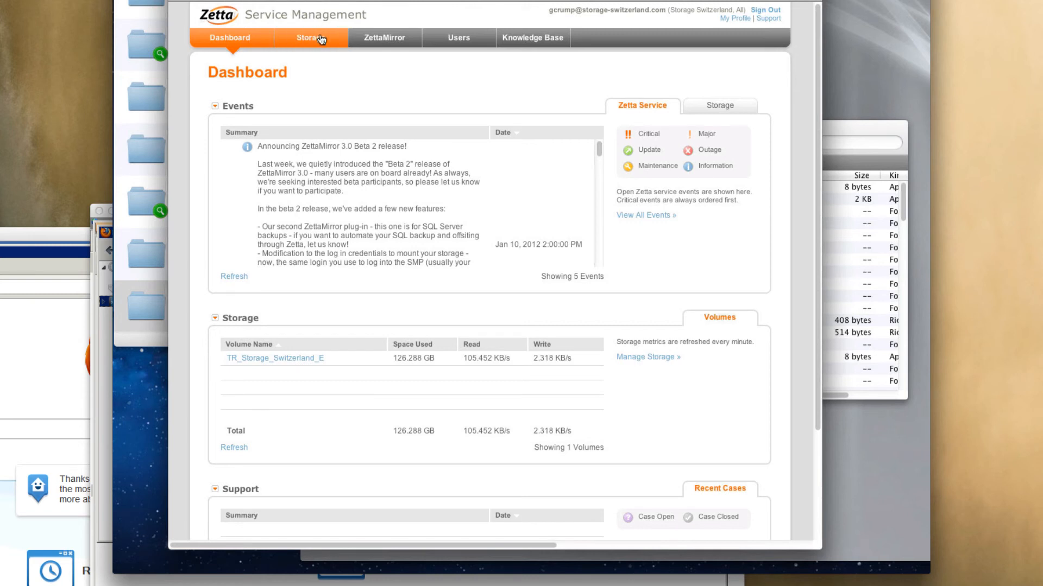
# View the Storage volume details, then the ZettaMirror Systems list.
pyautogui.click(310, 37)
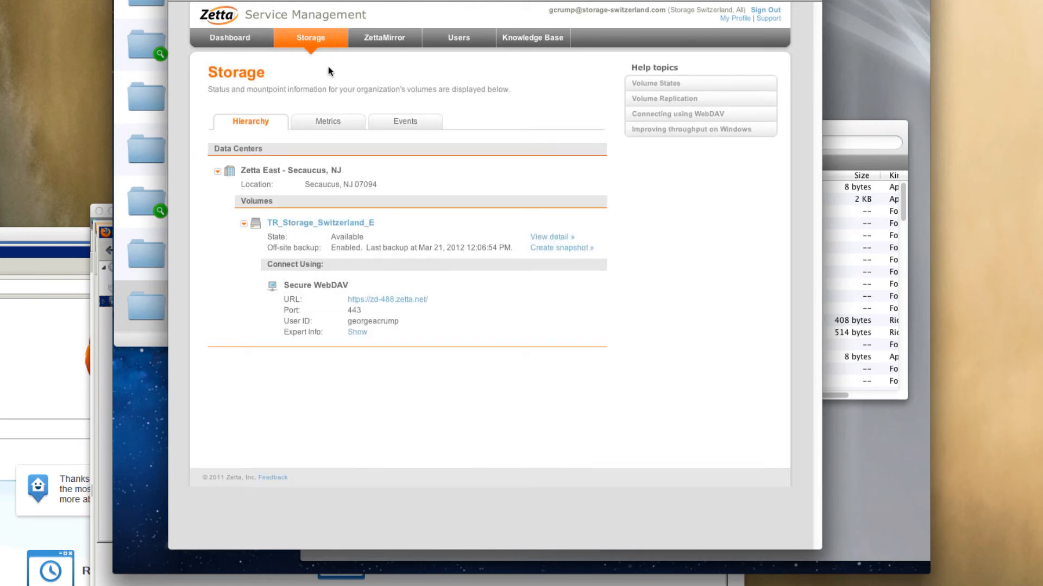
pyautogui.click(383, 37)
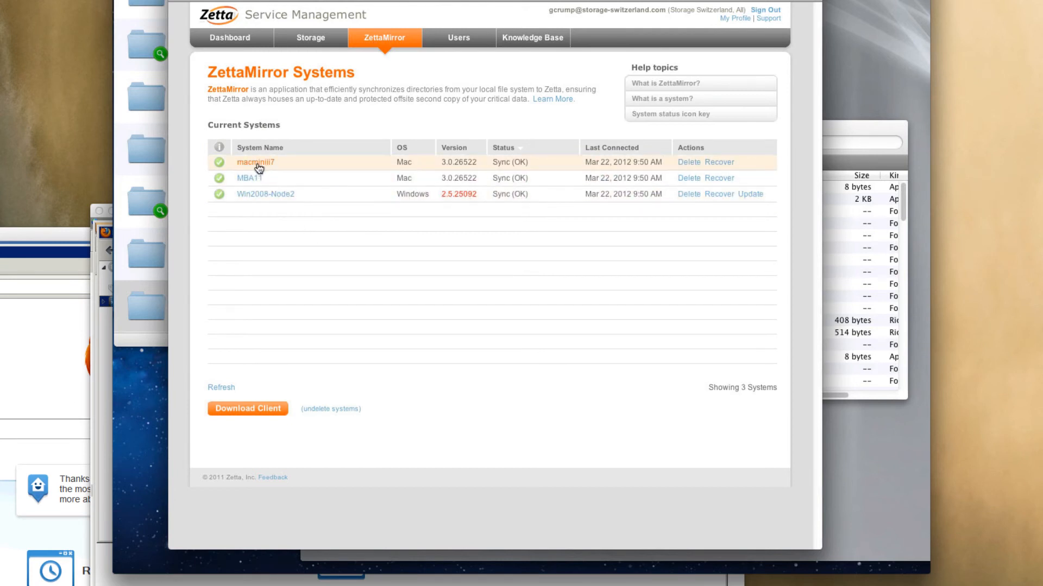
# Open macminiii7 and show its Status sync event log.
pyautogui.click(256, 162)
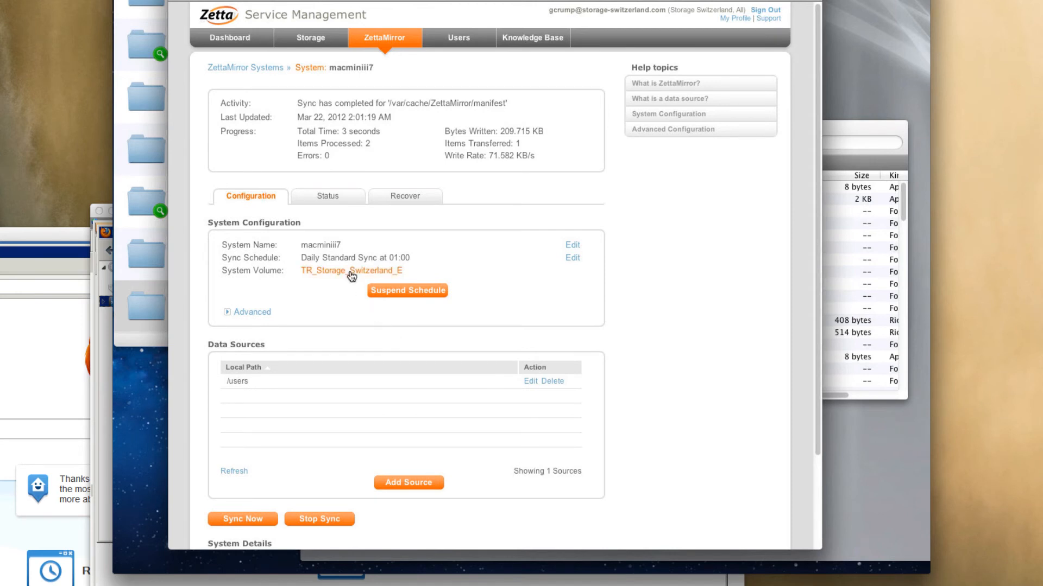
pyautogui.click(327, 195)
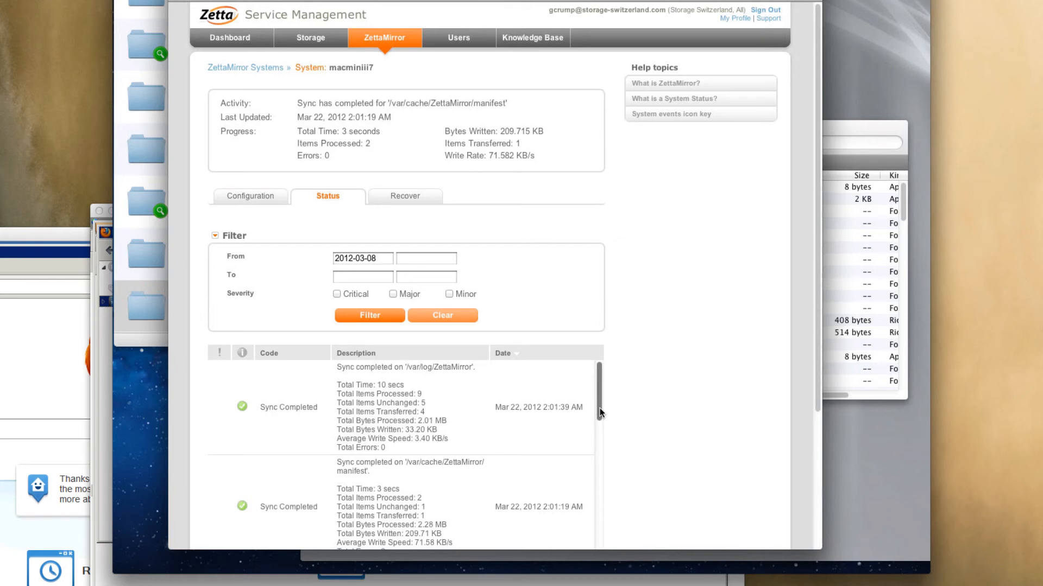
# Scroll through macminiii7's completed sync events in the Status list.
pyautogui.scroll(-3)
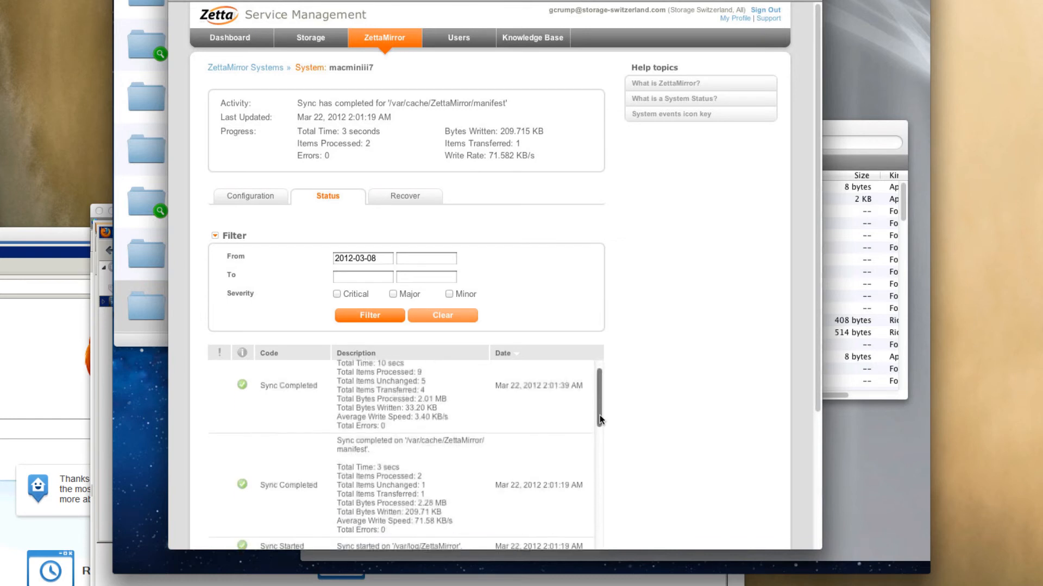
pyautogui.scroll(-3)
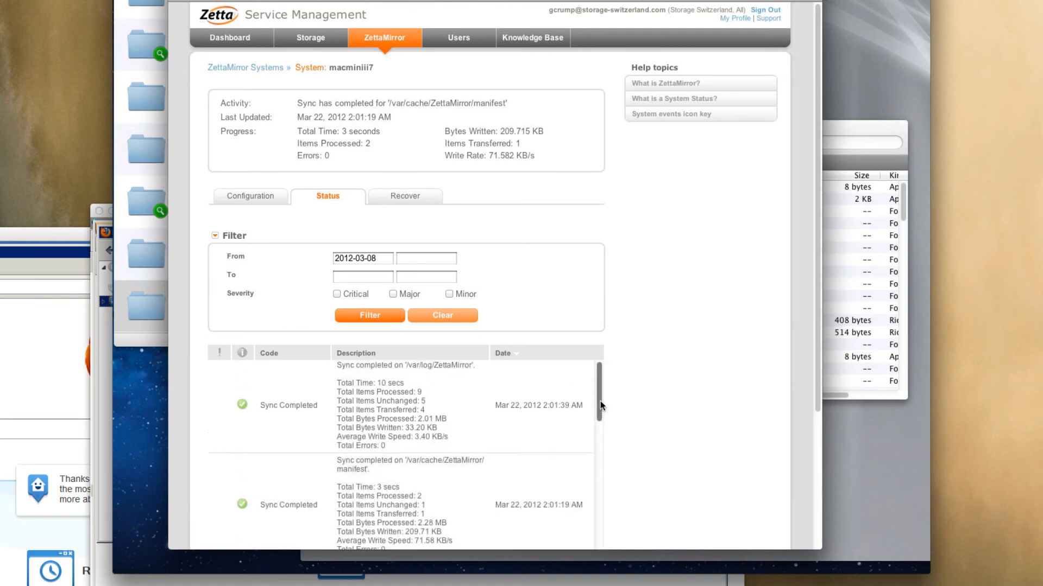
pyautogui.scroll(-3)
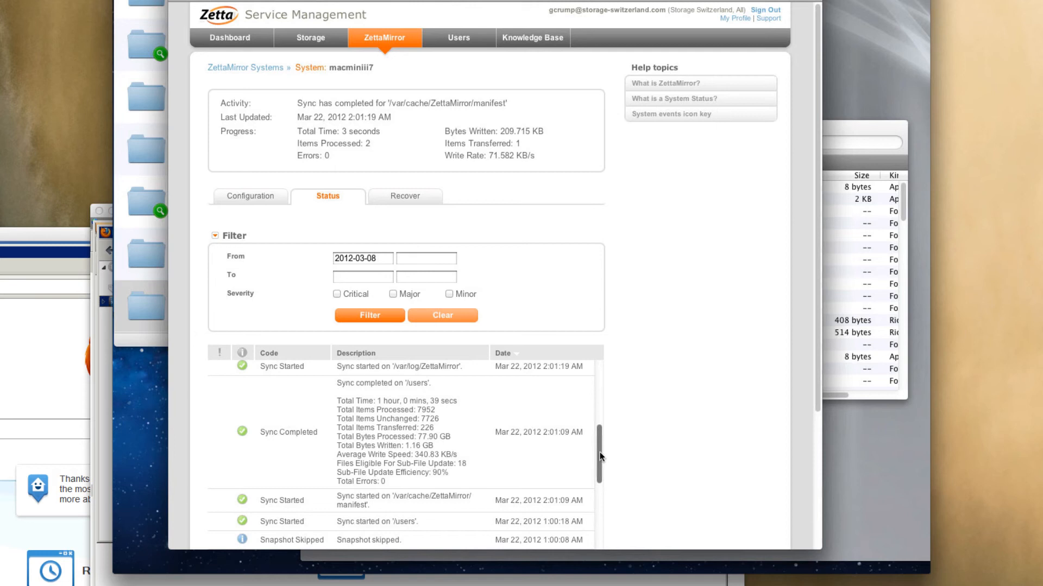
pyautogui.scroll(-3)
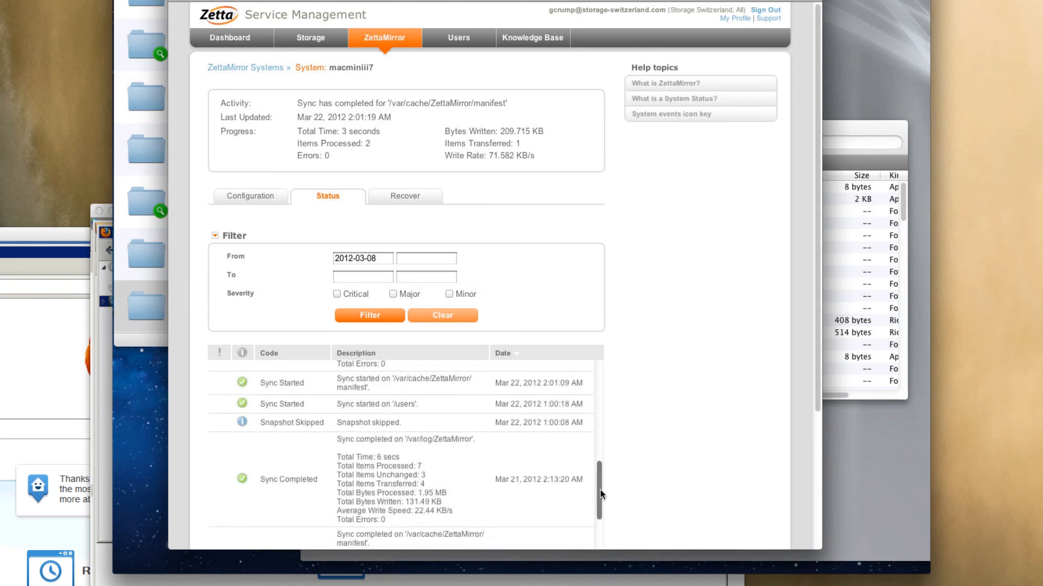
pyautogui.scroll(-3)
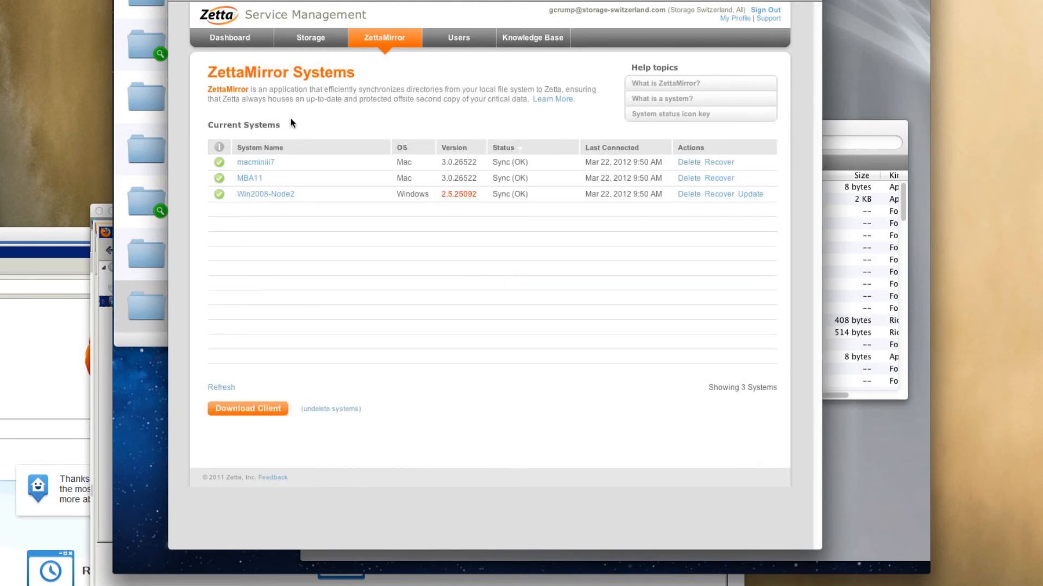
pyautogui.moveTo(258, 194)
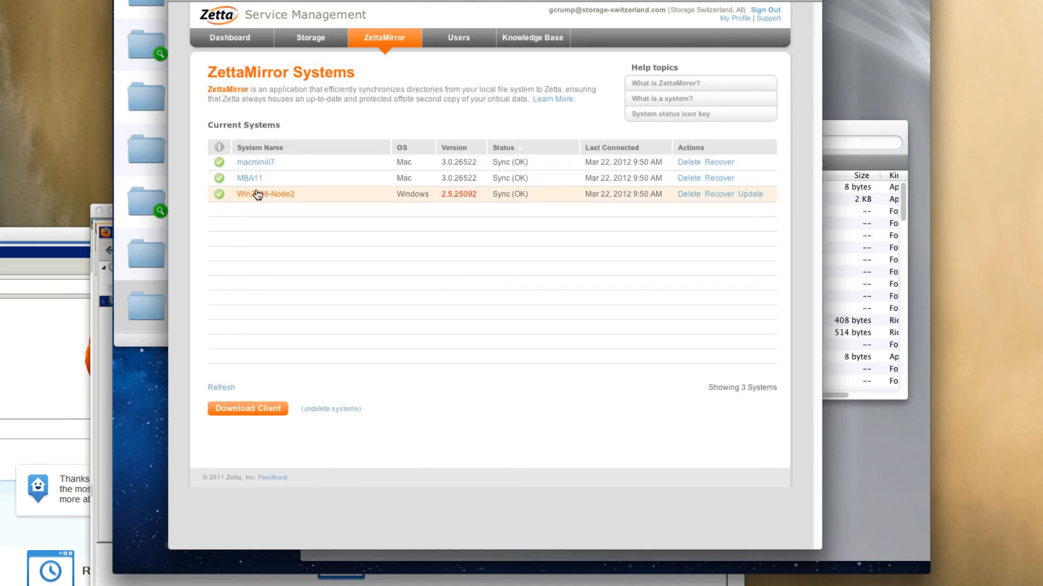
pyautogui.click(265, 194)
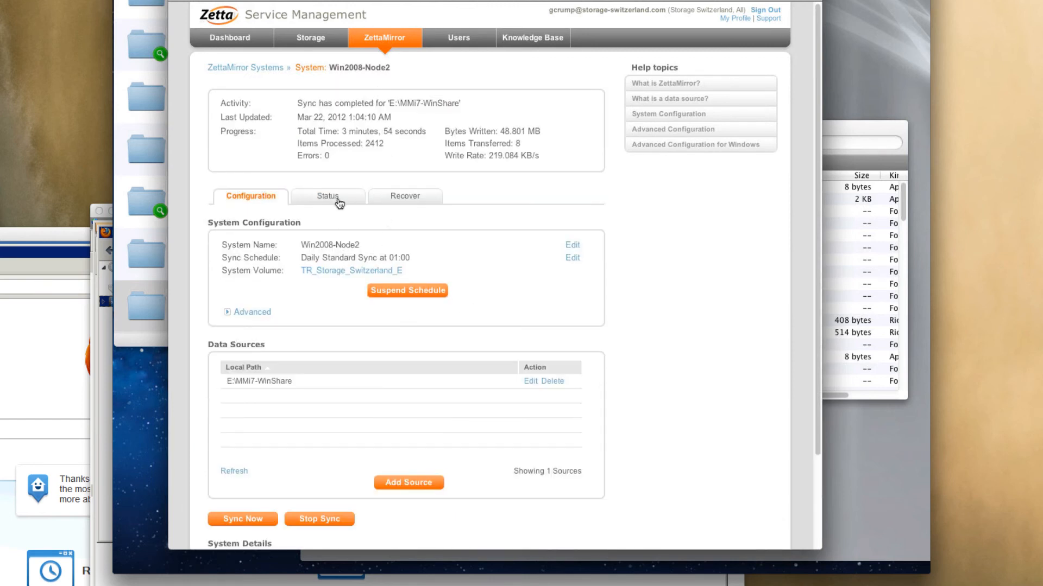
pyautogui.click(326, 196)
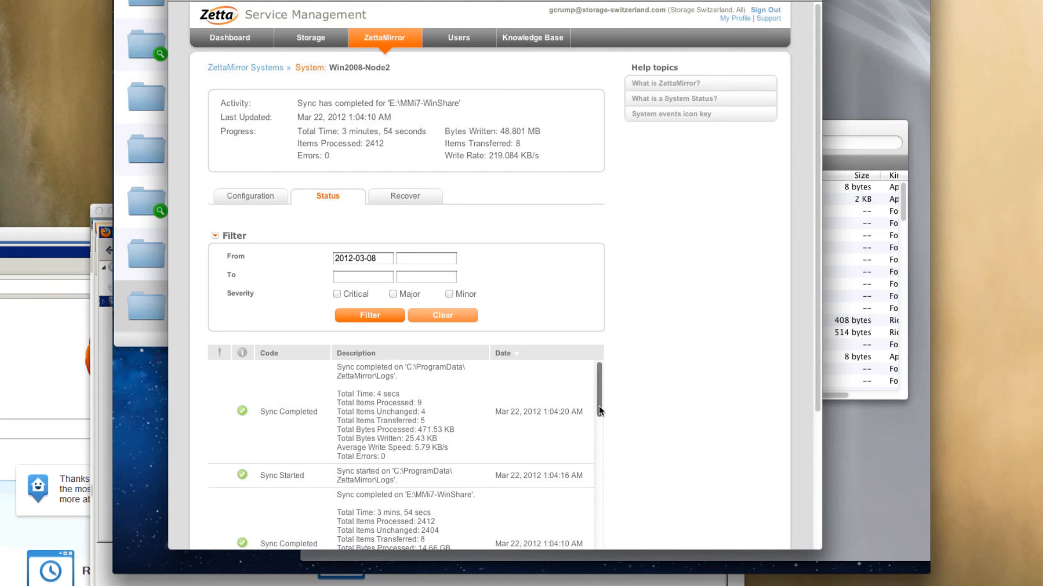
pyautogui.scroll(-3)
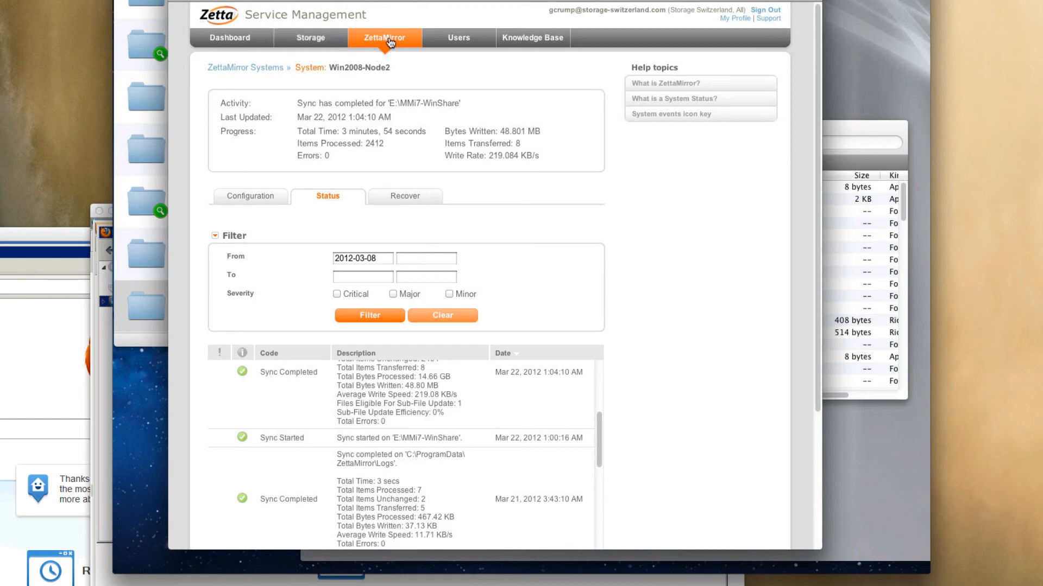
pyautogui.click(383, 37)
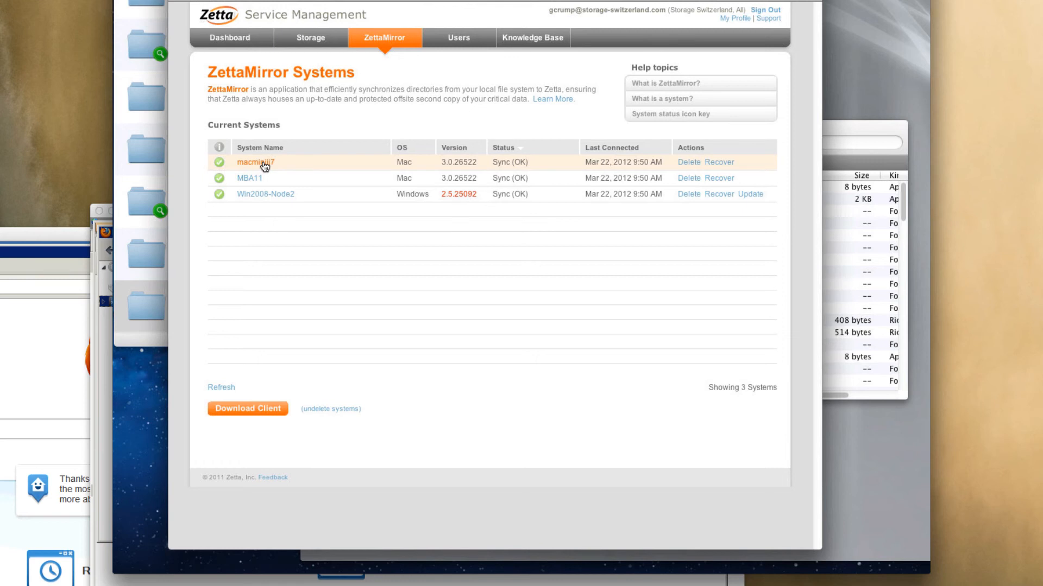
# Open macminiii7's Recover tab and list its available daily snapshots.
pyautogui.click(254, 162)
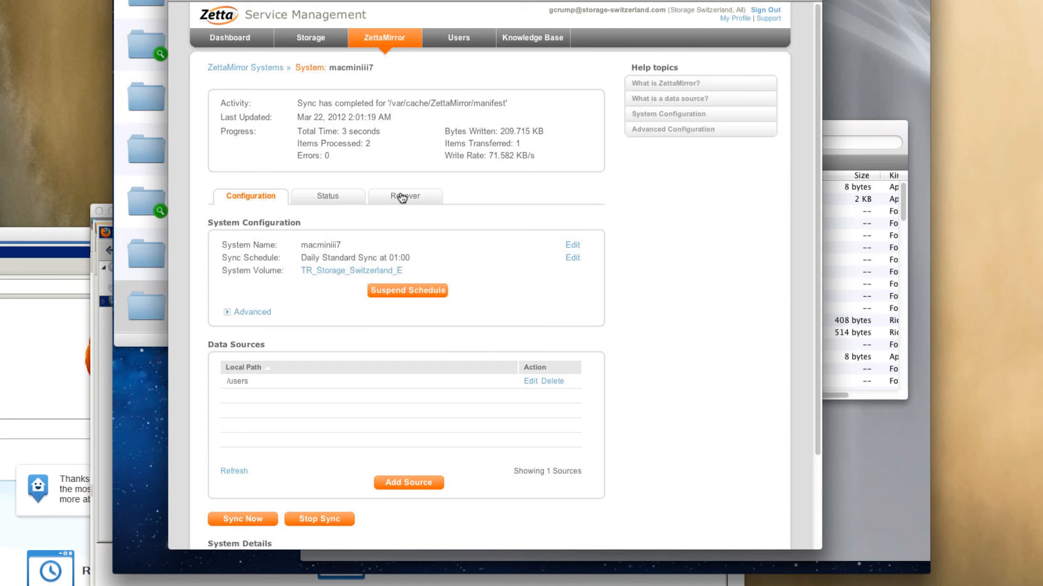
pyautogui.click(404, 195)
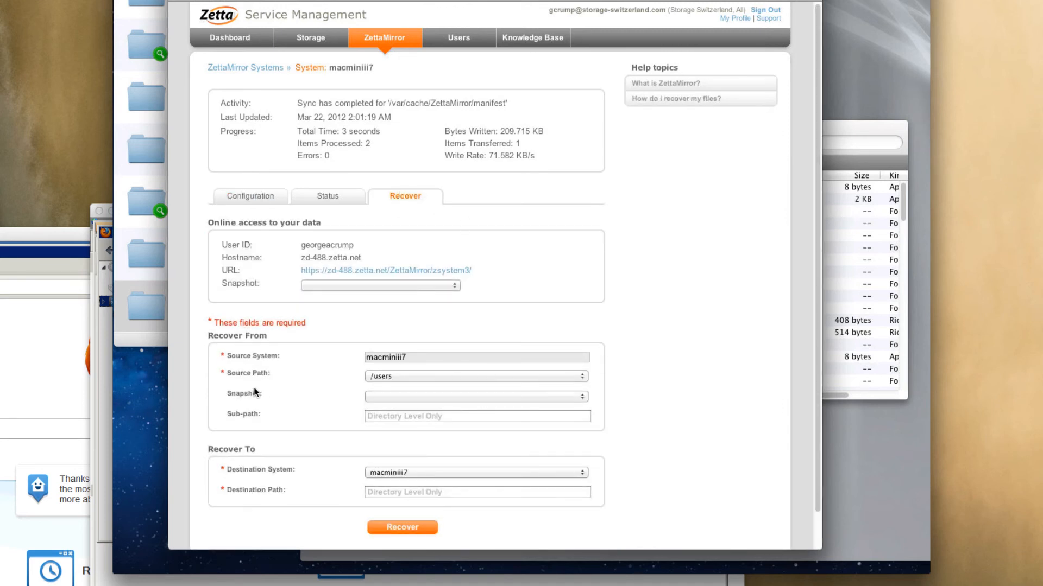
pyautogui.moveTo(234, 408)
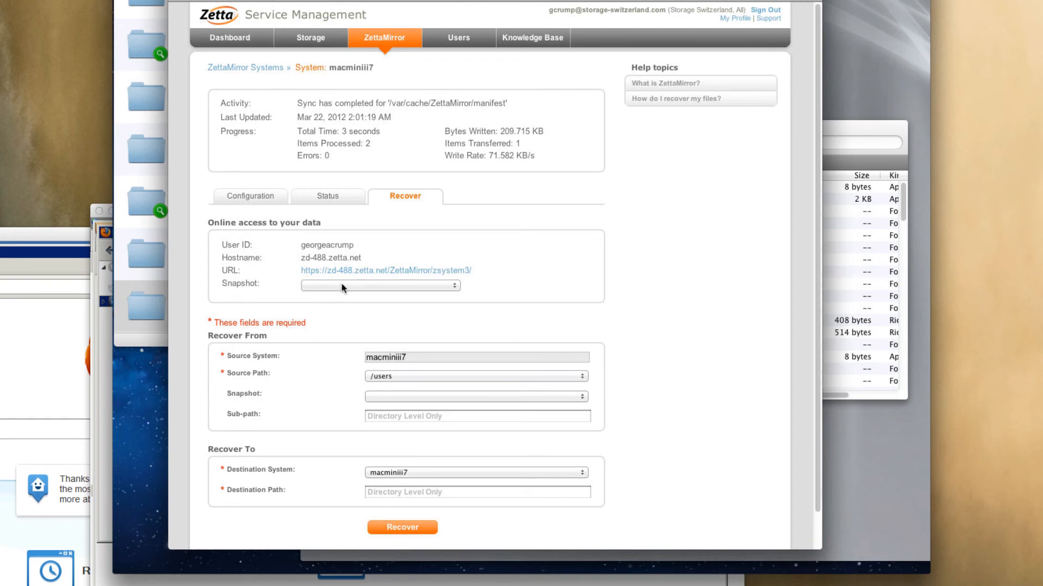
pyautogui.click(380, 286)
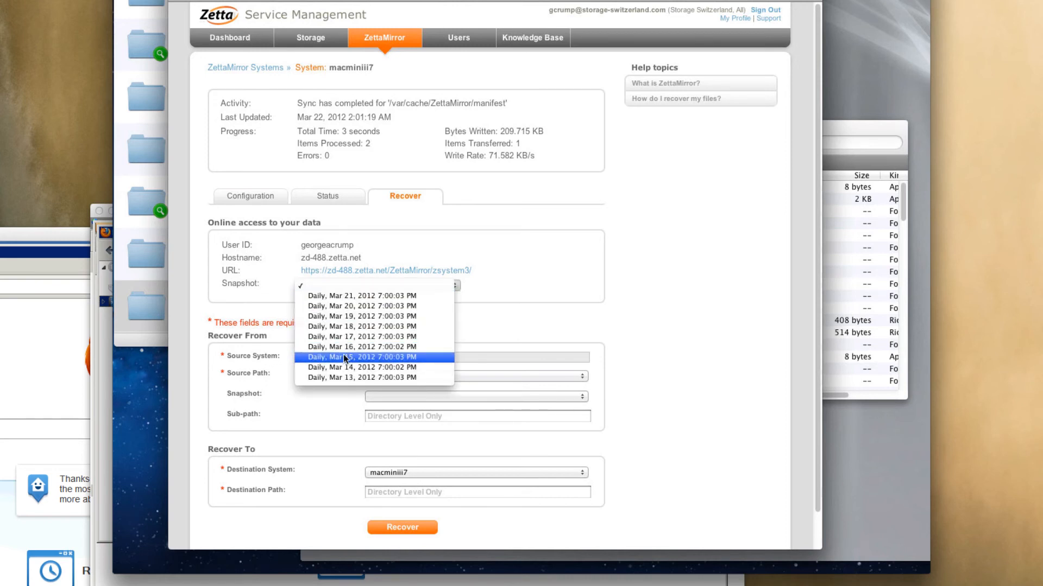
pyautogui.moveTo(360, 316)
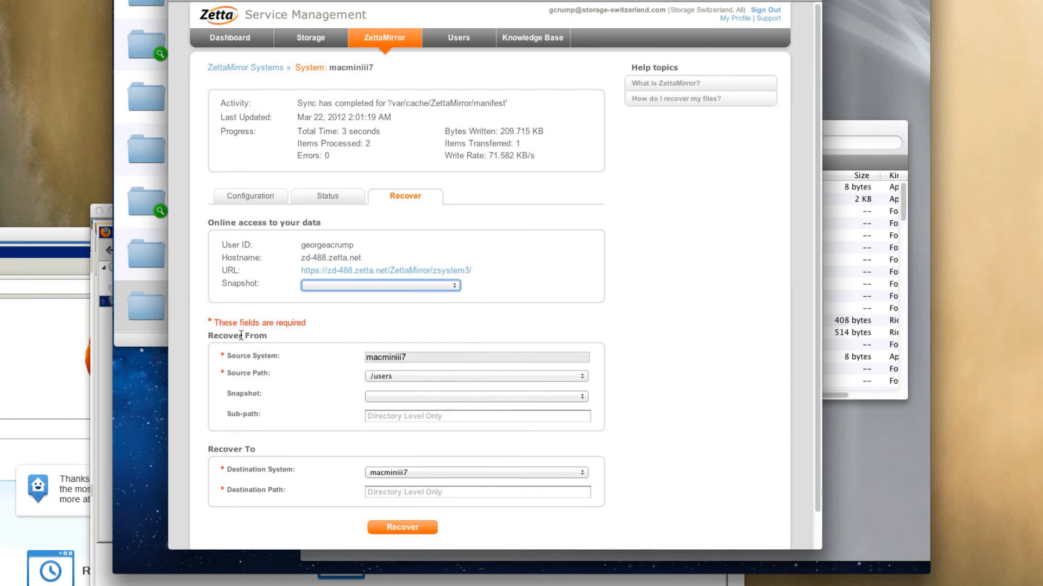
pyautogui.moveTo(145, 416)
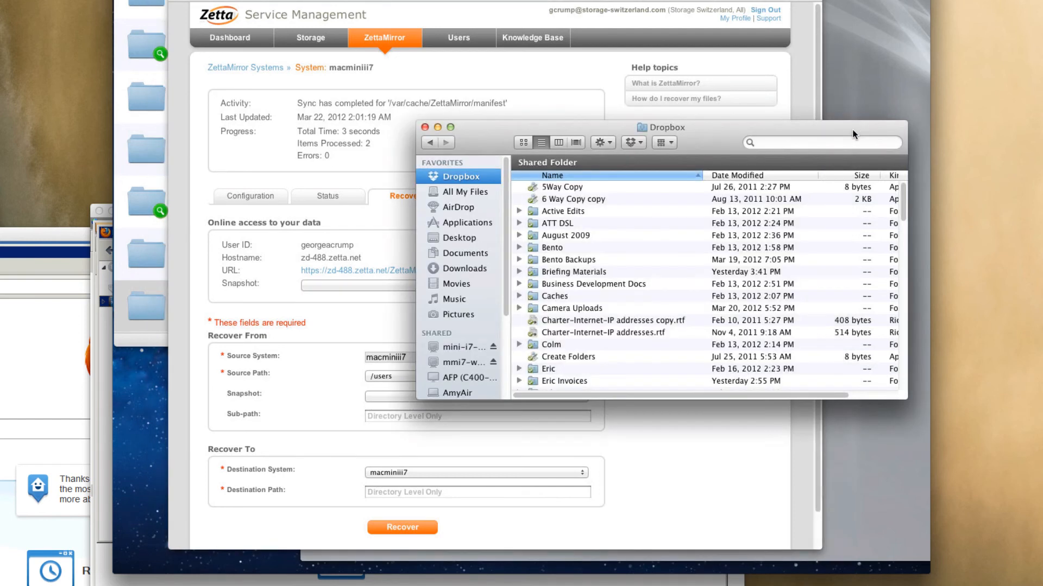
pyautogui.moveTo(469, 257)
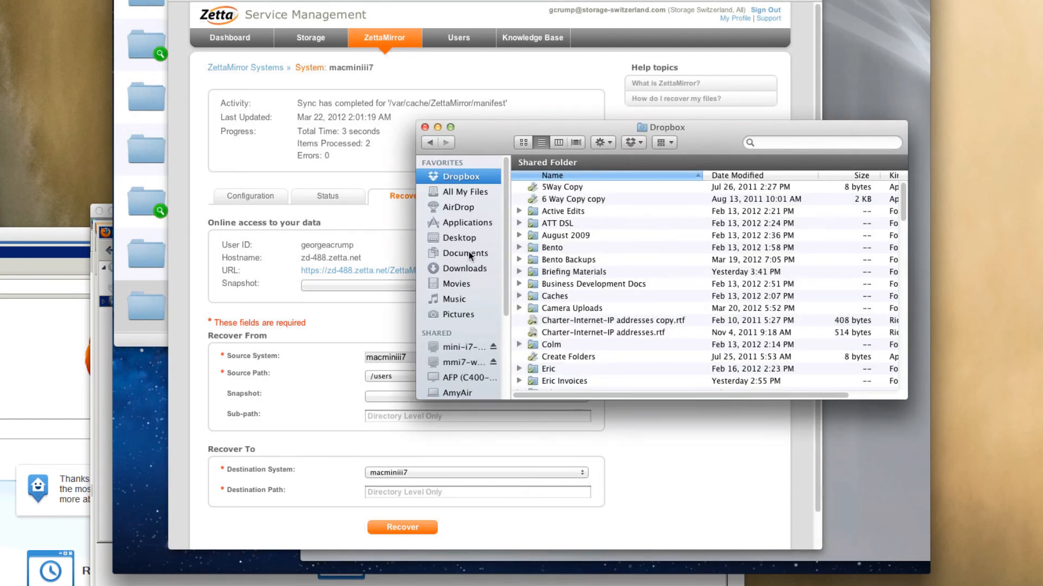
# Move 'The State Of Dedupe 2012 D1.pages' from Documents to the Trash.
pyautogui.click(460, 253)
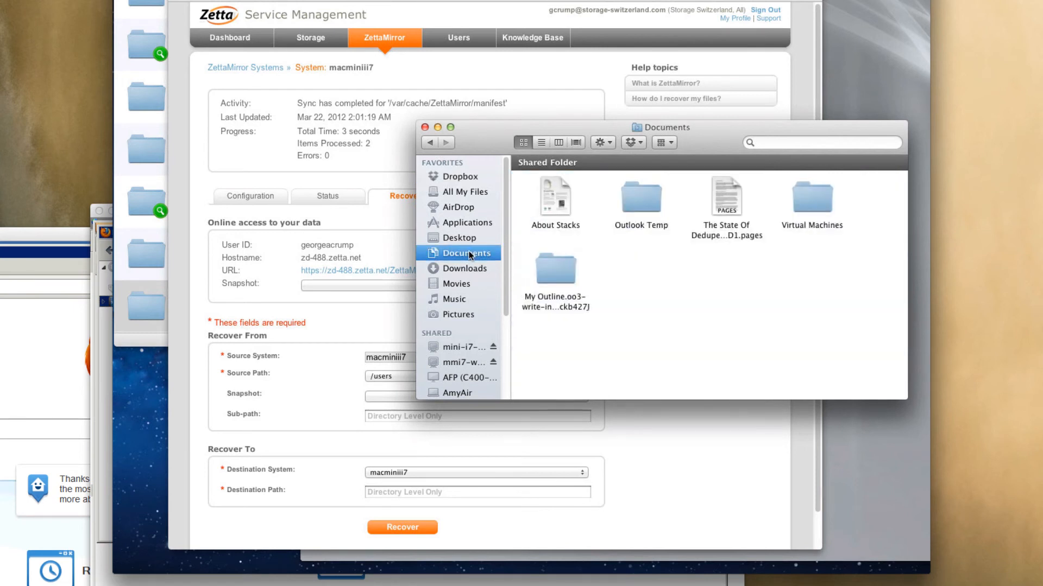
pyautogui.moveTo(608, 241)
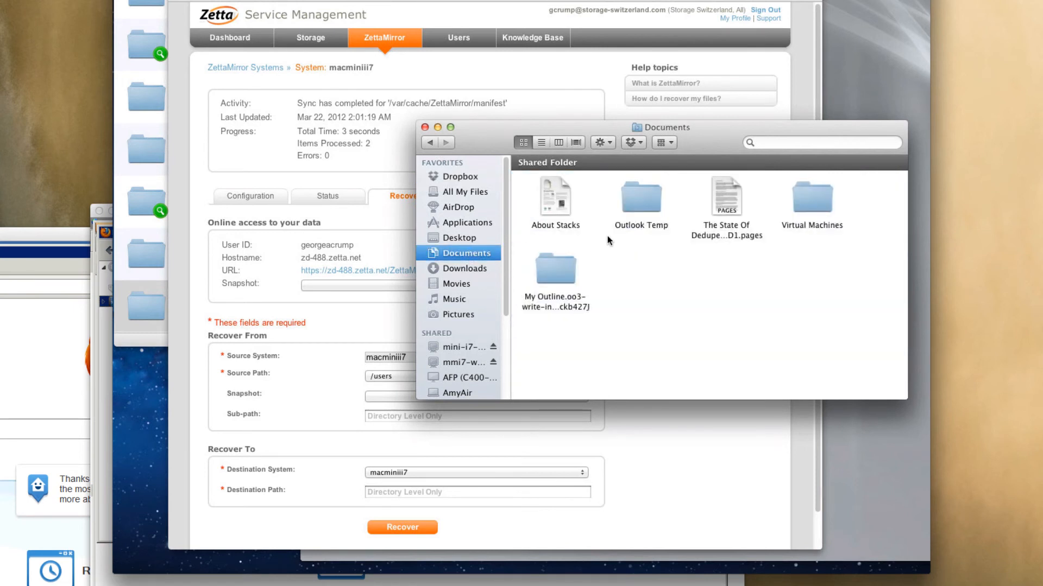
pyautogui.click(727, 198)
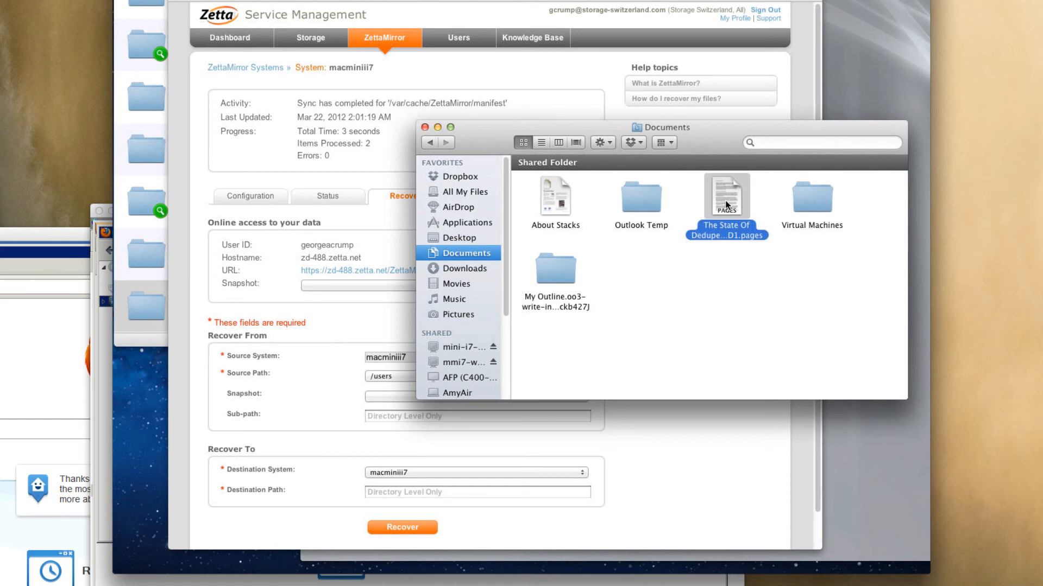
pyautogui.rightClick(725, 197)
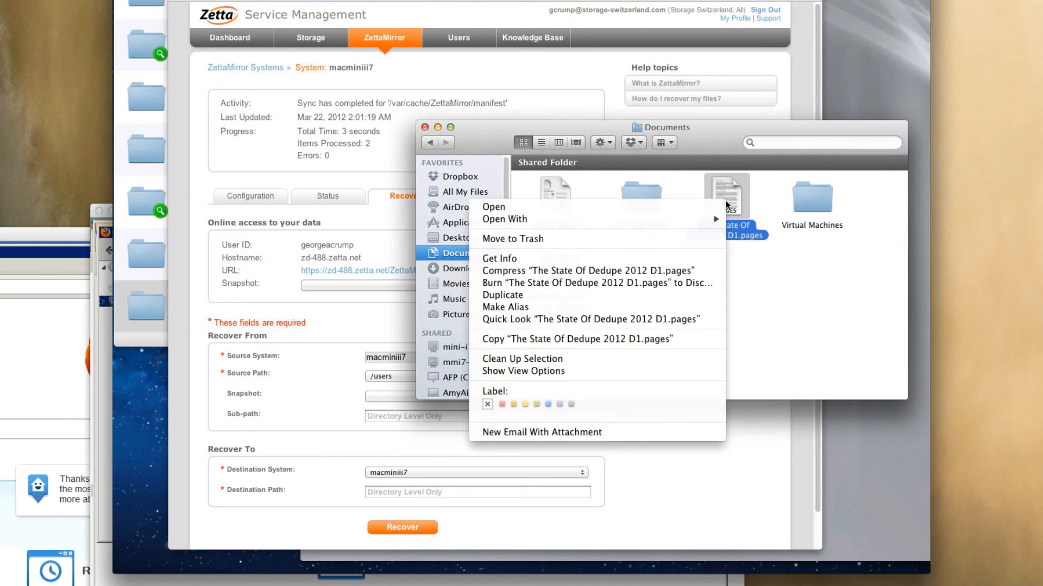
pyautogui.click(698, 244)
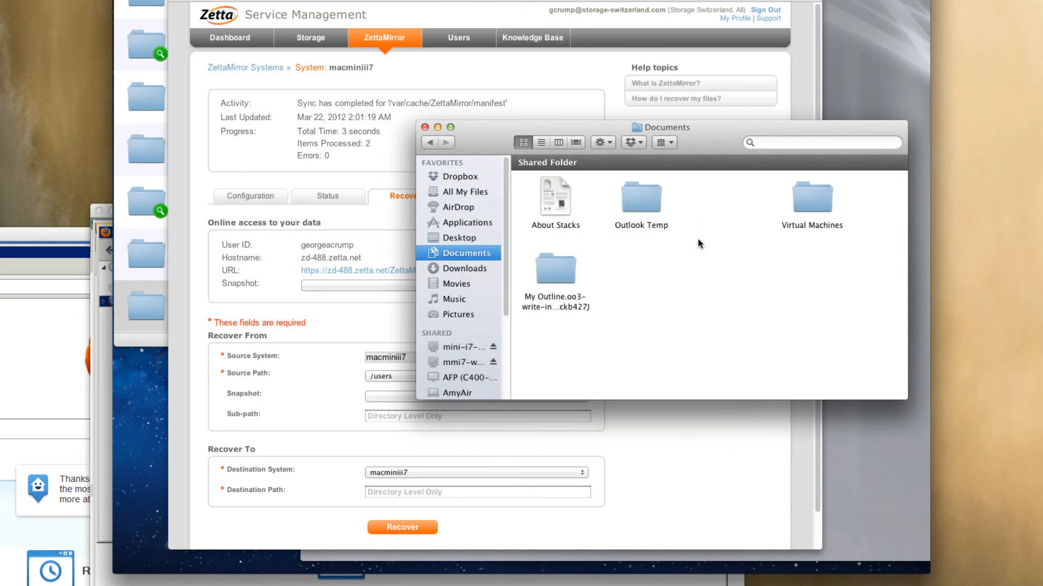
pyautogui.moveTo(745, 430)
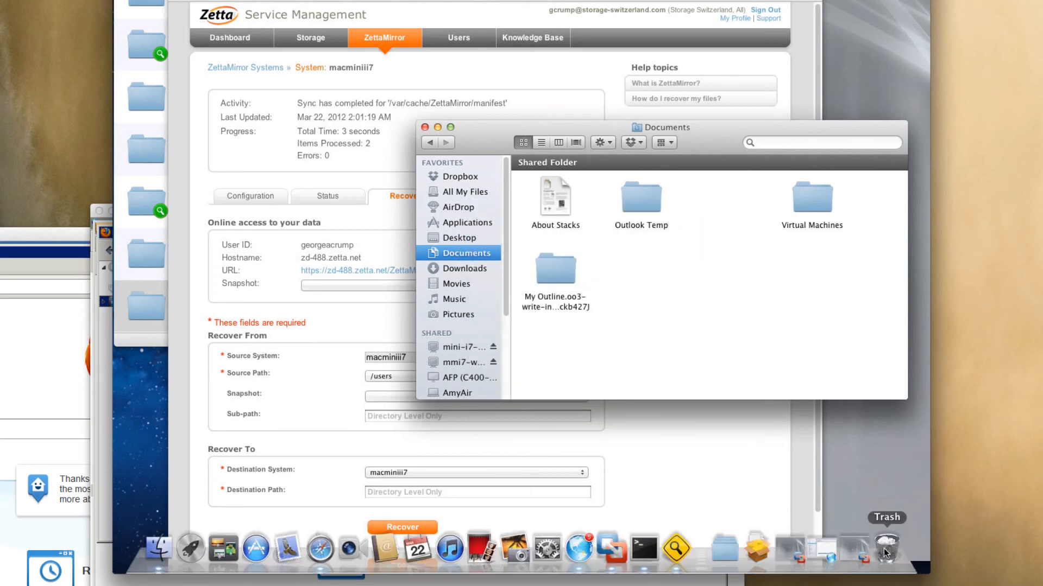
# Empty the Trash from the Dock and confirm permanent erasure.
pyautogui.rightClick(887, 546)
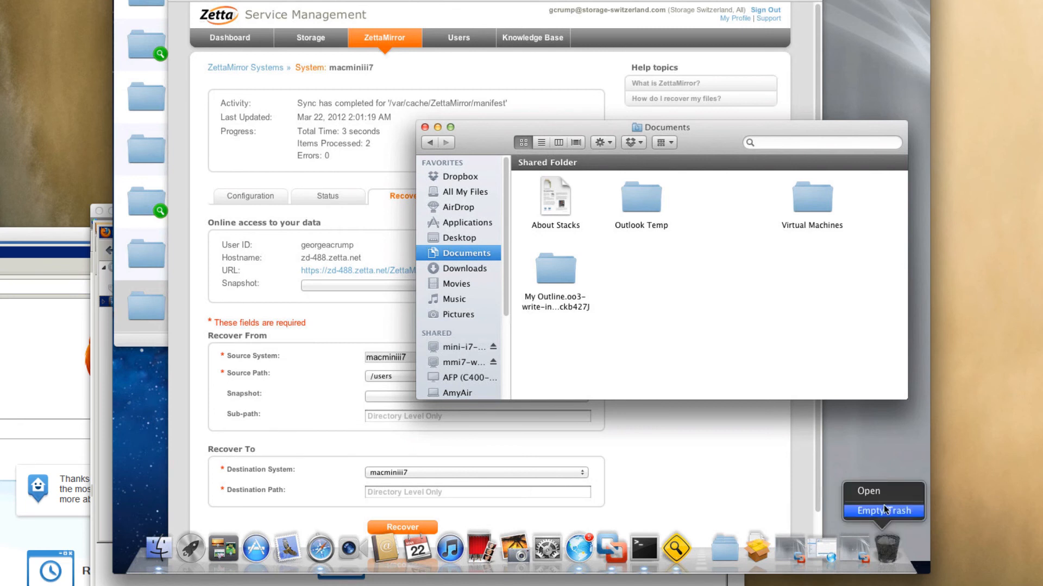
pyautogui.click(875, 512)
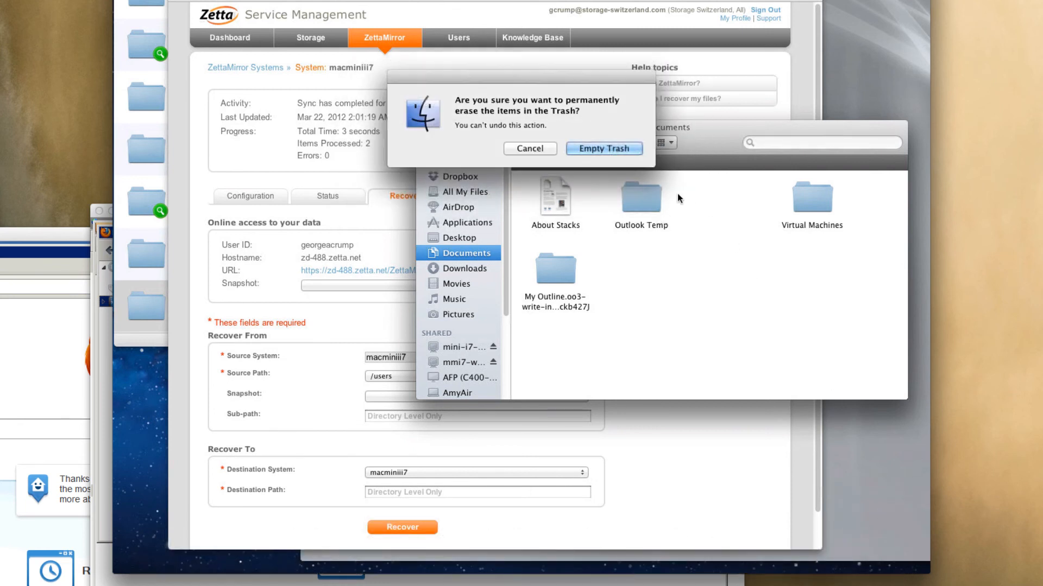
pyautogui.click(604, 148)
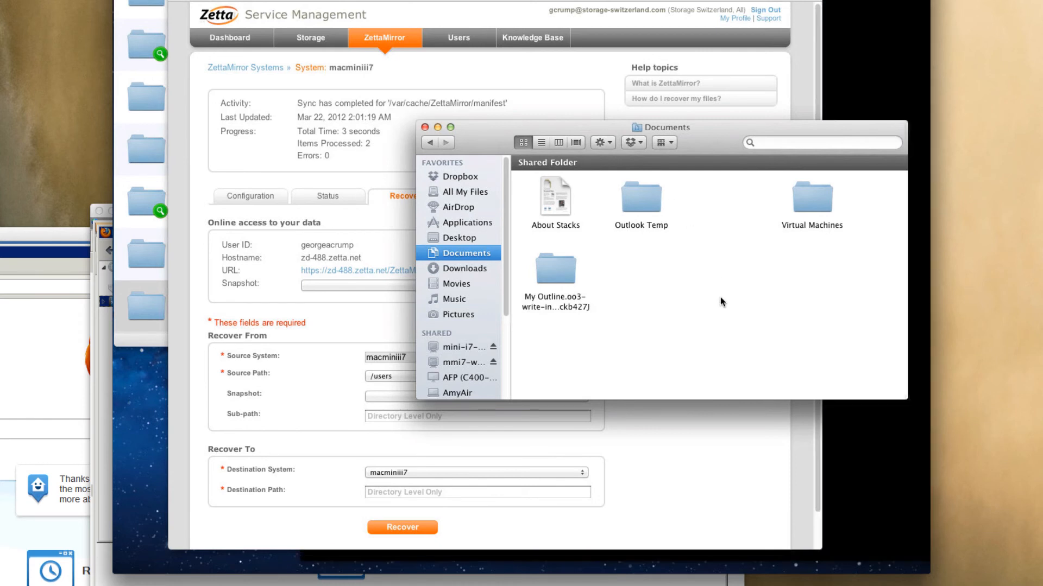
pyautogui.moveTo(610, 283)
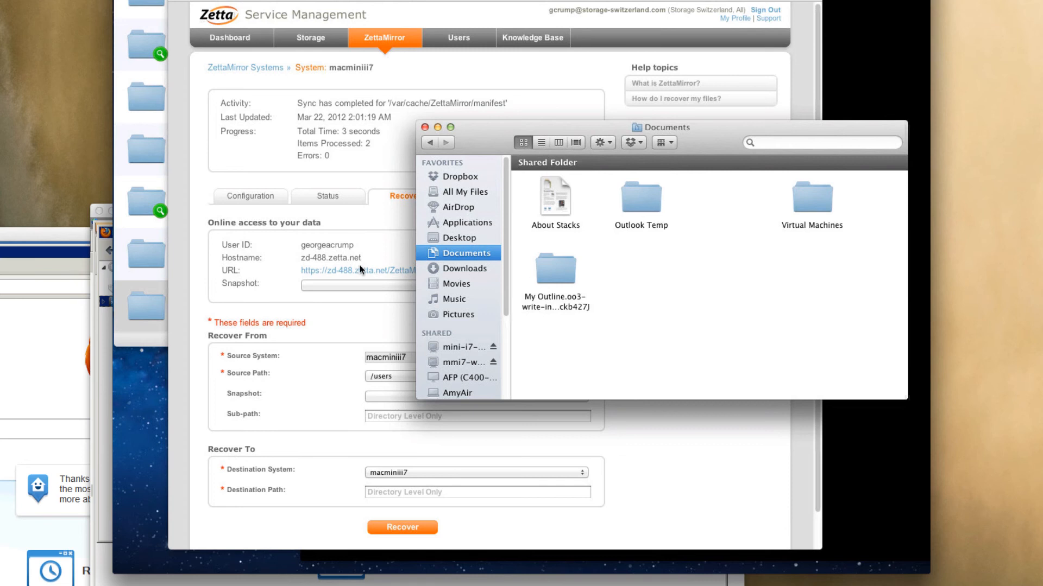
pyautogui.moveTo(319, 319)
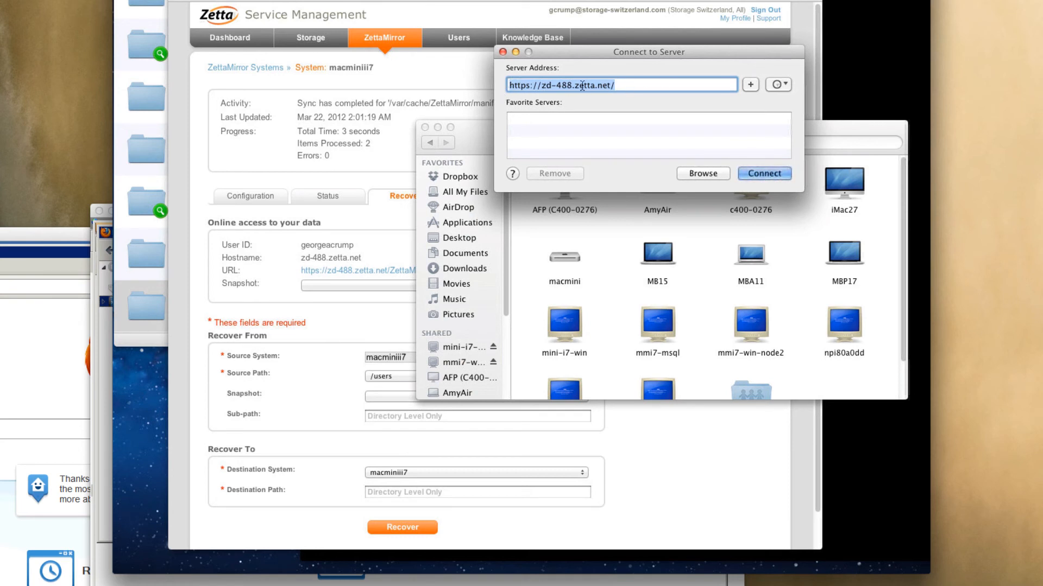
# Connect to zd-488.zetta.net as a registered user, mounting its LOGS, Projects and ZettaMirror folders.
pyautogui.click(763, 173)
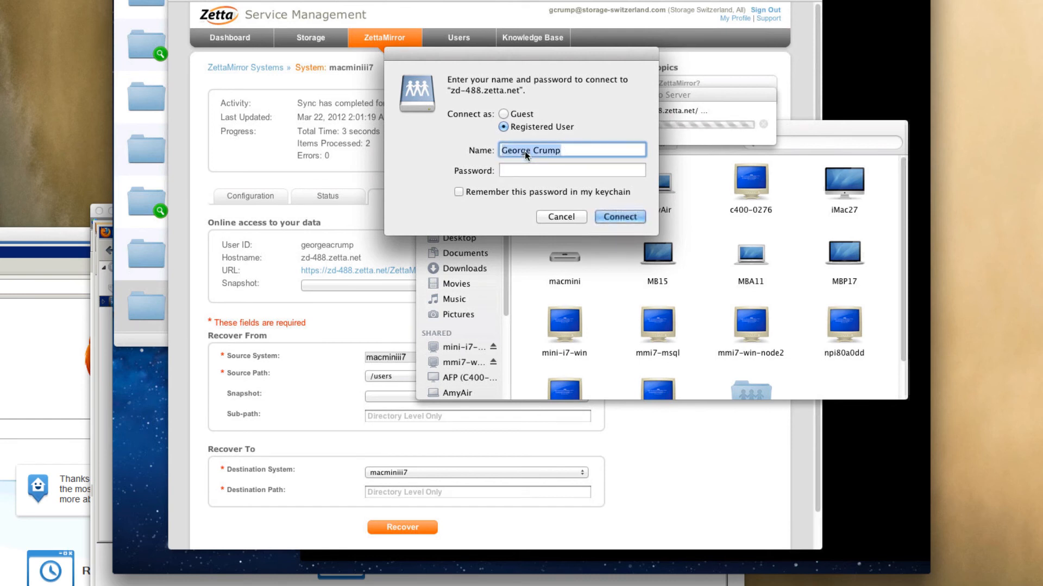
pyautogui.click(617, 217)
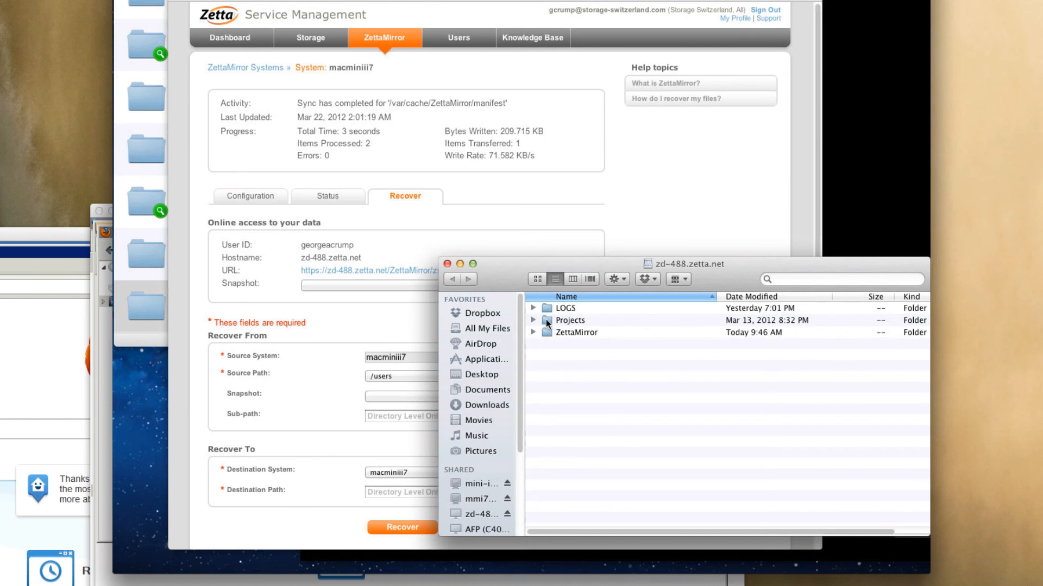
# Browse Projects, then ZettaMirror > zsystem3 > users > home folder, and get a second Finder window for local files.
pyautogui.doubleClick(569, 319)
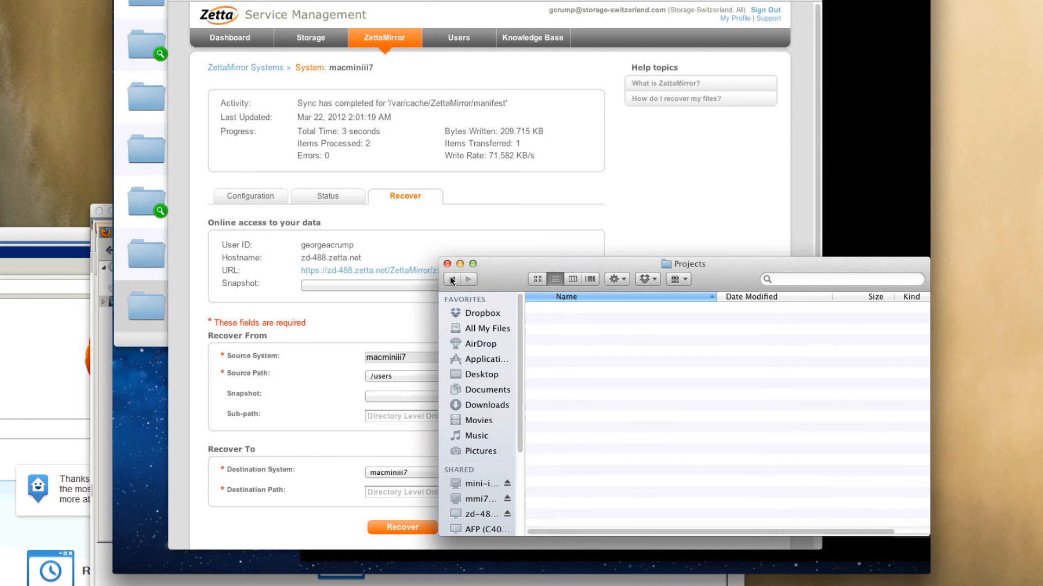
pyautogui.moveTo(452, 280)
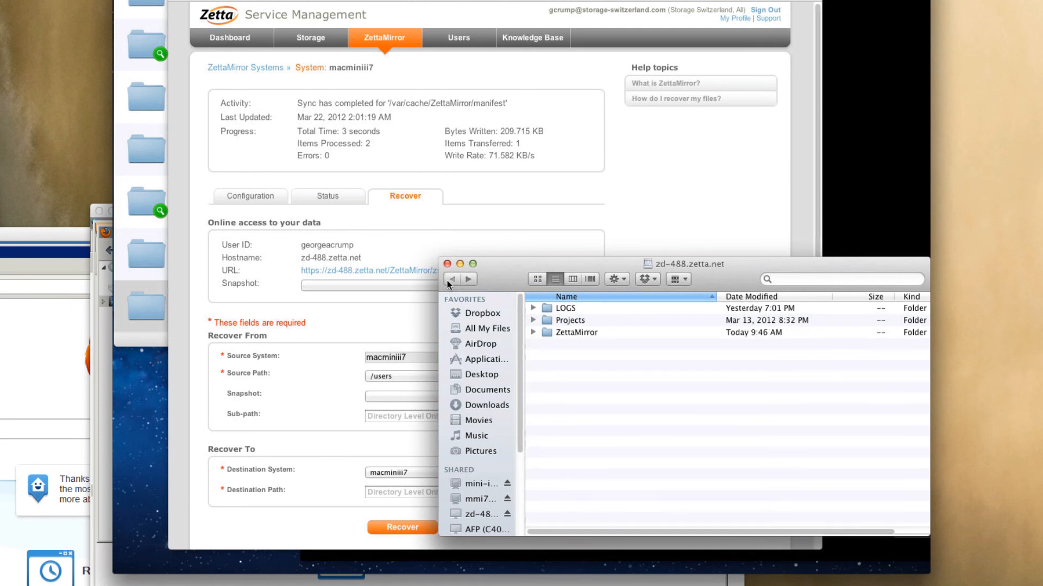
pyautogui.doubleClick(577, 332)
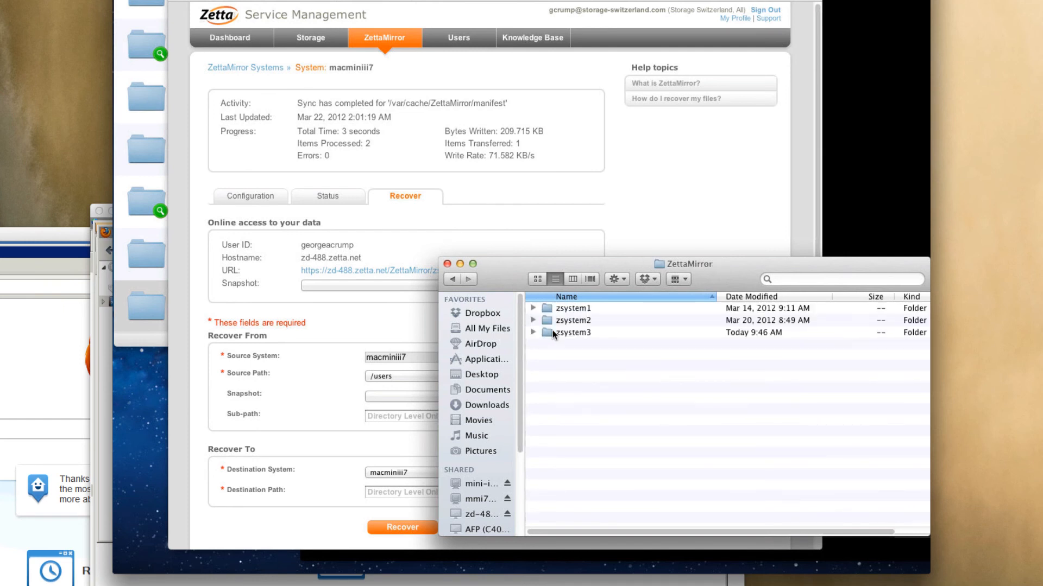
pyautogui.moveTo(587, 325)
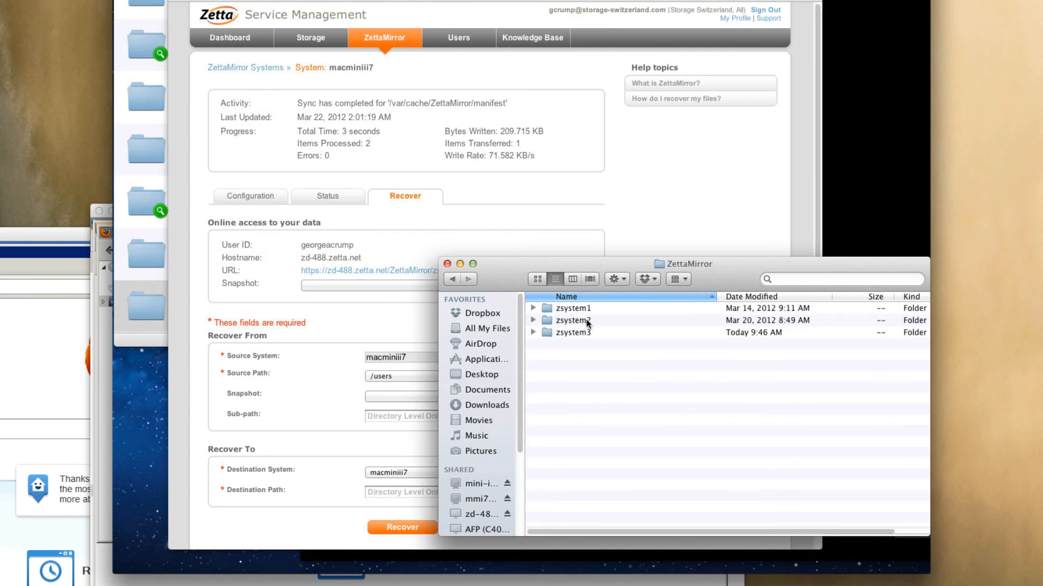
pyautogui.moveTo(555, 313)
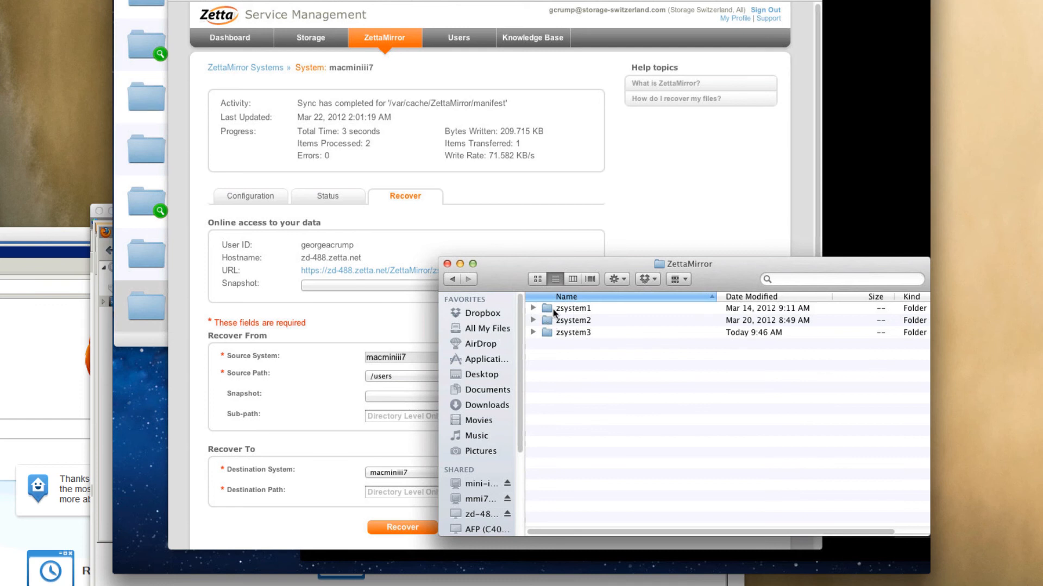
pyautogui.moveTo(547, 339)
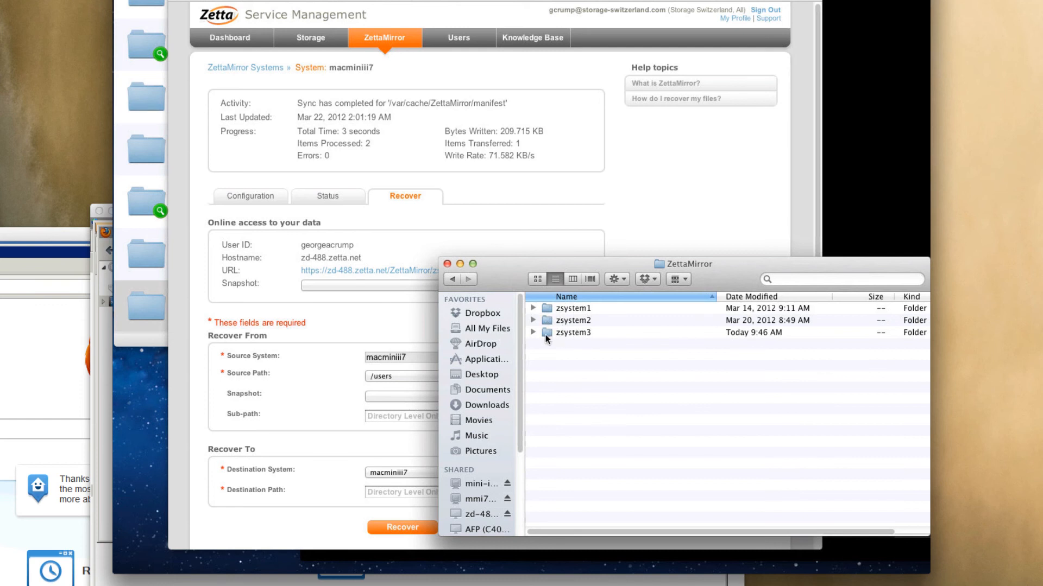
pyautogui.doubleClick(573, 332)
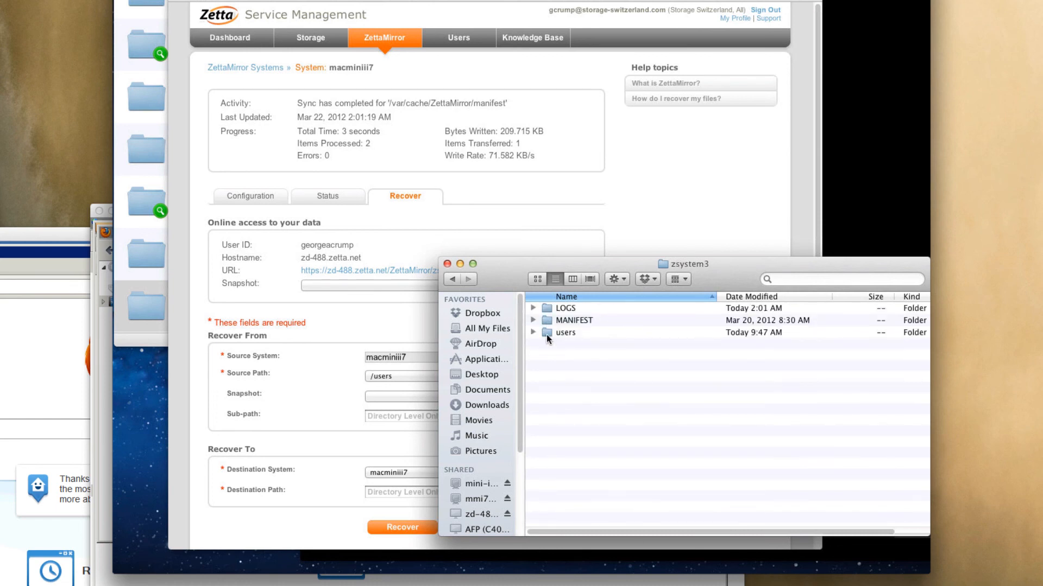
pyautogui.doubleClick(564, 332)
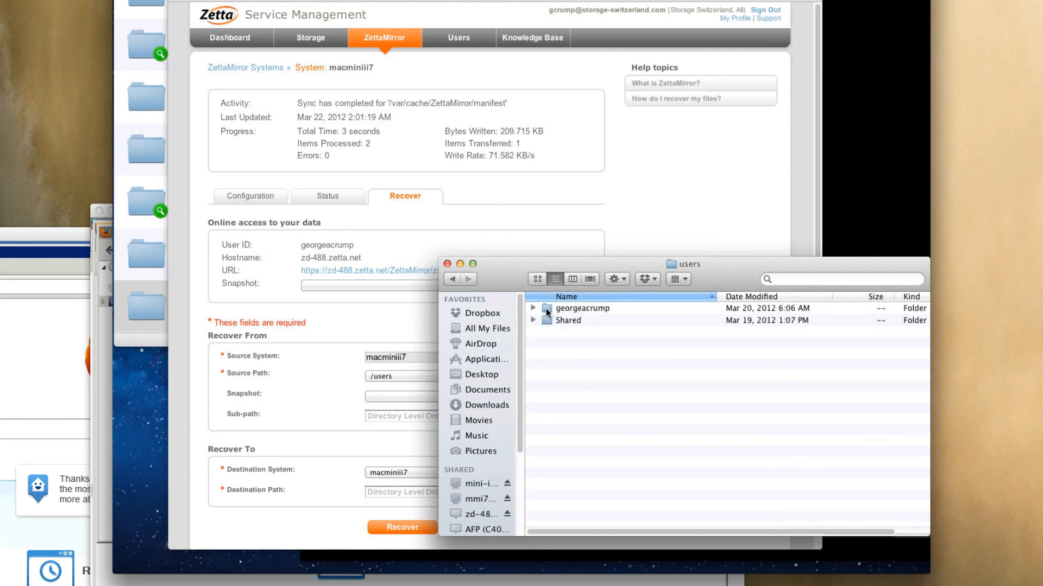
pyautogui.doubleClick(582, 308)
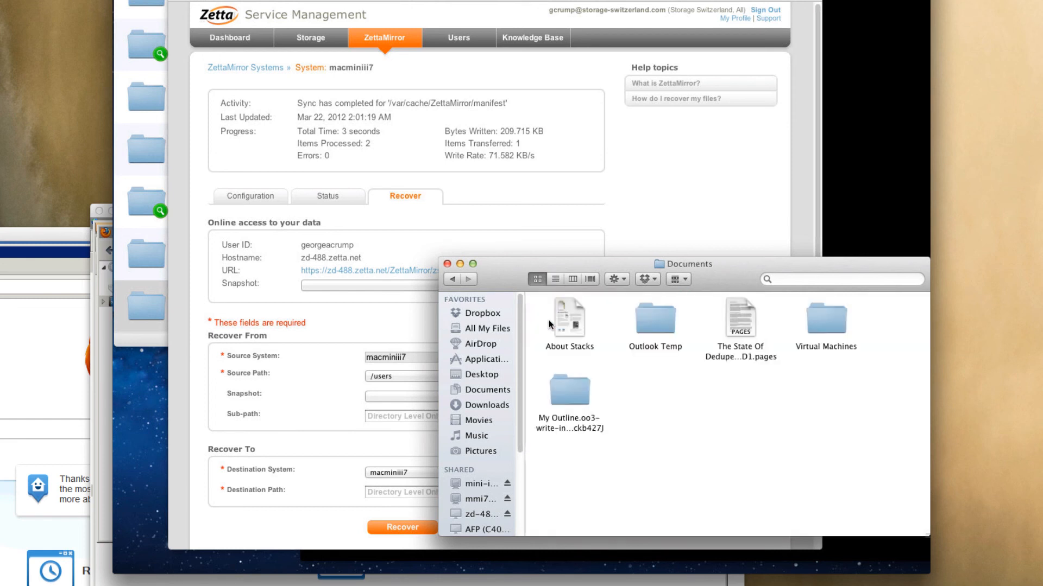
pyautogui.click(740, 316)
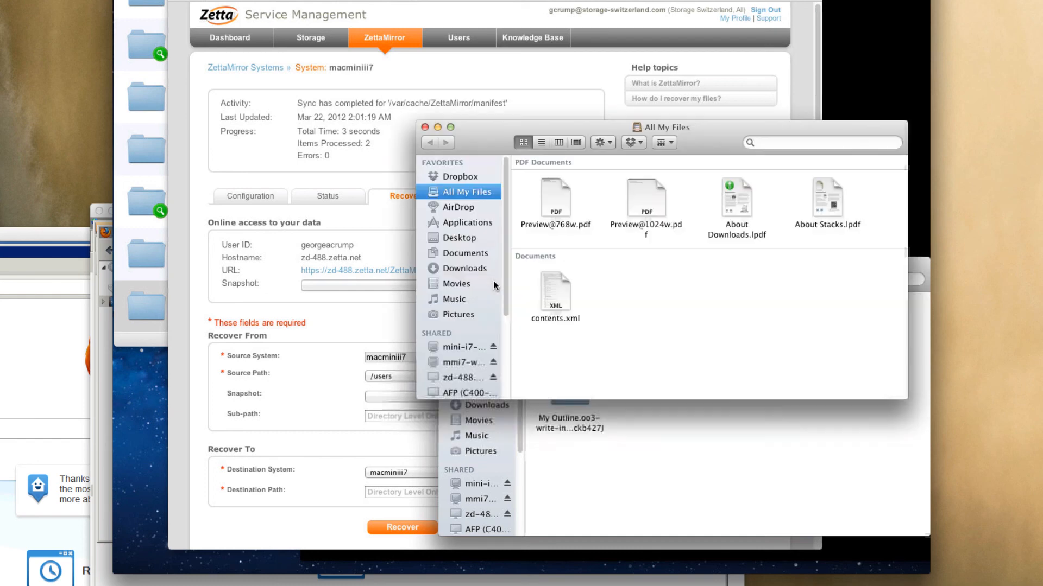
pyautogui.moveTo(480, 265)
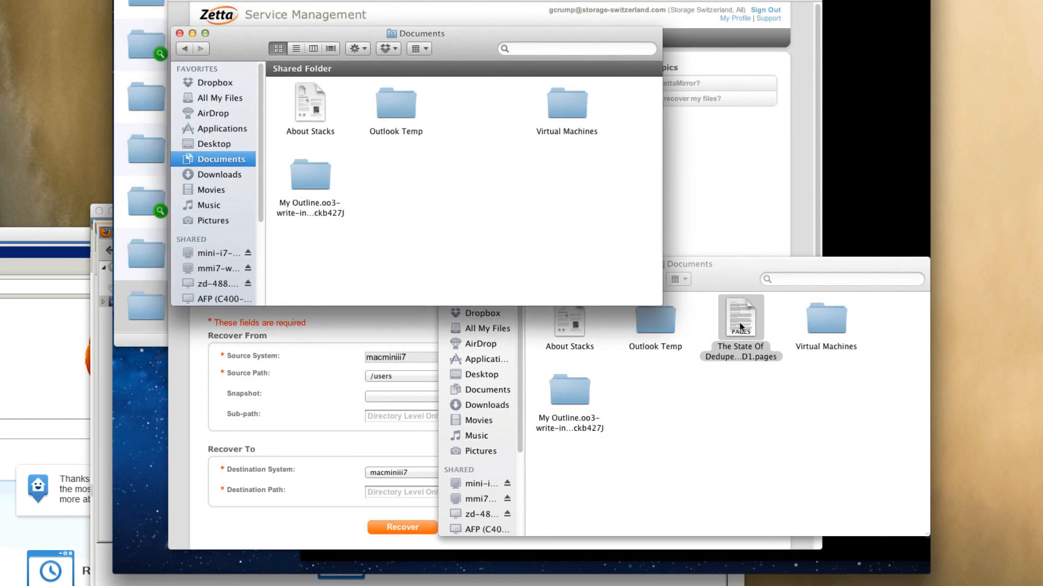
# Drag 'The State Of Dedupe…D1.pages' from the server into local Documents, then view the Virtual Machines folder.
pyautogui.moveTo(738, 315); pyautogui.dragTo(480, 124)
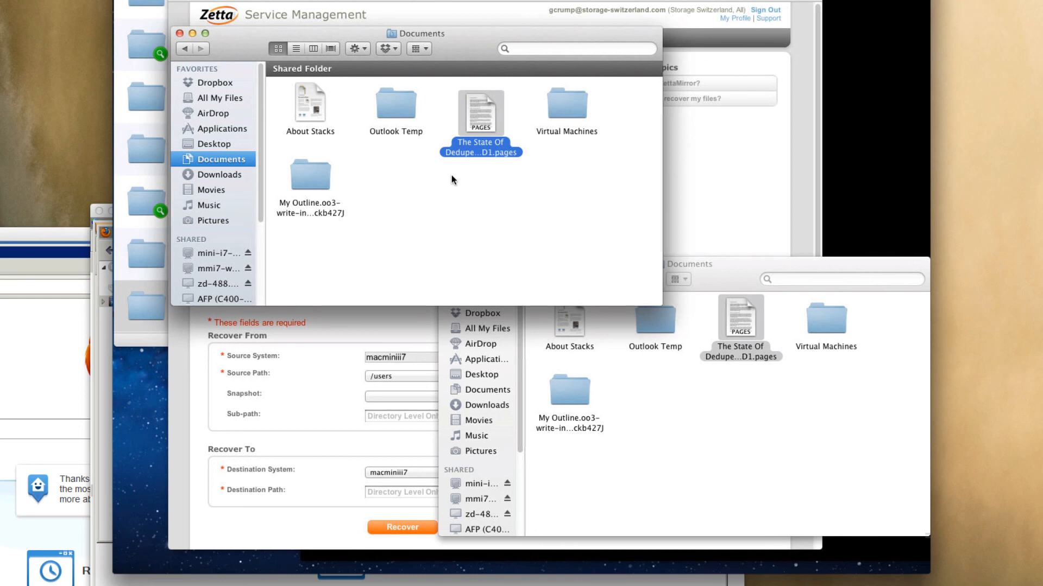
pyautogui.moveTo(818, 392)
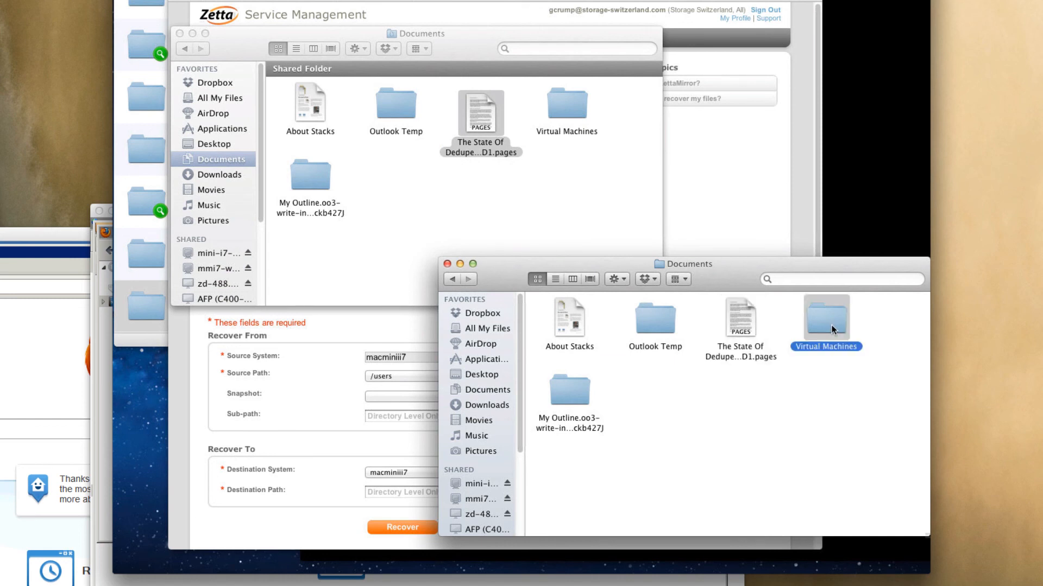
pyautogui.doubleClick(826, 318)
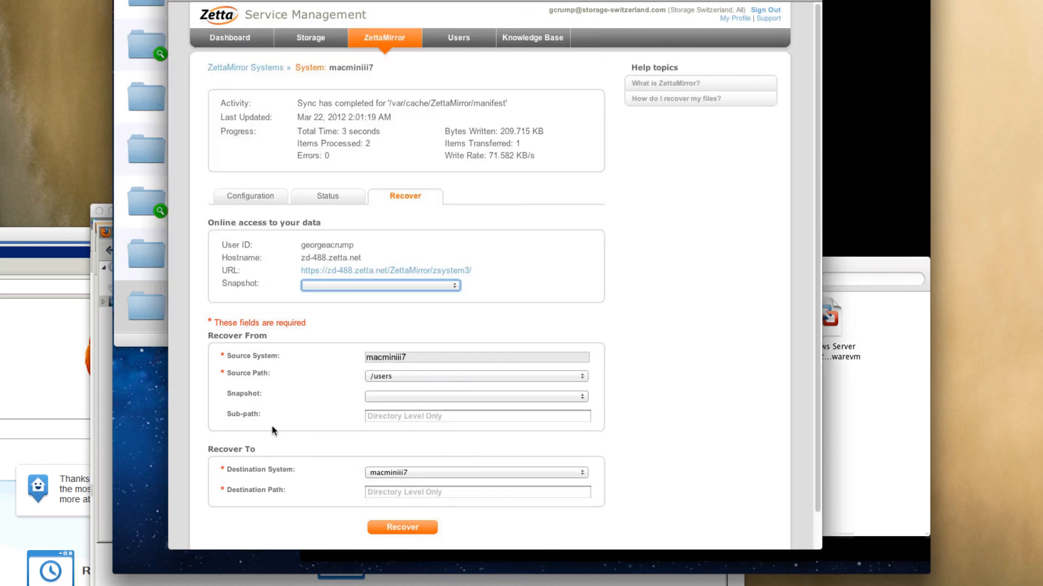
# Show macminiii7's daily snapshot list (March 13–21) from the Snapshot dropdown on the Recover page.
pyautogui.click(380, 285)
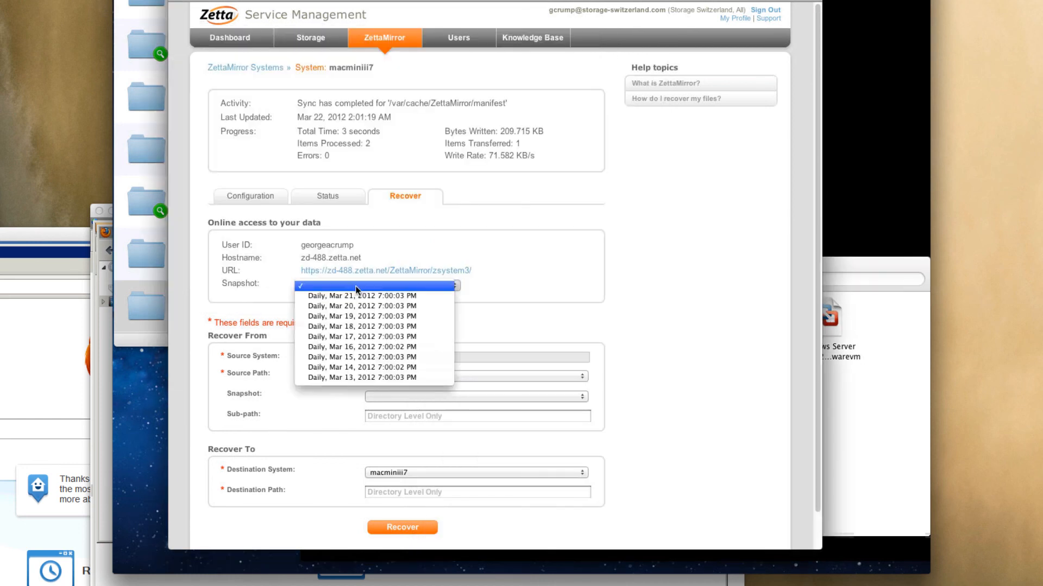
pyautogui.moveTo(353, 316)
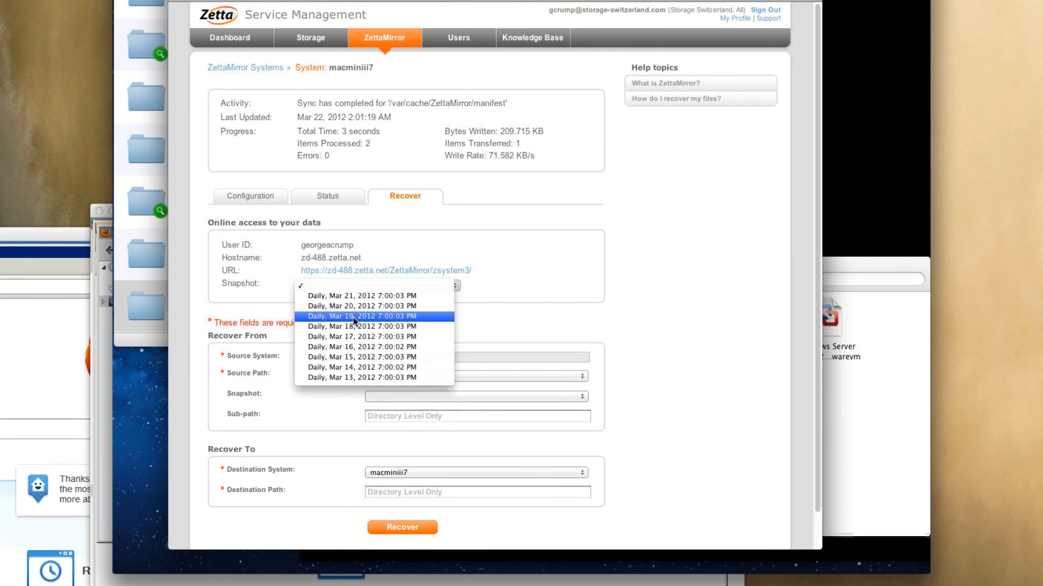